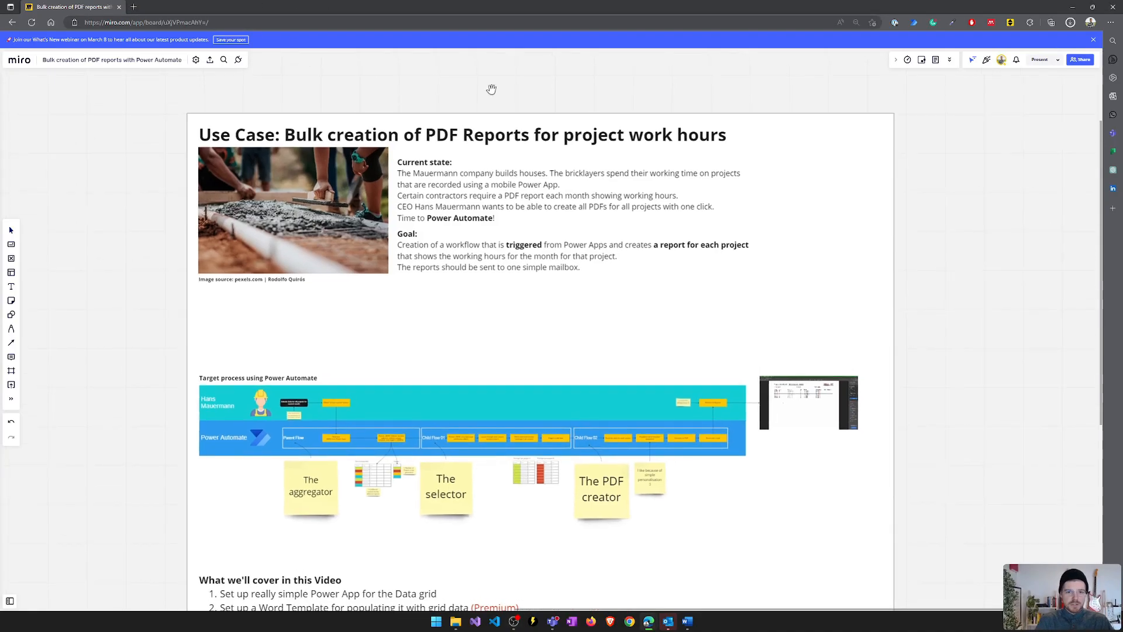
# - Switch to the Project Time Tracking Mauermann GmbH Word template showing the empty timesheet table
pyautogui.scroll(3)
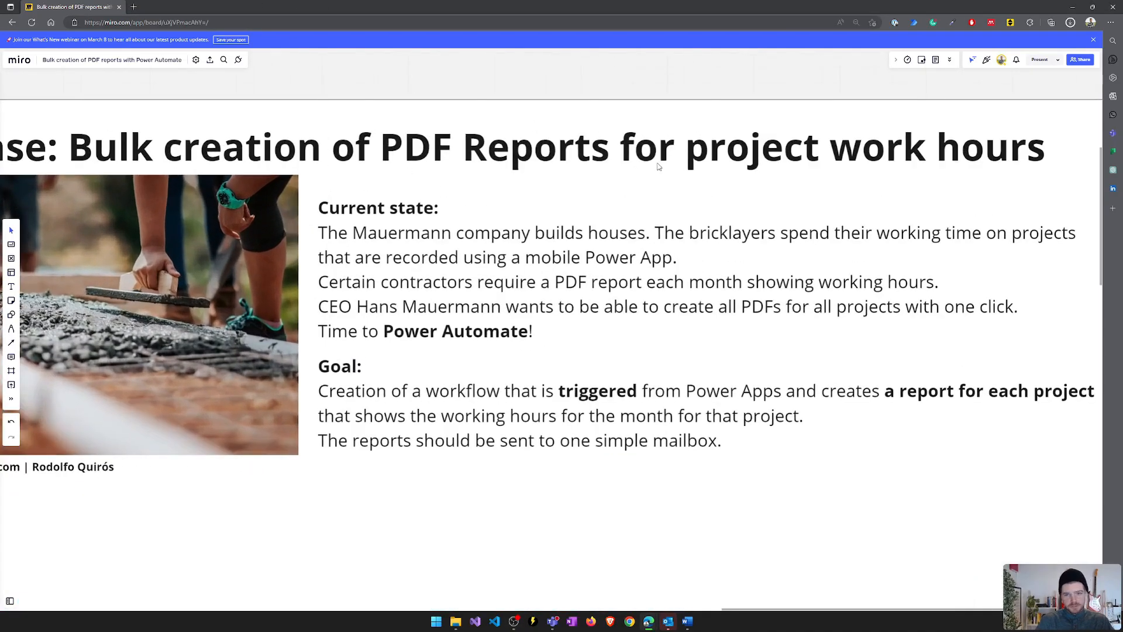
pyautogui.scroll(-3)
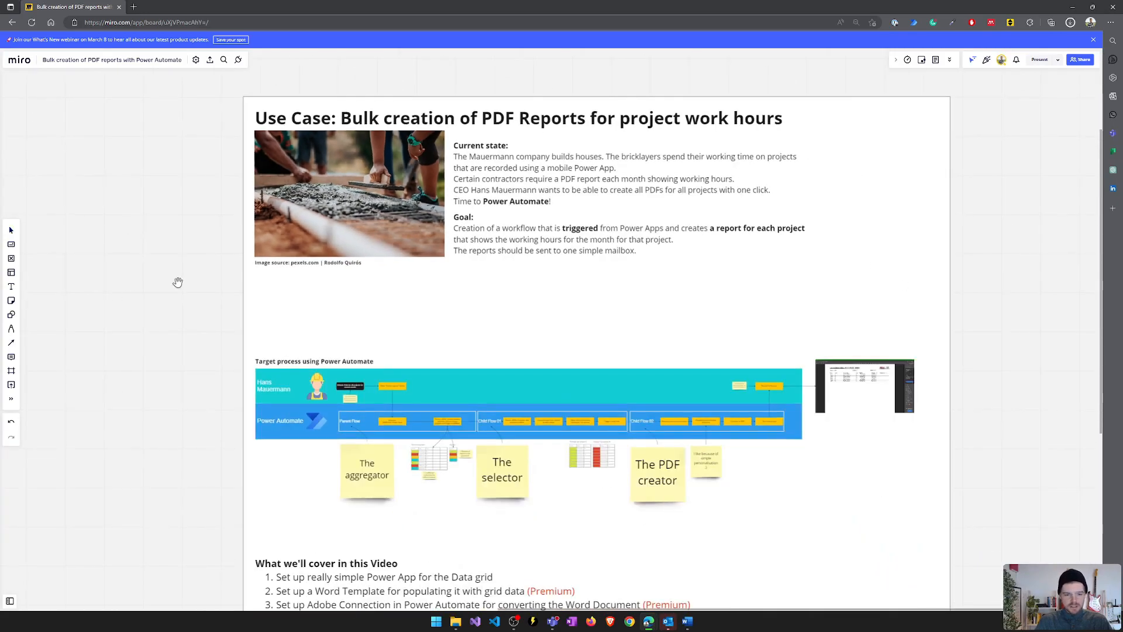
pyautogui.scroll(-3)
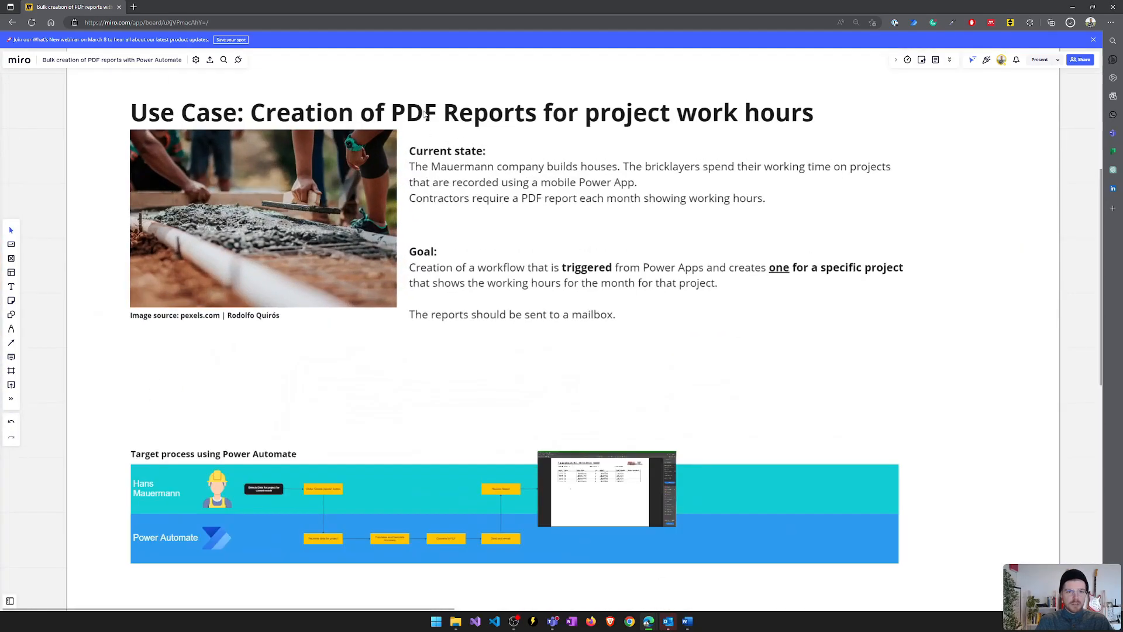
pyautogui.moveTo(341, 526)
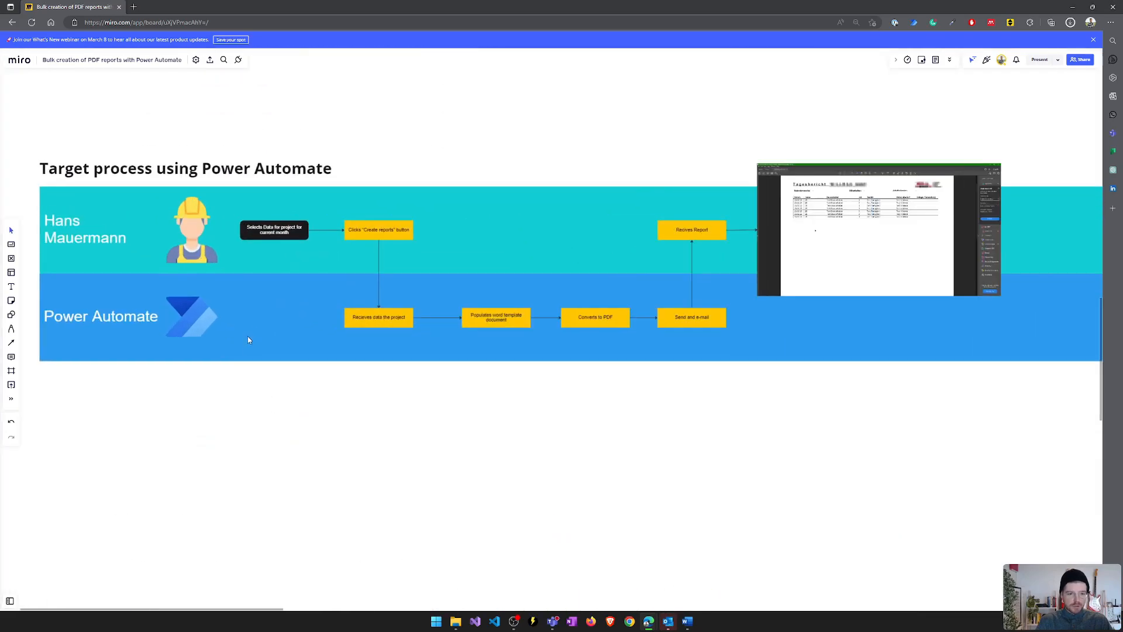
pyautogui.moveTo(403, 230)
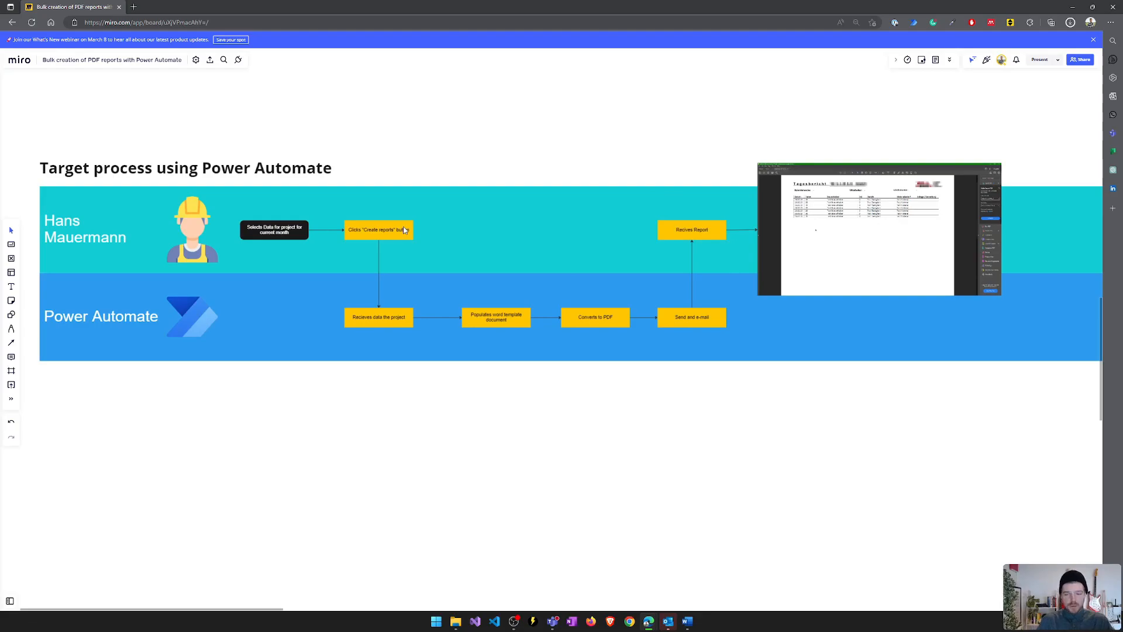
pyautogui.moveTo(416, 210)
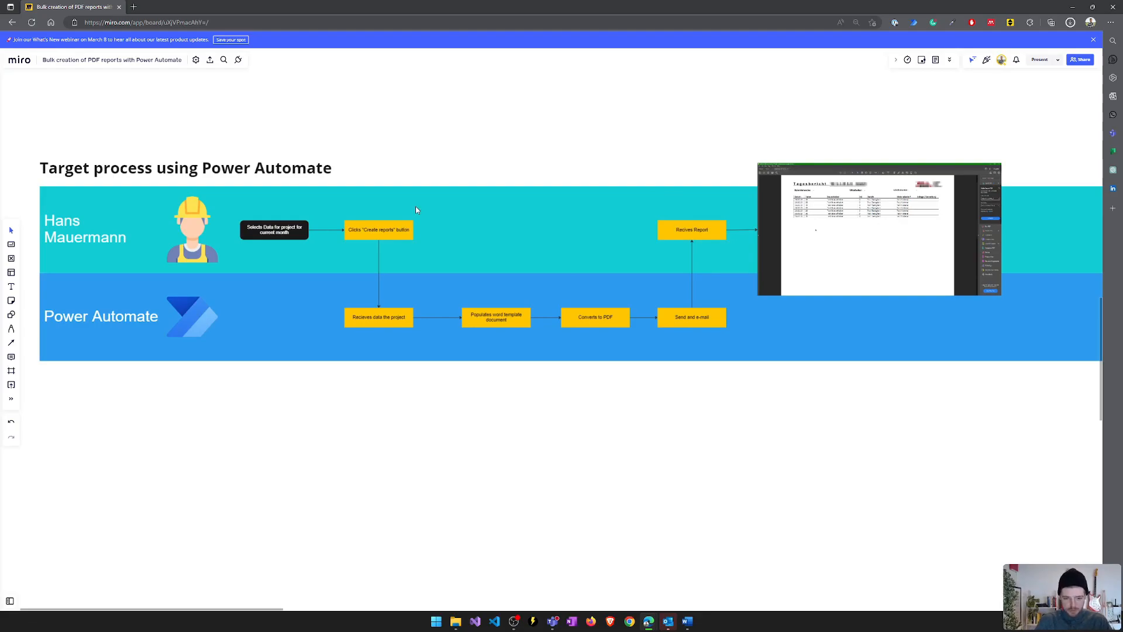
pyautogui.click(685, 621)
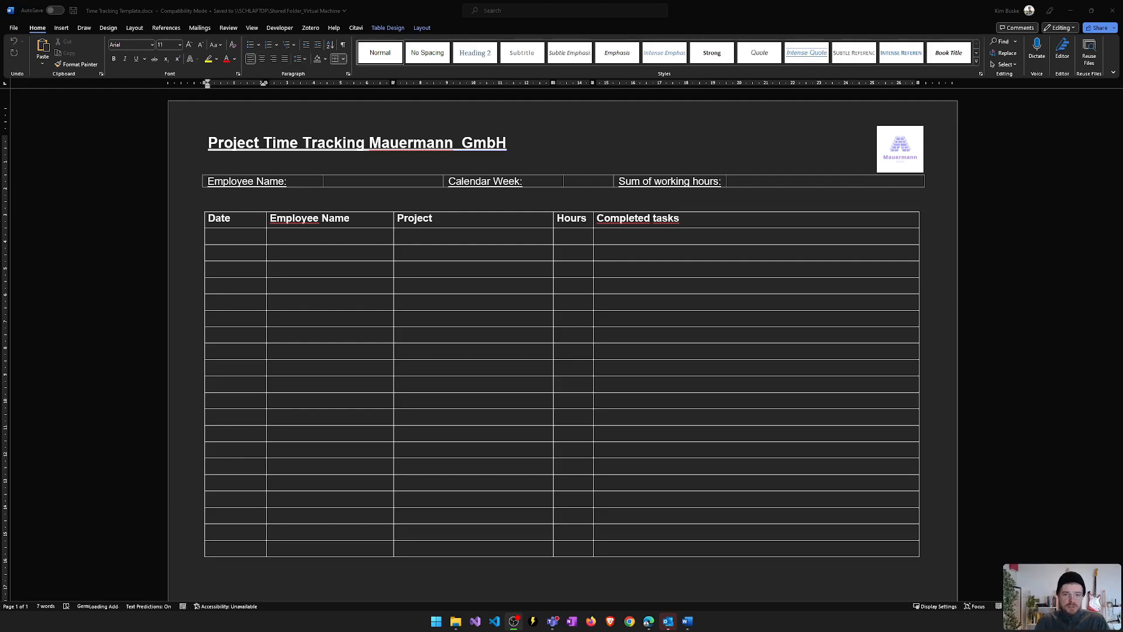
pyautogui.moveTo(530, 203)
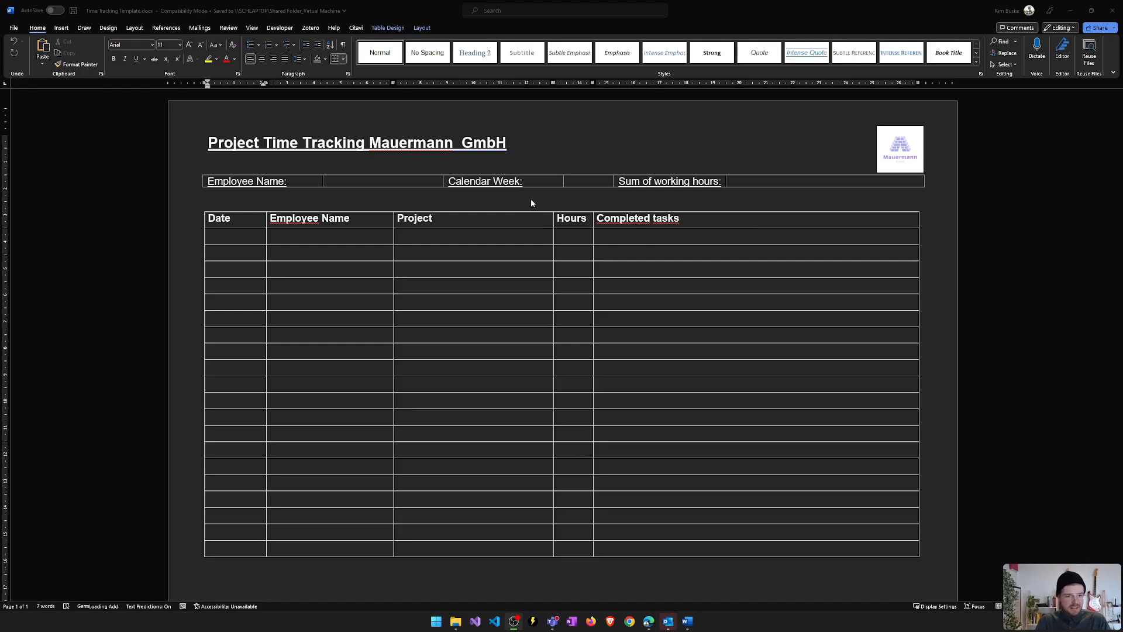
pyautogui.moveTo(326, 179)
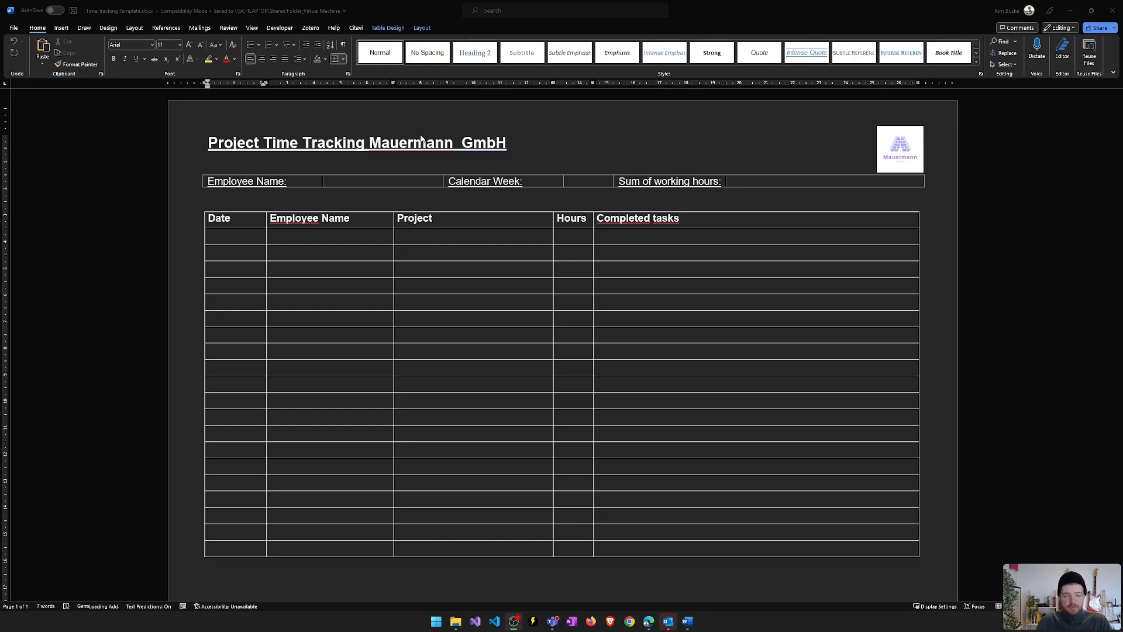
pyautogui.moveTo(179, 179)
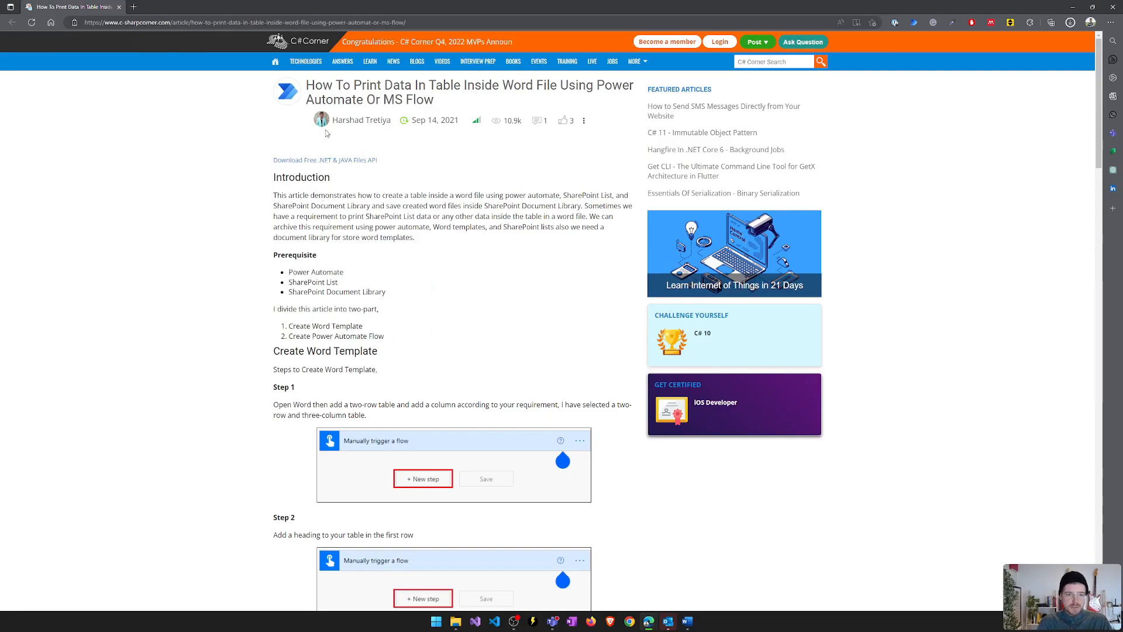
pyautogui.moveTo(361, 119)
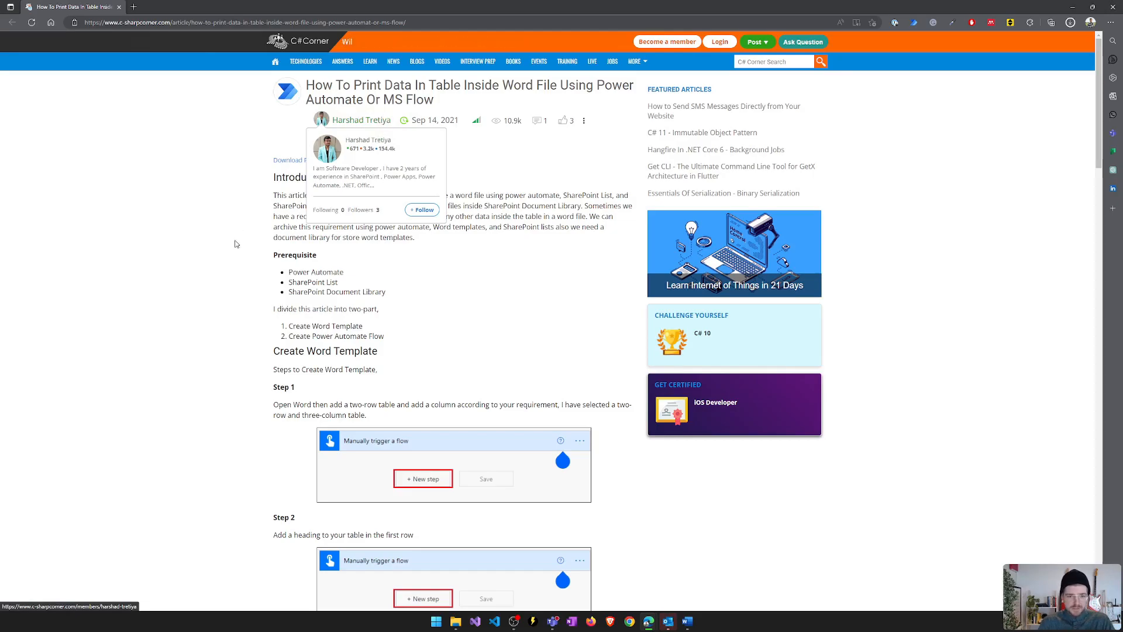
pyautogui.scroll(-3)
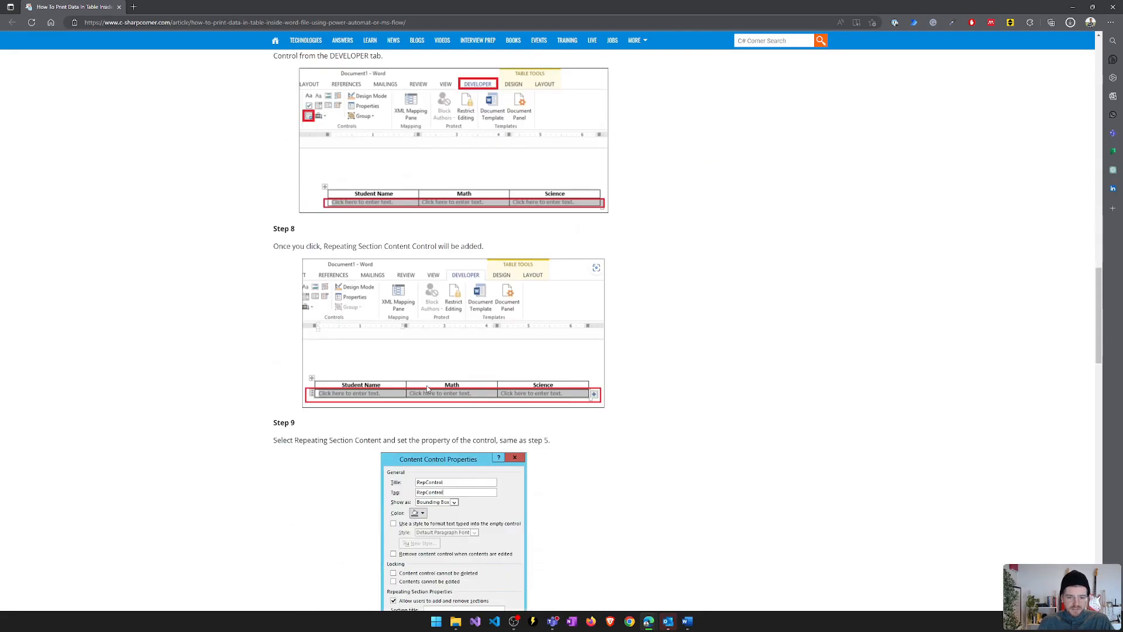
pyautogui.moveTo(322, 412)
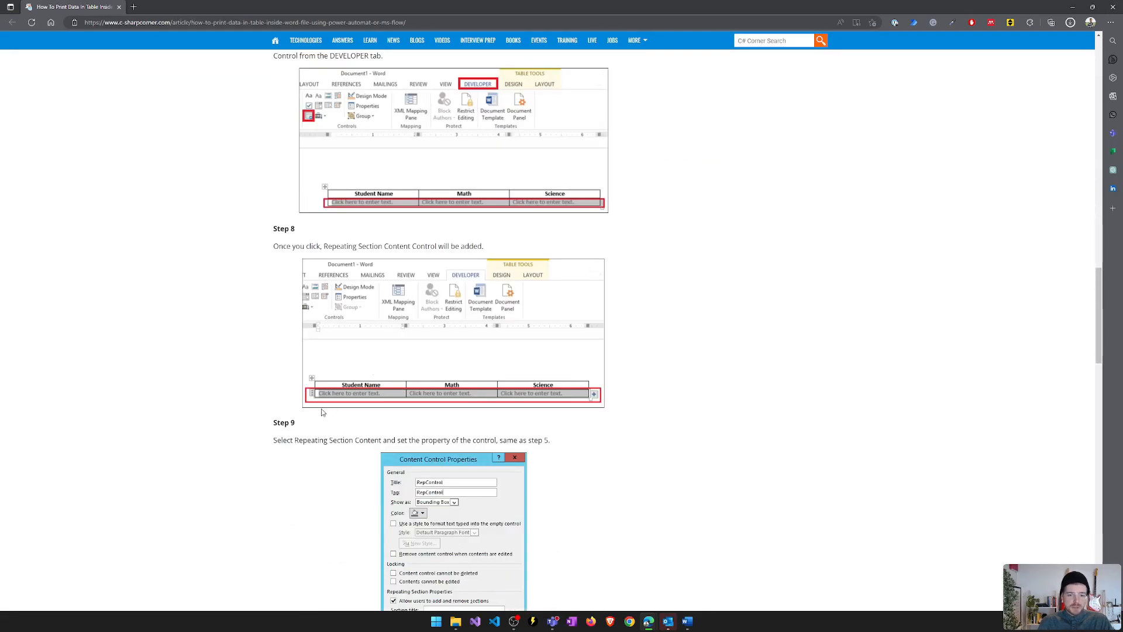
pyautogui.moveTo(595, 505)
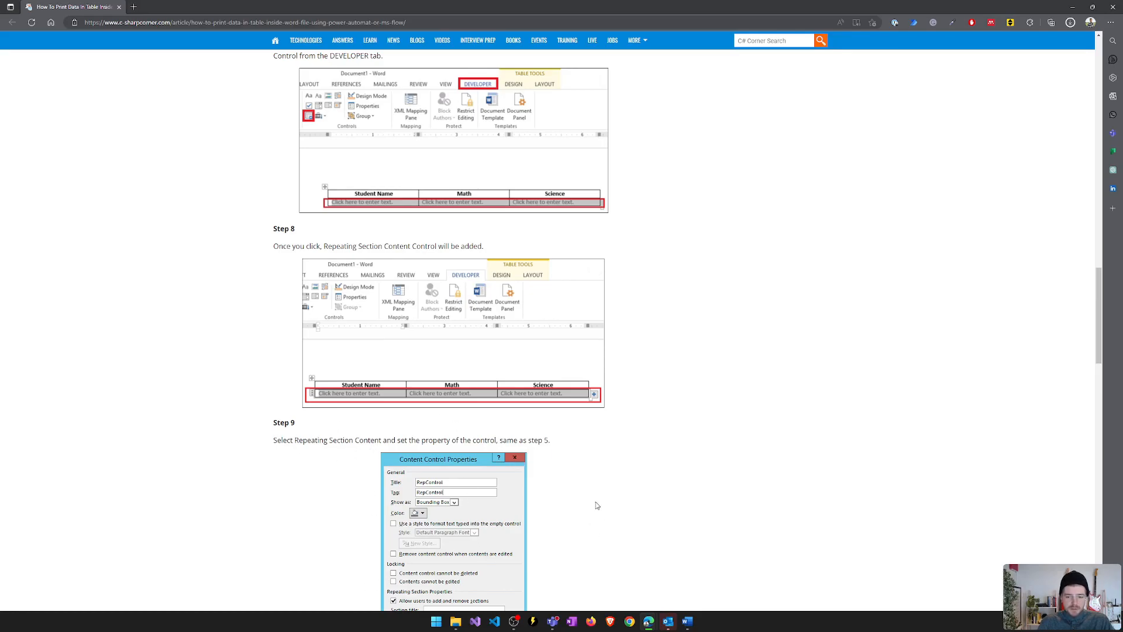
pyautogui.scroll(-3)
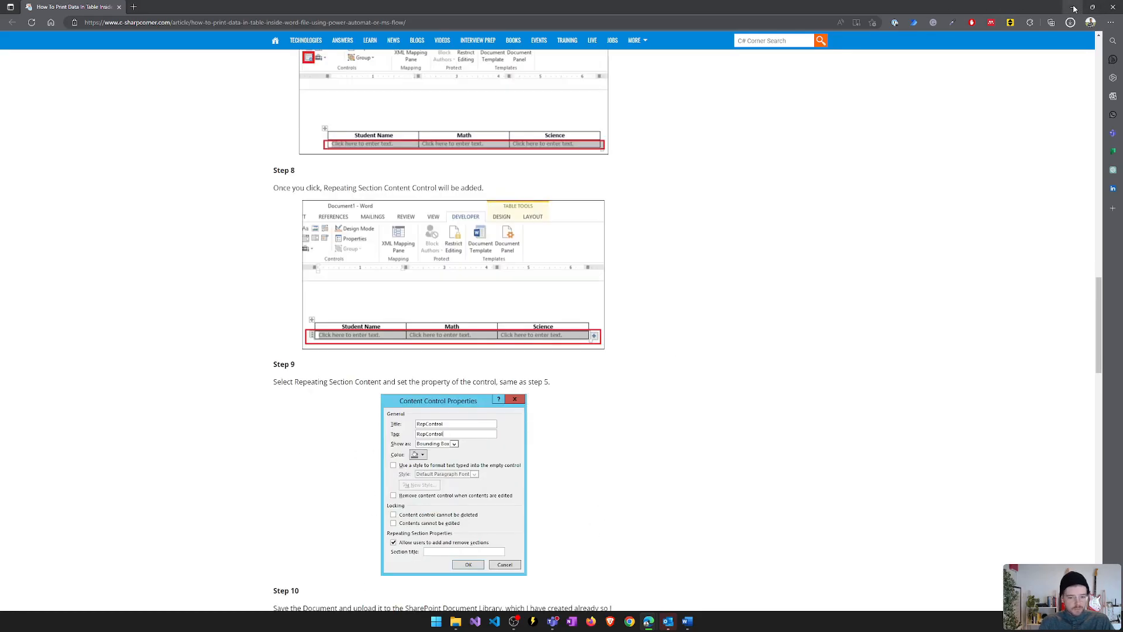
pyautogui.moveTo(1076, 9)
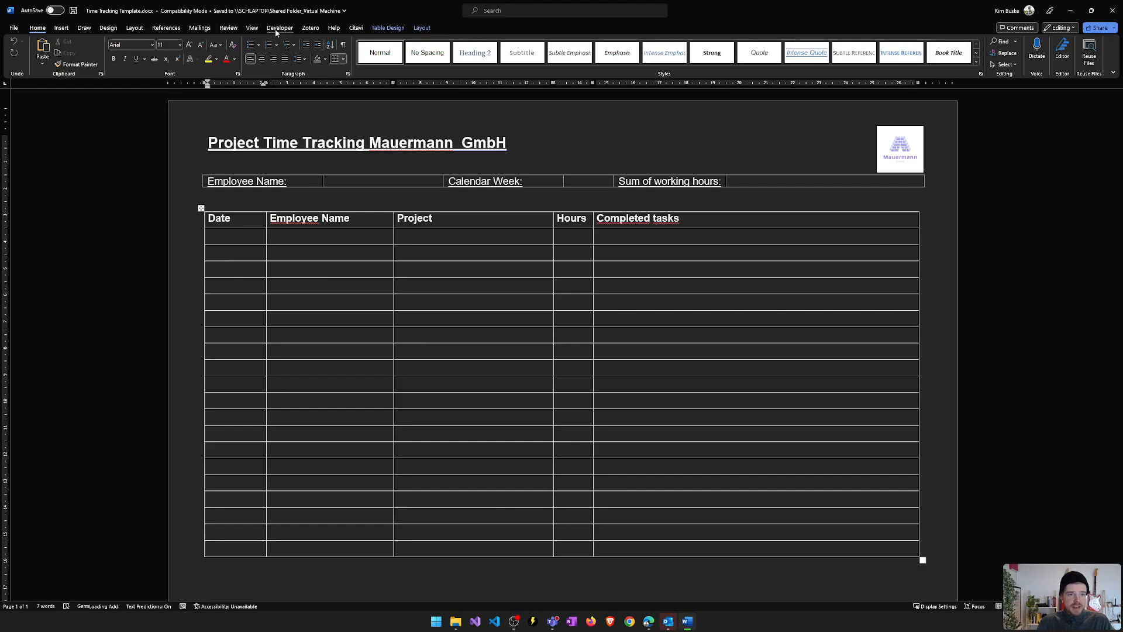
# - Enable the Developer tab and insert Plain Text Content Controls into the first-row cells
pyautogui.click(280, 27)
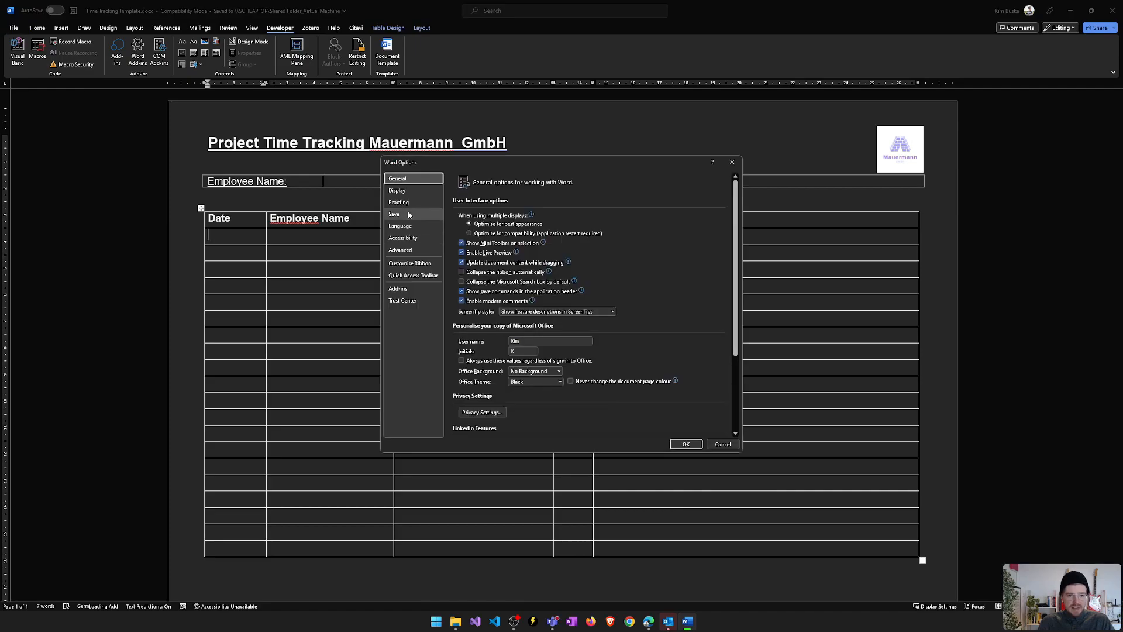
pyautogui.click(410, 262)
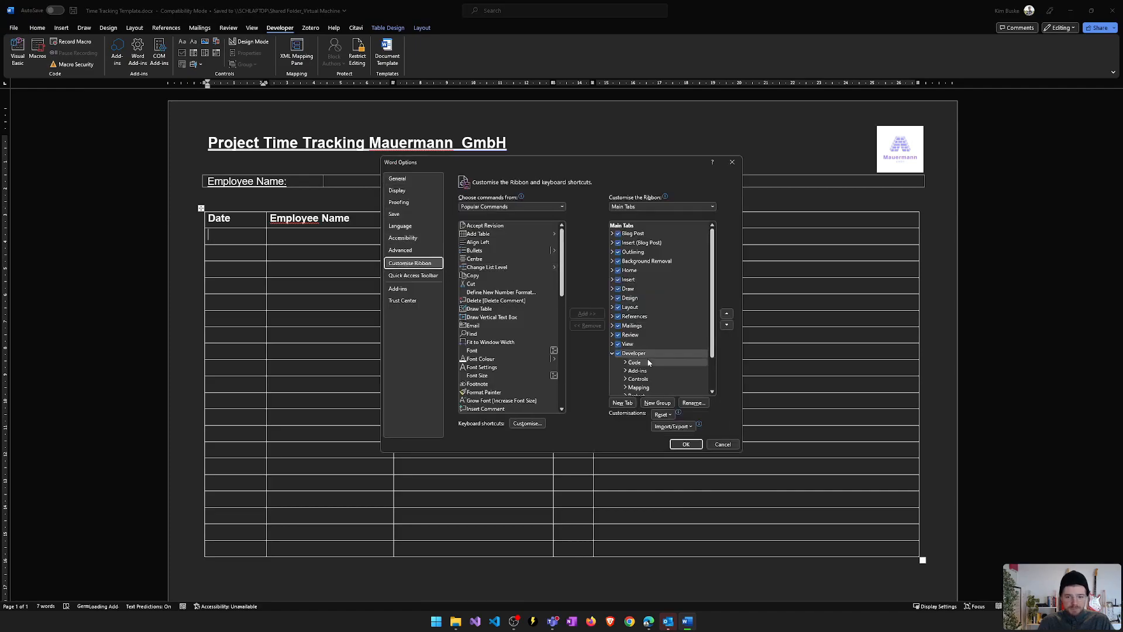
pyautogui.click(633, 354)
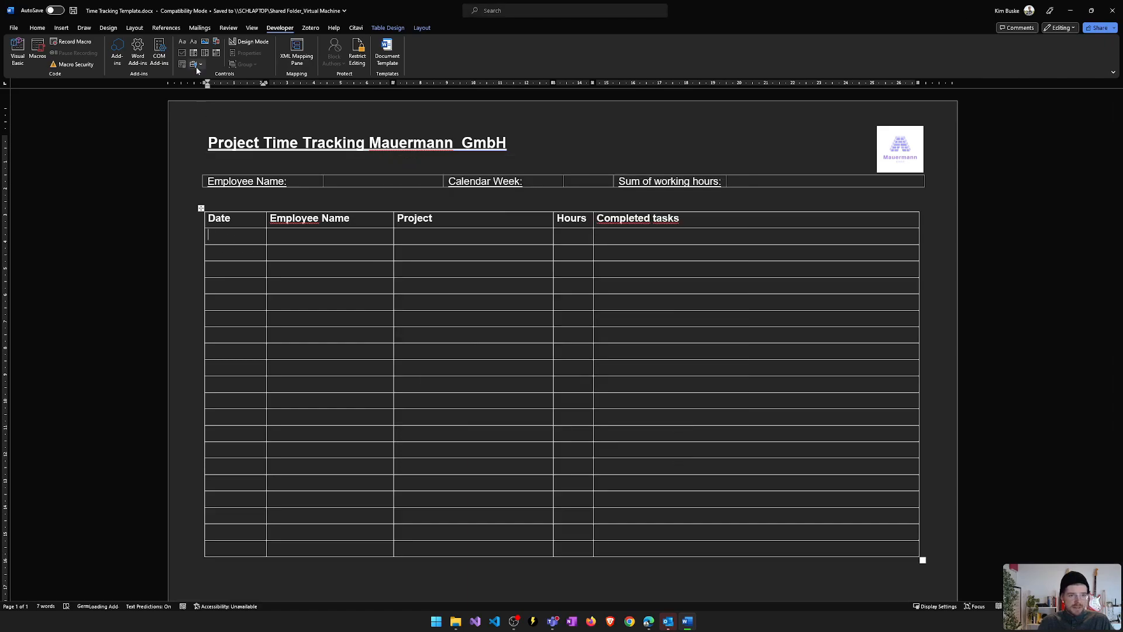
pyautogui.moveTo(183, 42)
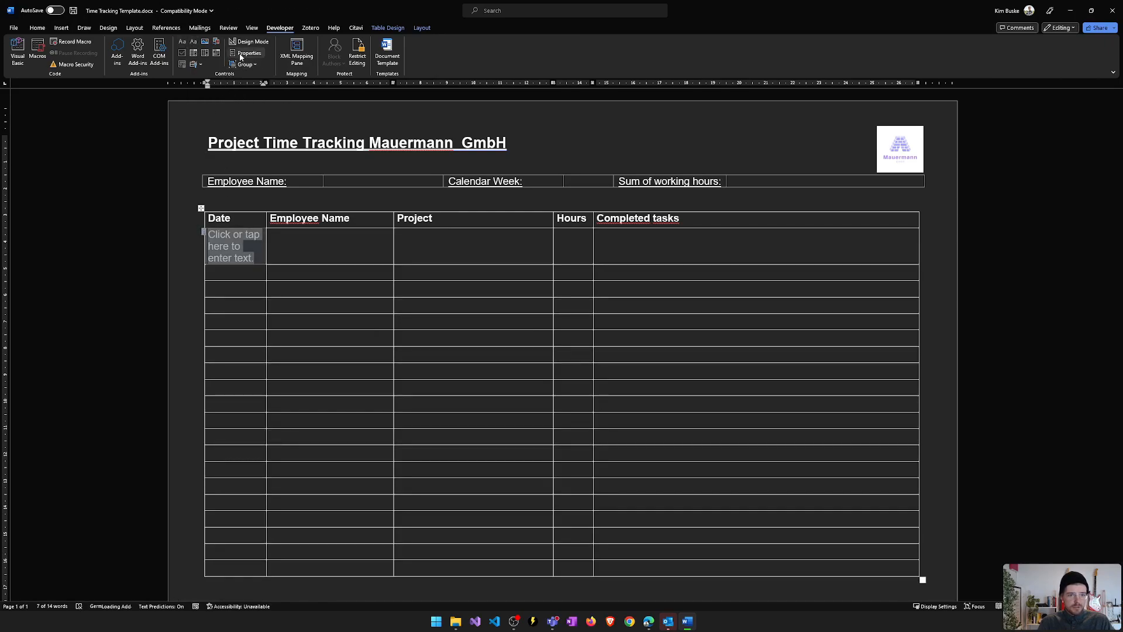
pyautogui.click(249, 53)
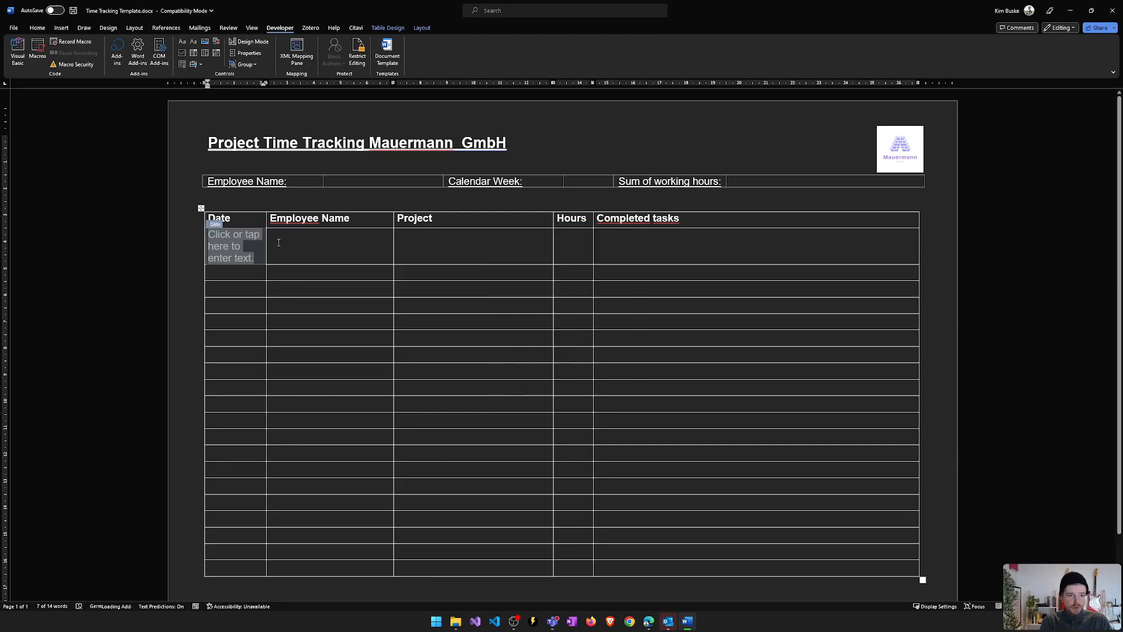
pyautogui.click(346, 245)
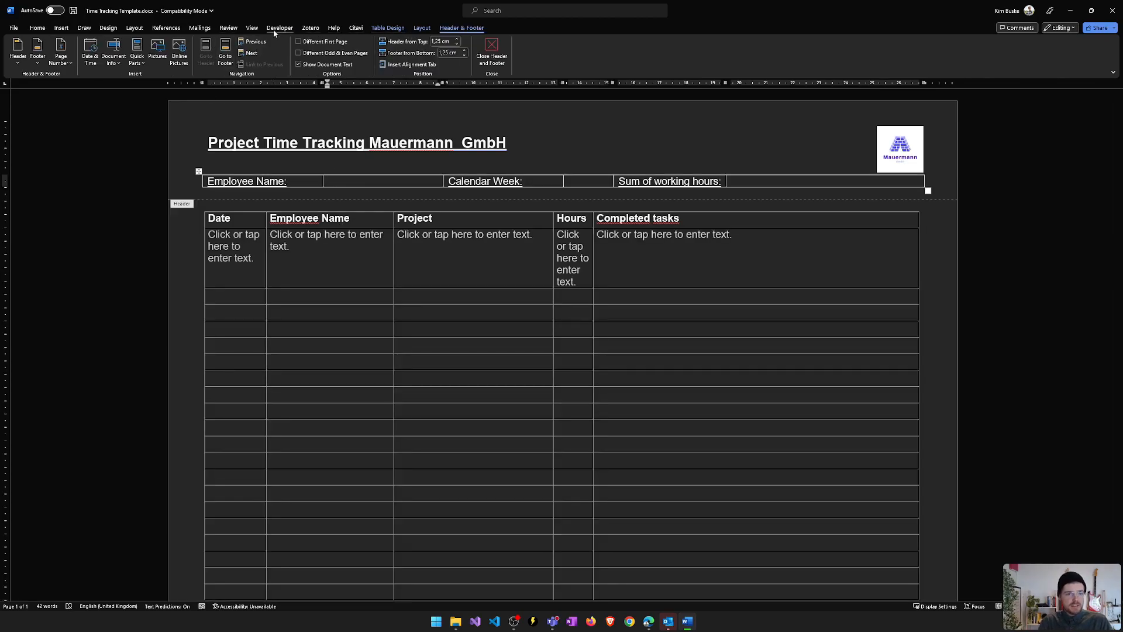
# - Add header content controls and wrap the first row in a repeating section titled repControl
pyautogui.click(280, 28)
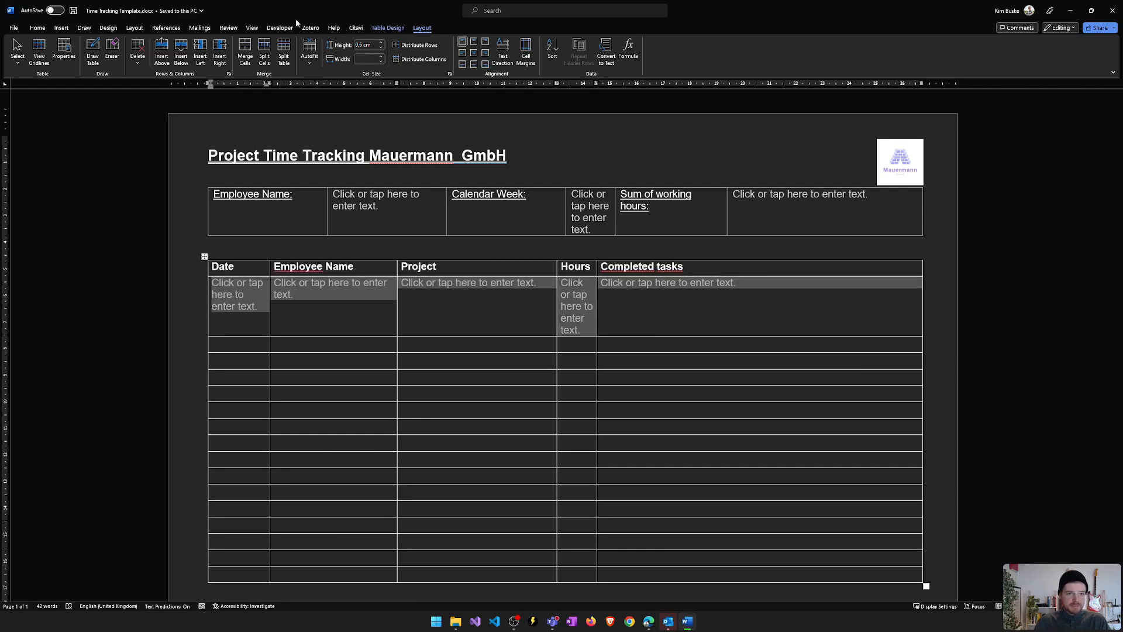
pyautogui.click(280, 28)
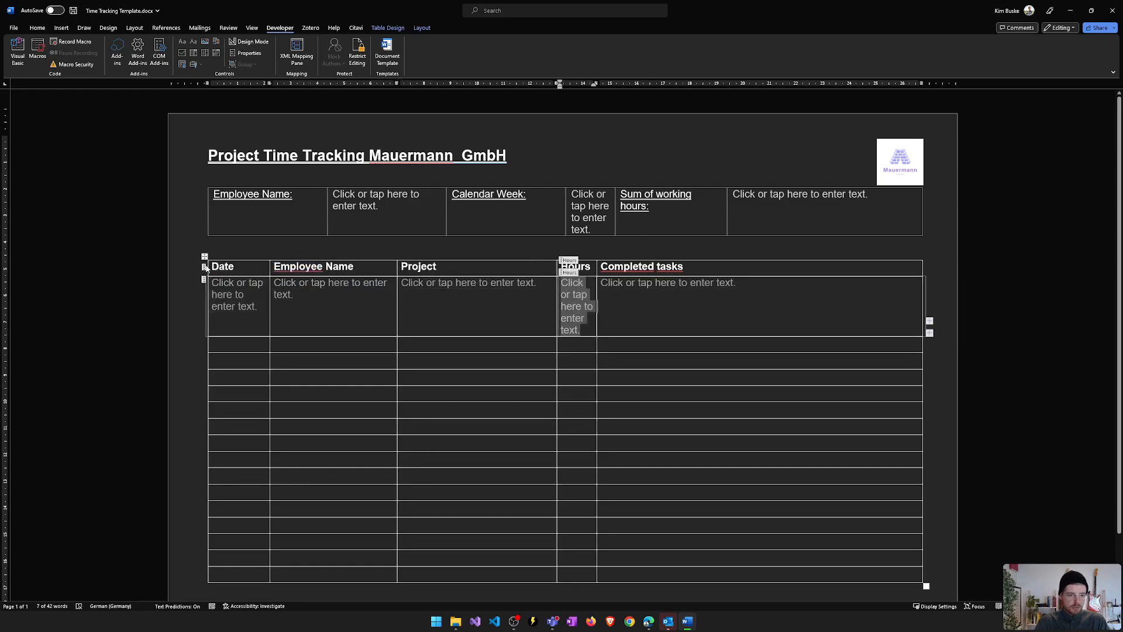
pyautogui.click(250, 52)
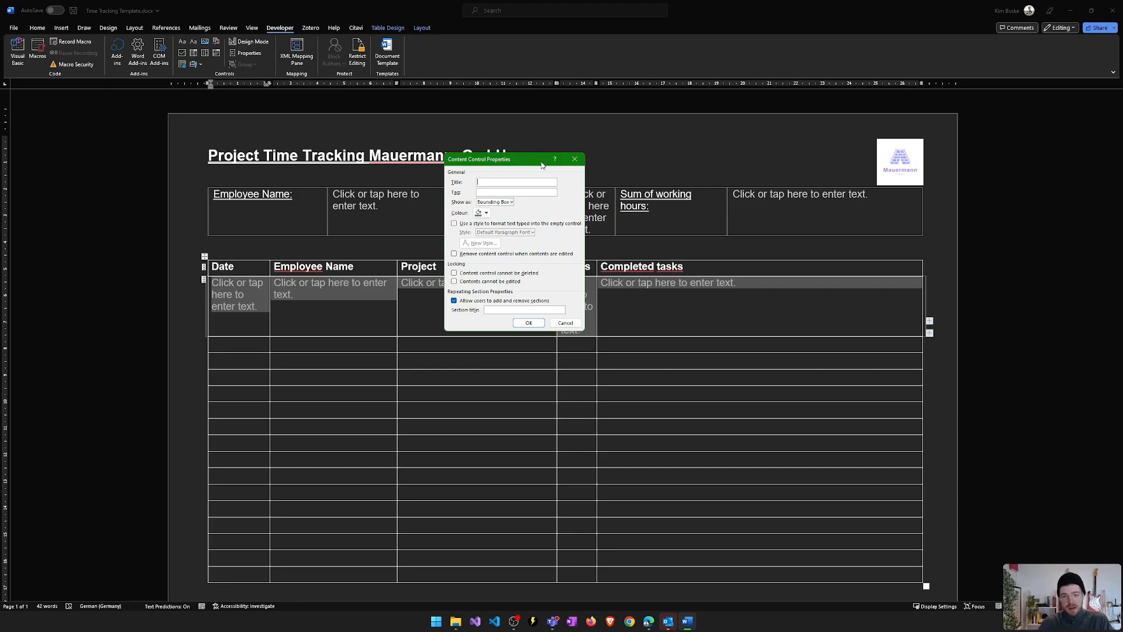
pyautogui.write('repControl')
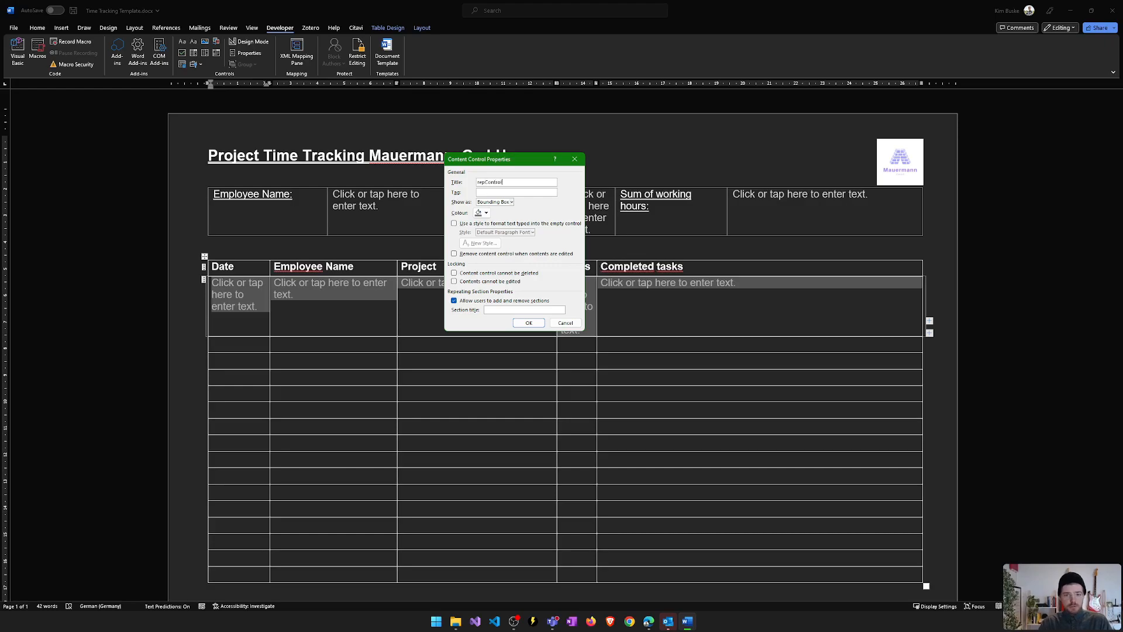
pyautogui.click(528, 322)
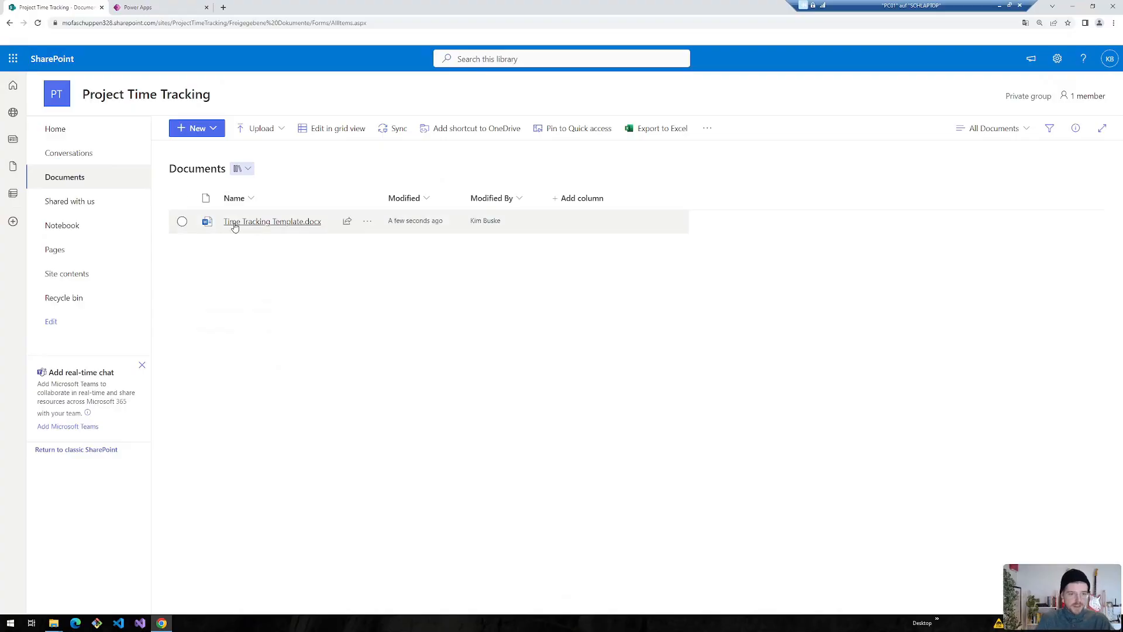
# - Open Time Tracking Template.docx from the SharePoint Documents library in Word Online
pyautogui.click(272, 220)
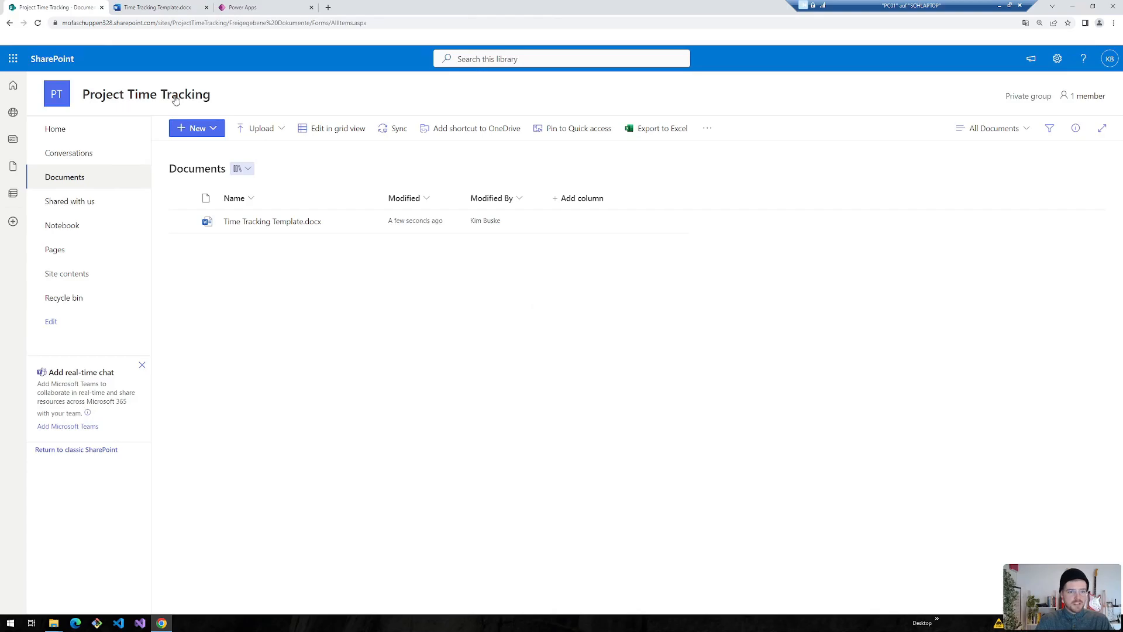
pyautogui.click(272, 220)
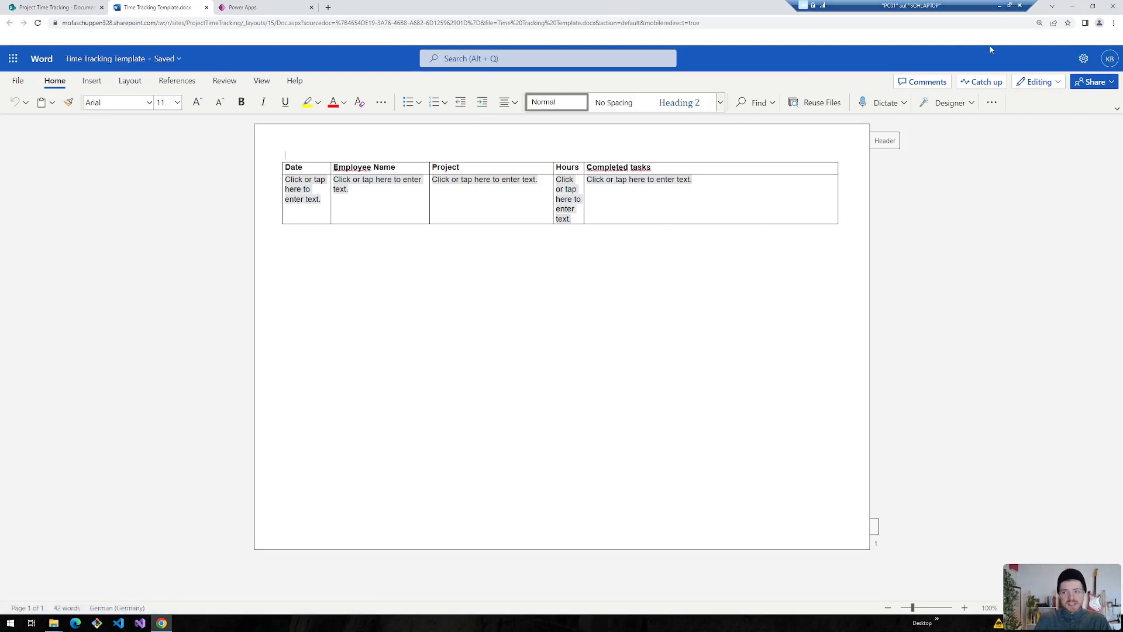
pyautogui.moveTo(1000, 6)
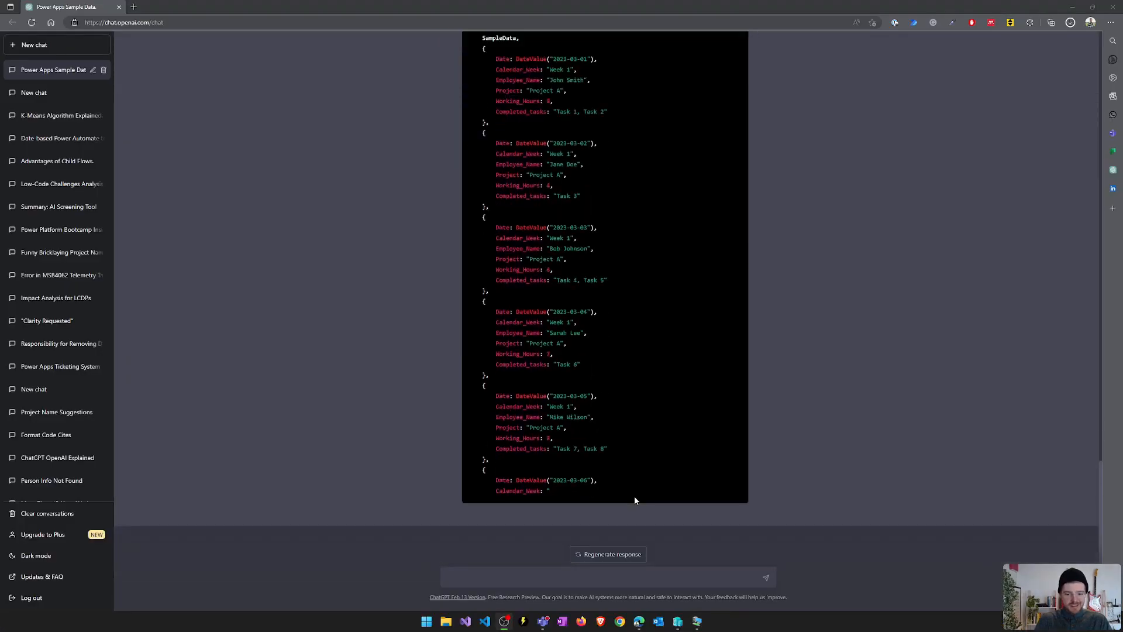
# - Scroll through ChatGPT's ten-row Project A ClearCollect code and copy it
pyautogui.scroll(3)
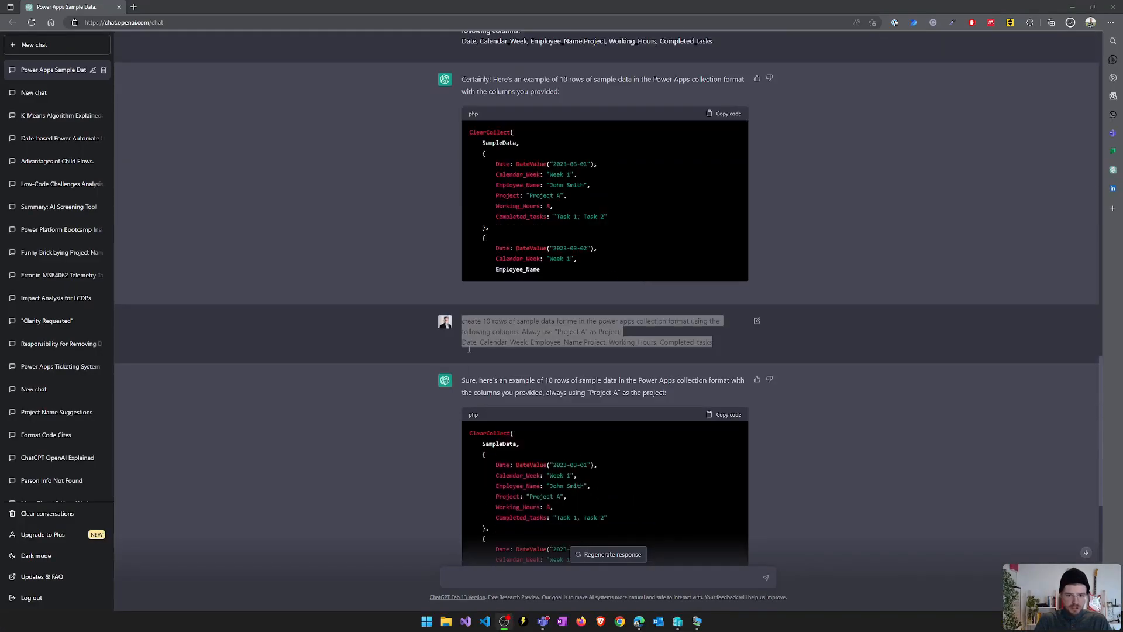
pyautogui.scroll(-3)
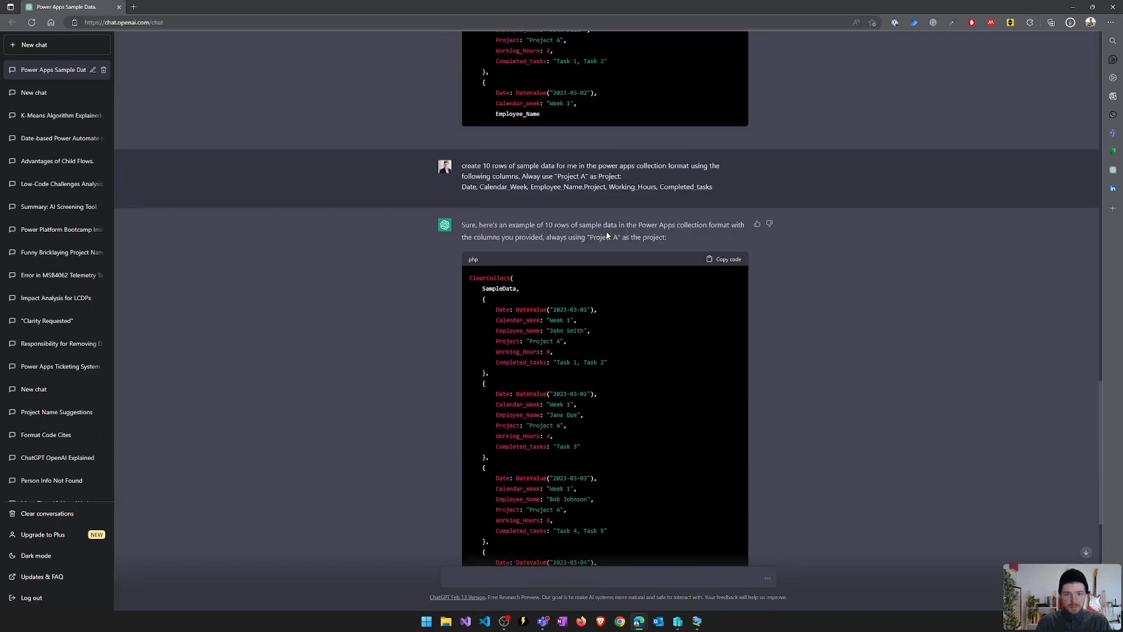
pyautogui.scroll(-3)
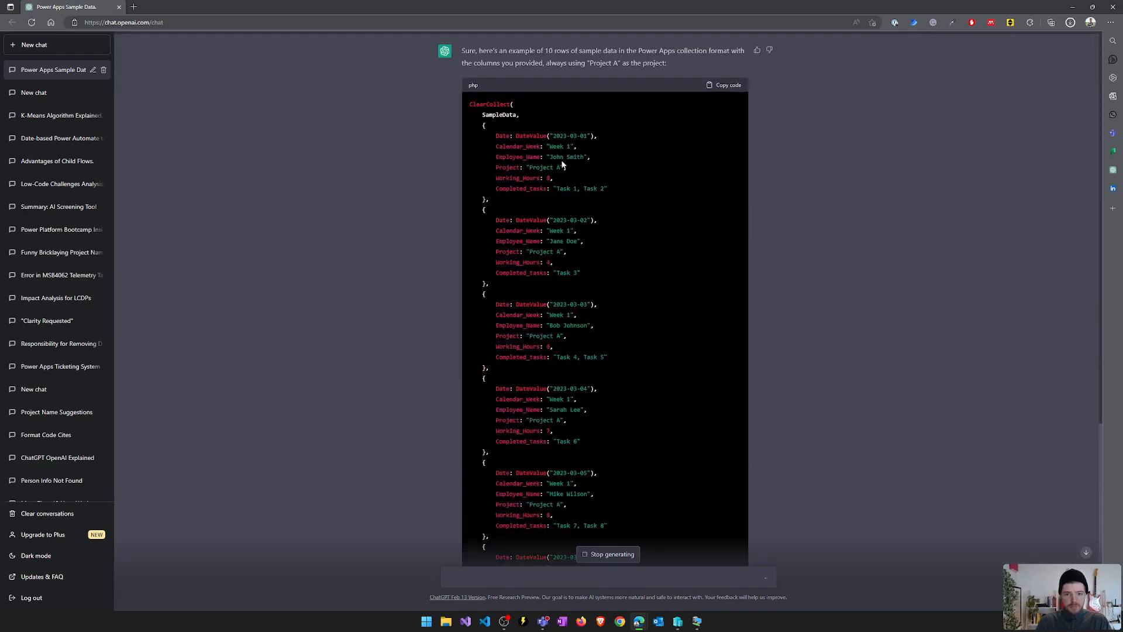
pyautogui.scroll(-3)
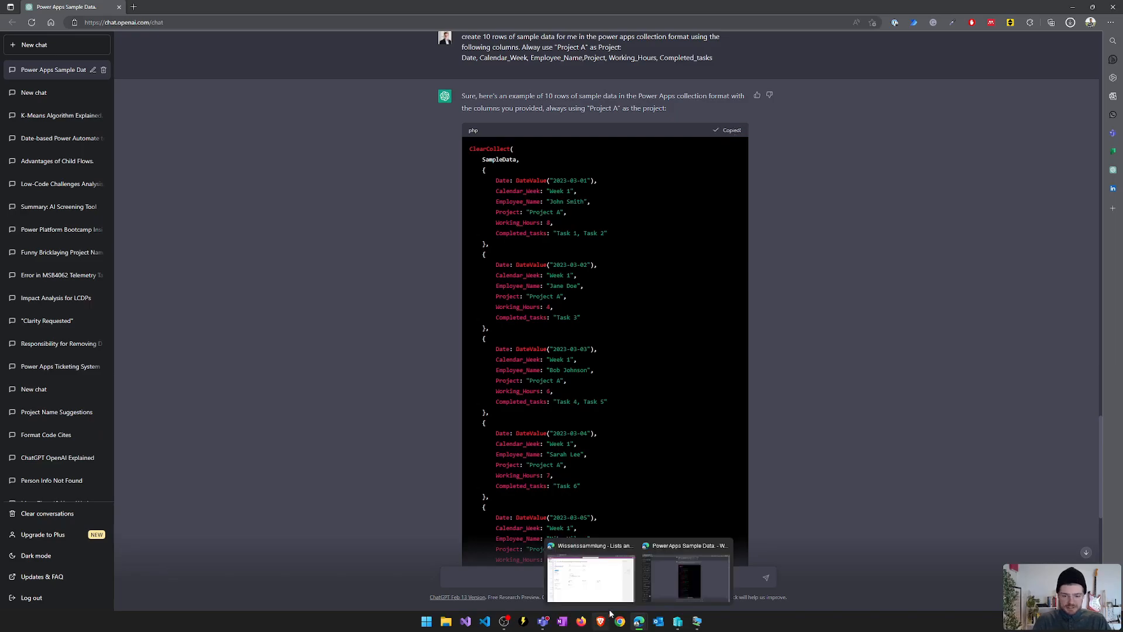
pyautogui.click(683, 577)
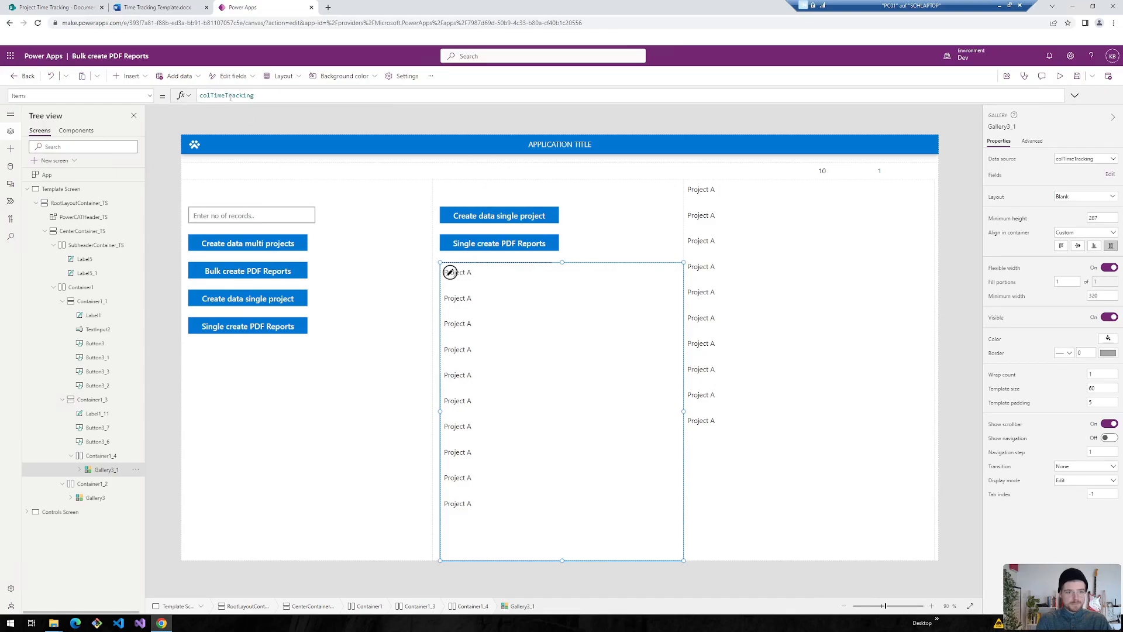
# - Show the colTimeTracking data preview with weeks, tasks, dates, employees and hours
pyautogui.click(225, 95)
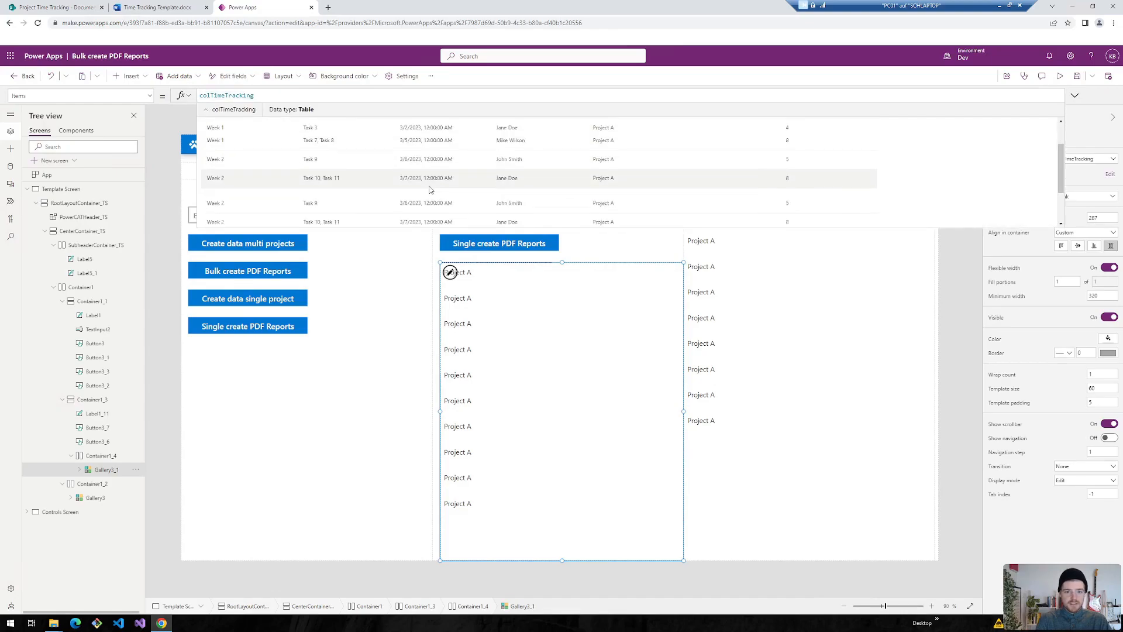
pyautogui.click(498, 243)
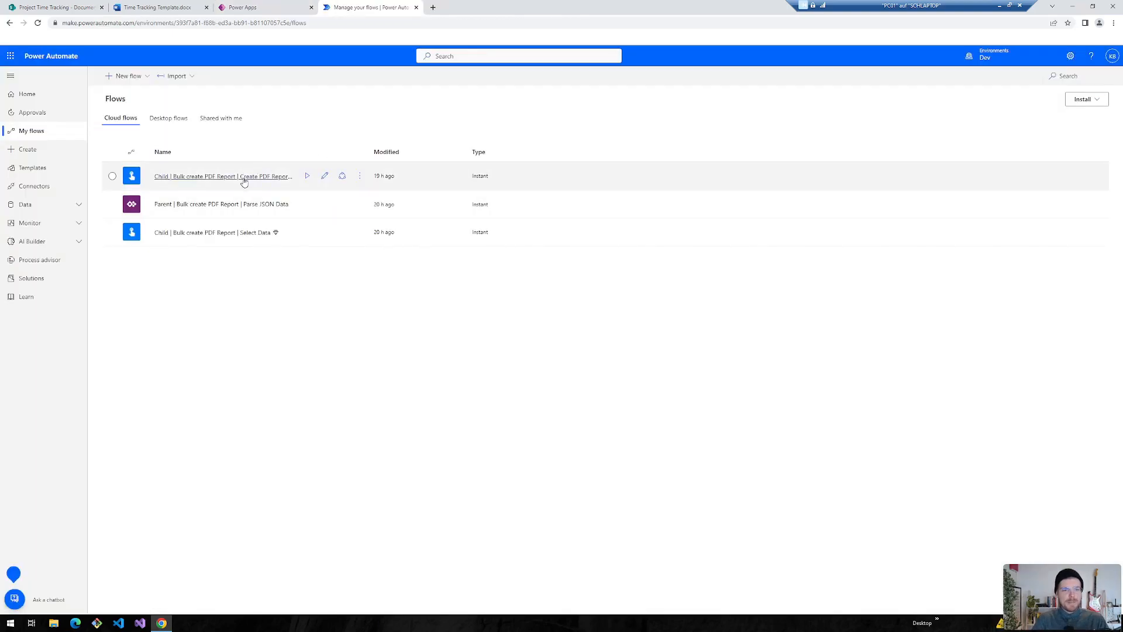
# - Save Create PDF Report as 'SP Project Time Tracking | Create single PDF Report' and open it
pyautogui.click(222, 175)
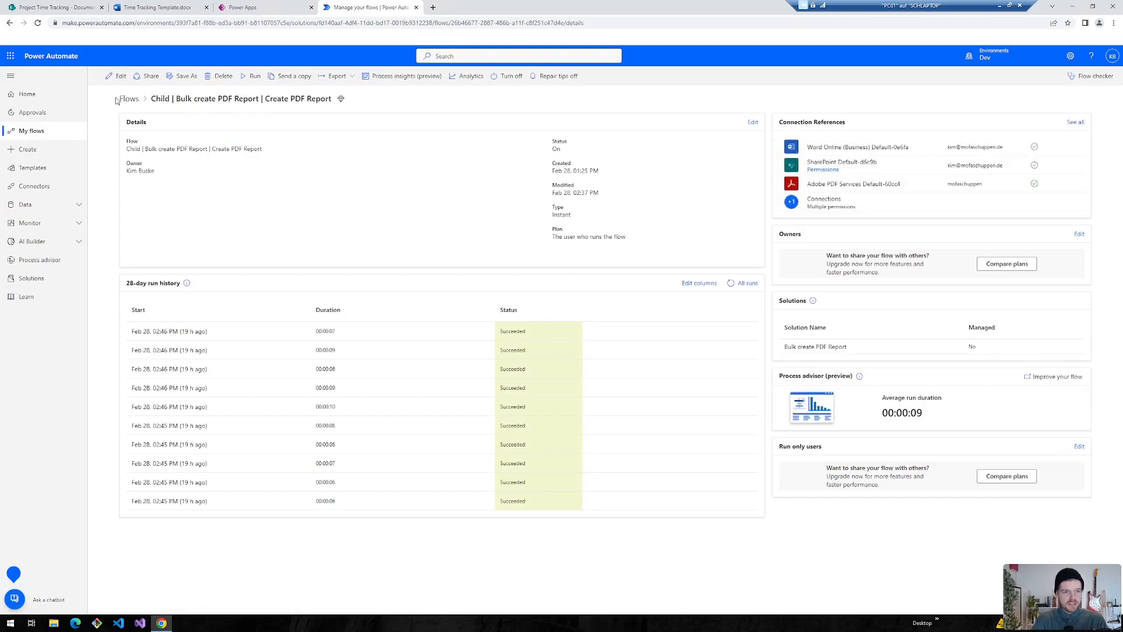
pyautogui.click(127, 99)
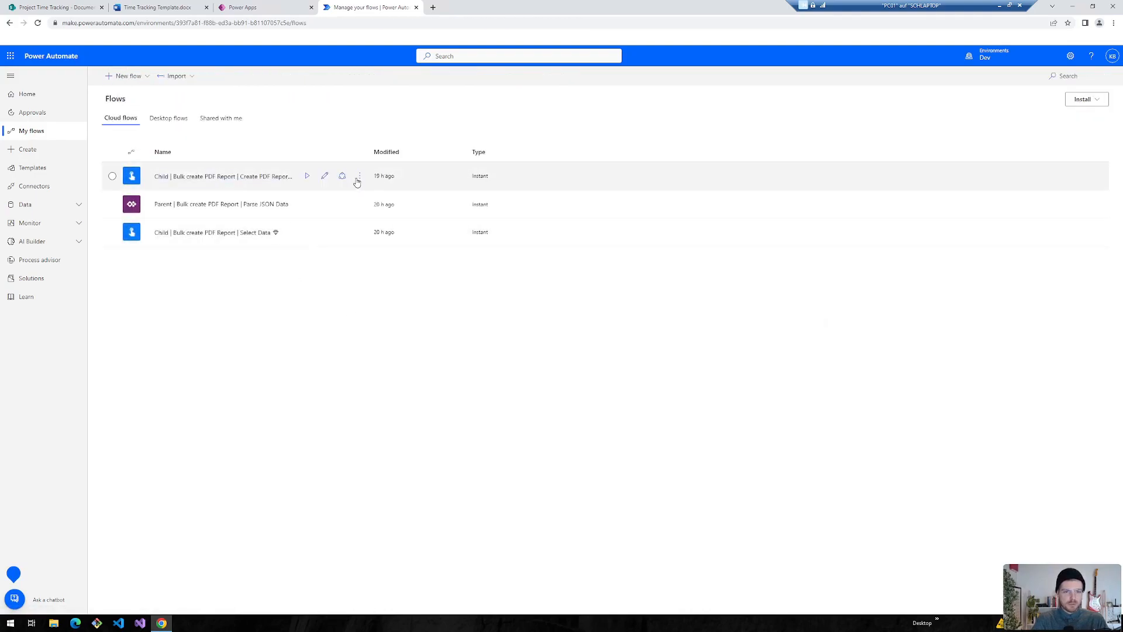
pyautogui.moveTo(358, 176)
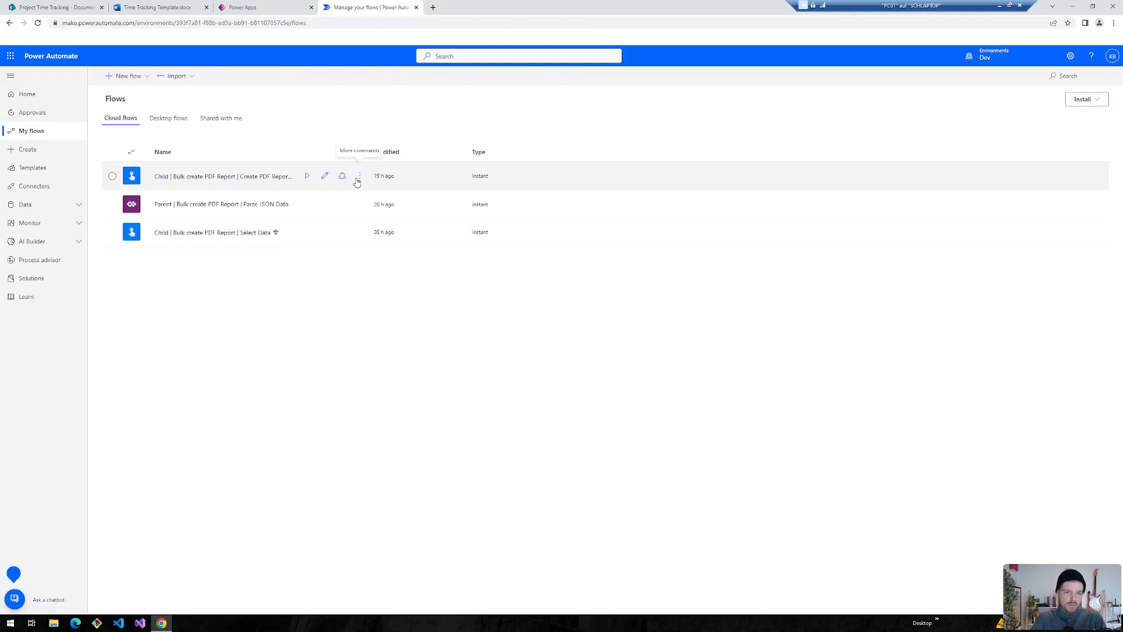
pyautogui.click(358, 176)
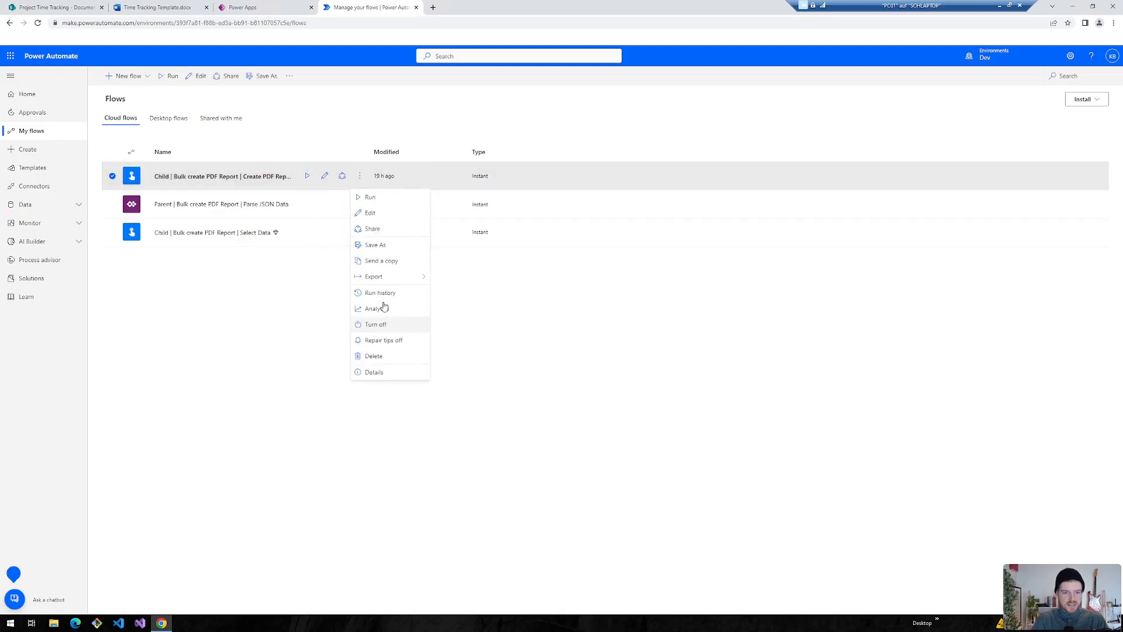
pyautogui.click(374, 244)
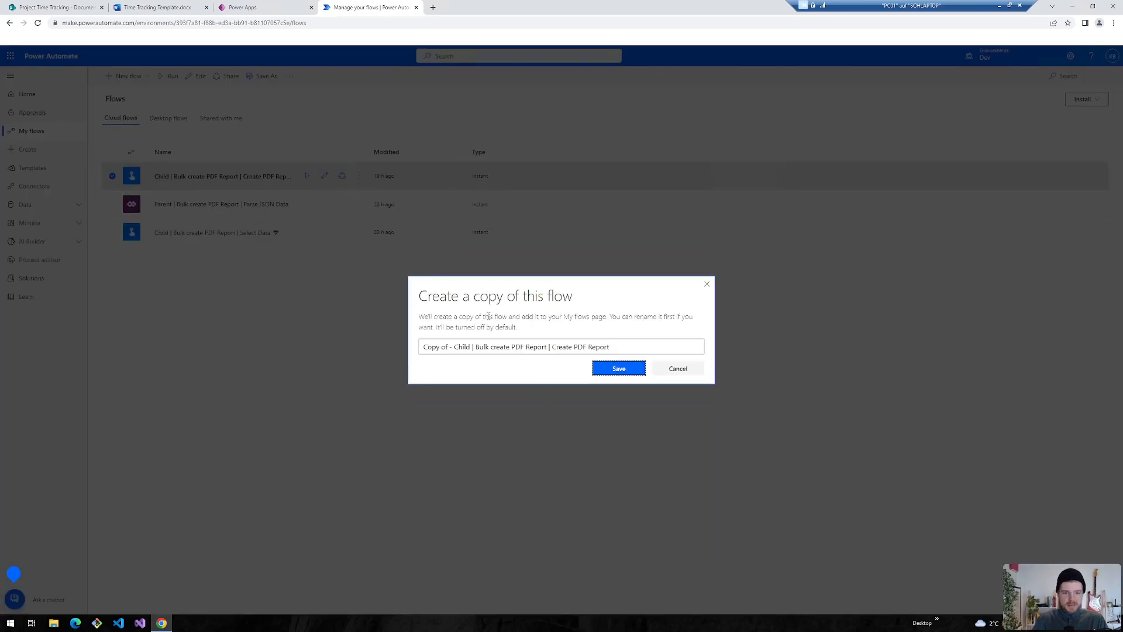
pyautogui.write('Project Time Tracking | Create single PDF Report')
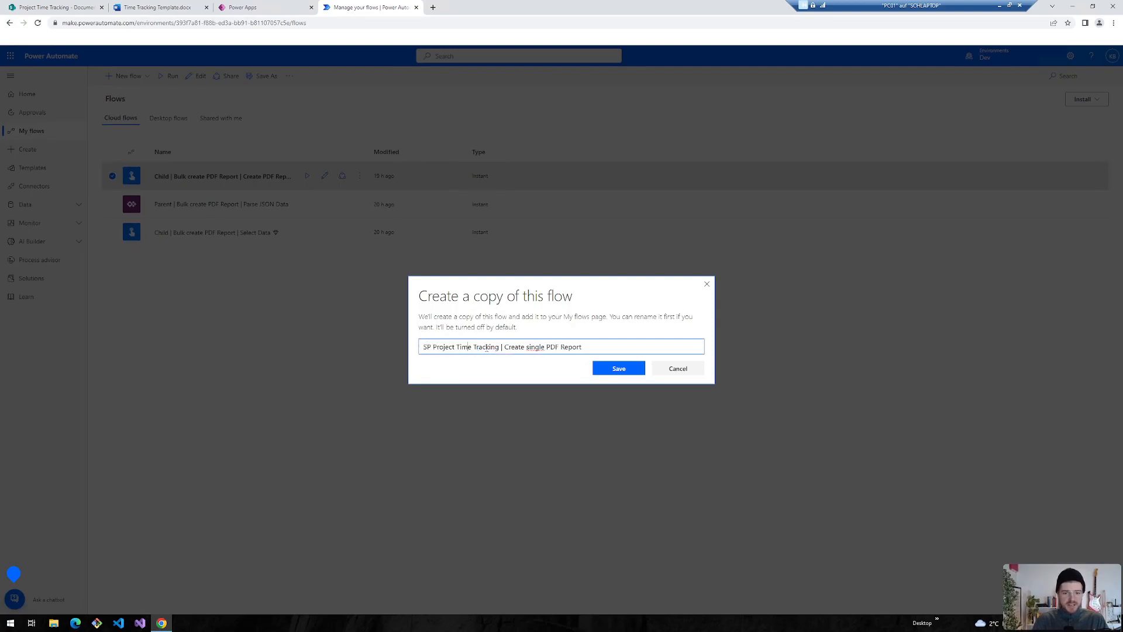
pyautogui.doubleClick(543, 347)
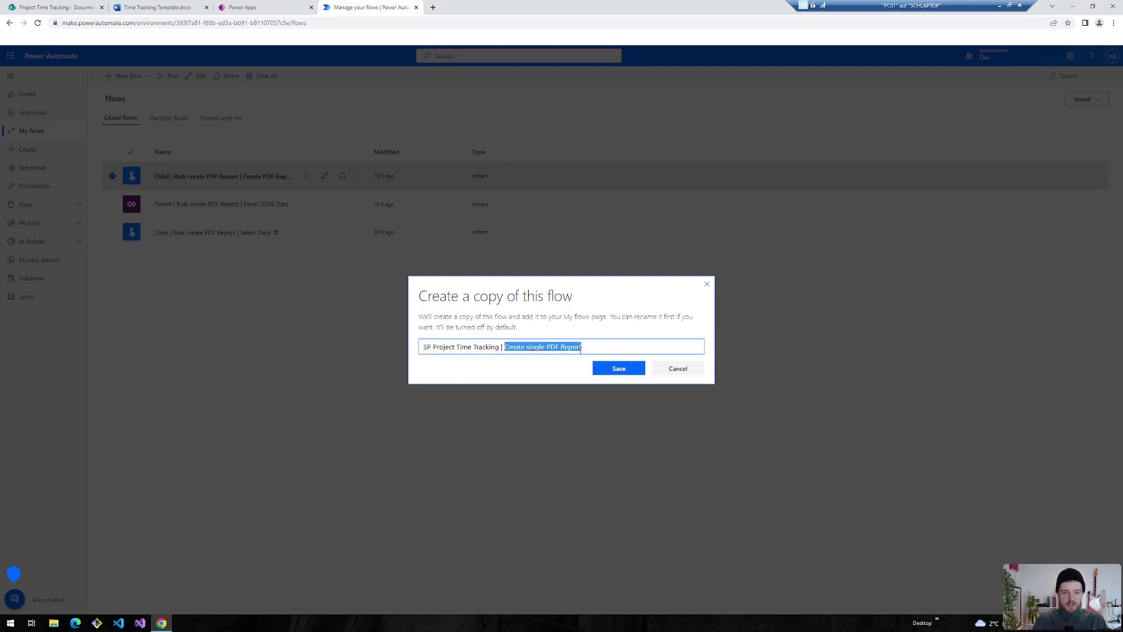
pyautogui.click(618, 368)
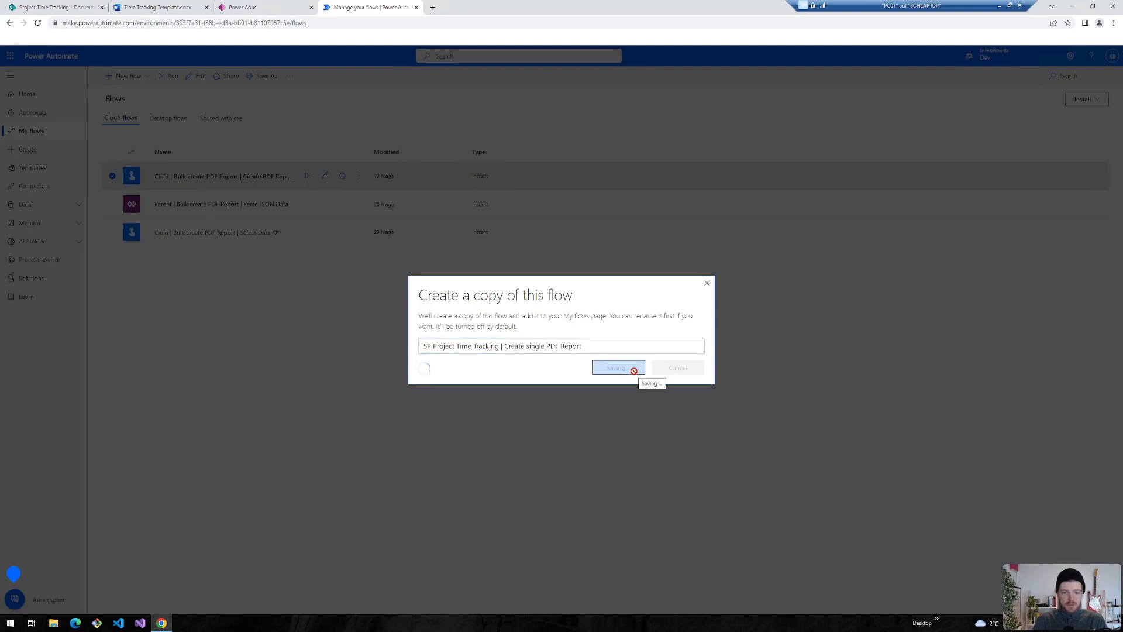
pyautogui.click(618, 367)
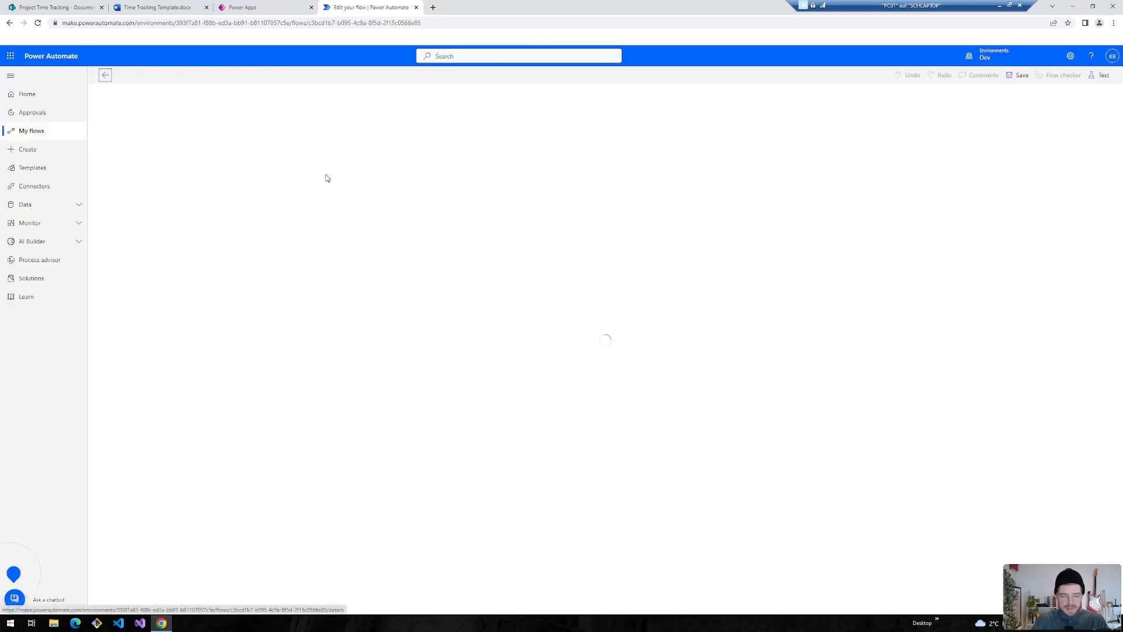
pyautogui.moveTo(106, 74)
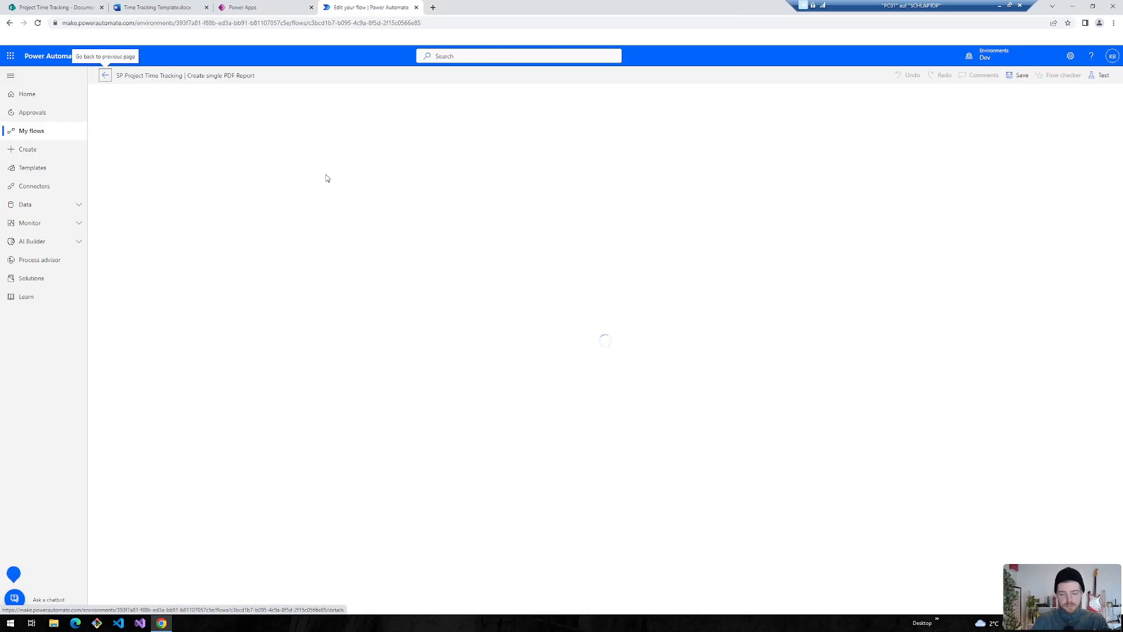
pyautogui.moveTo(386, 137)
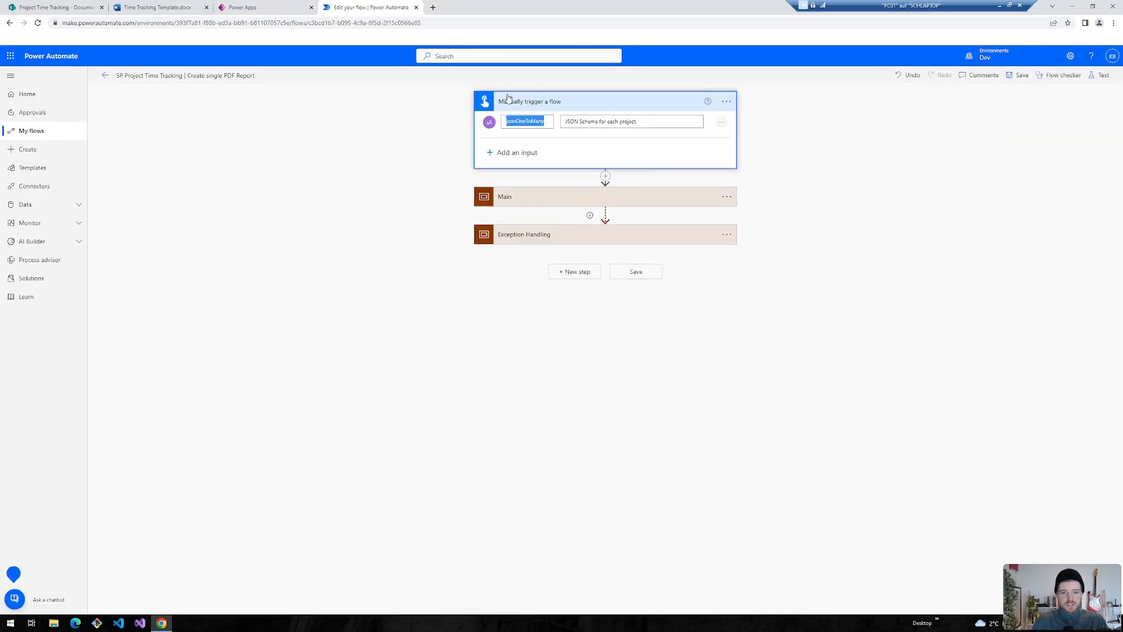
# - Swap the manual trigger for PowerApps (V2) with a jsonOneToMany text input
pyautogui.click(725, 101)
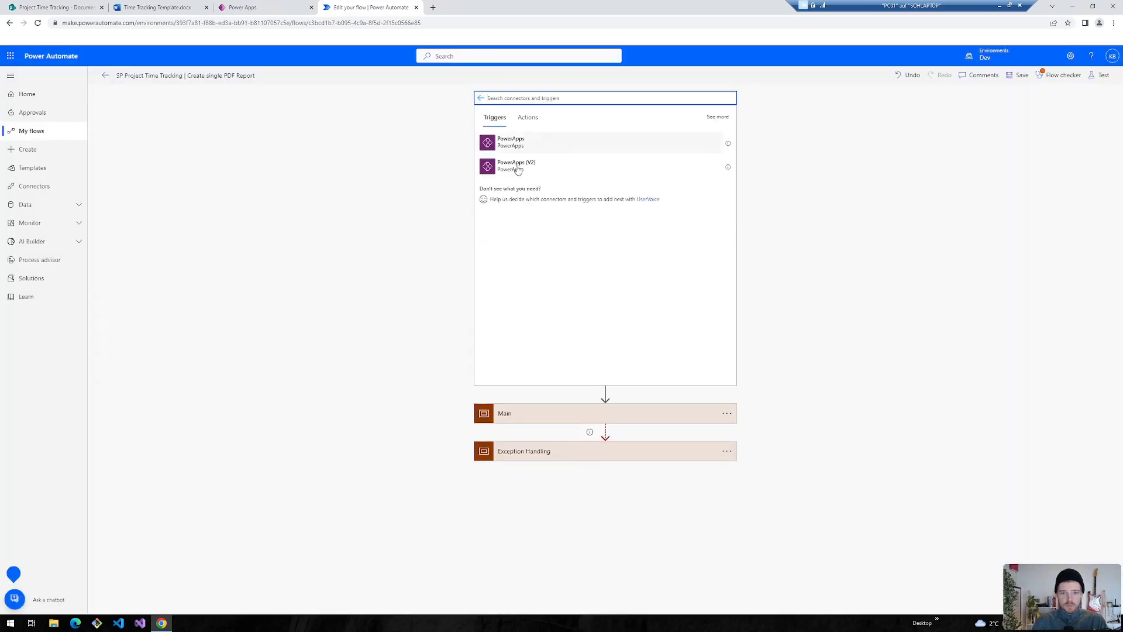
pyautogui.click(516, 167)
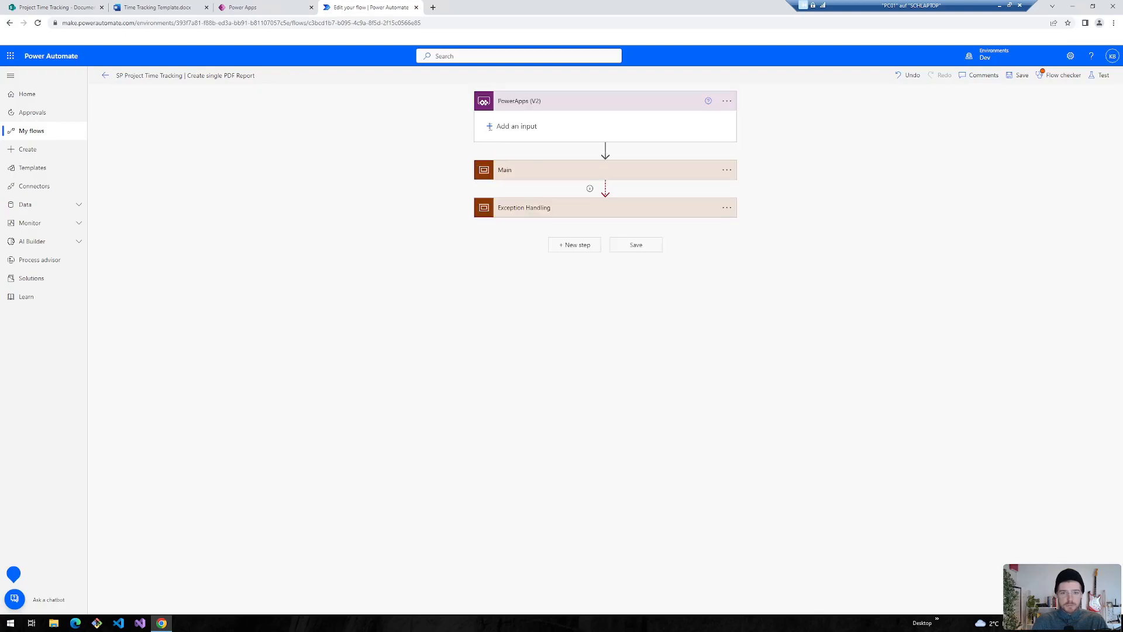
pyautogui.click(516, 127)
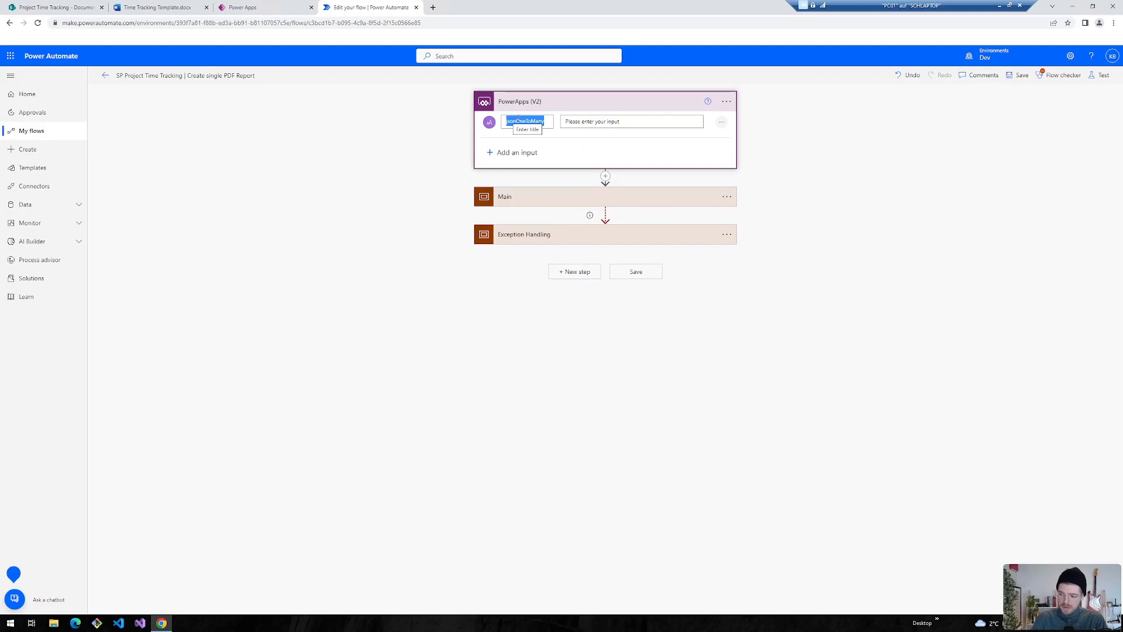
pyautogui.click(493, 196)
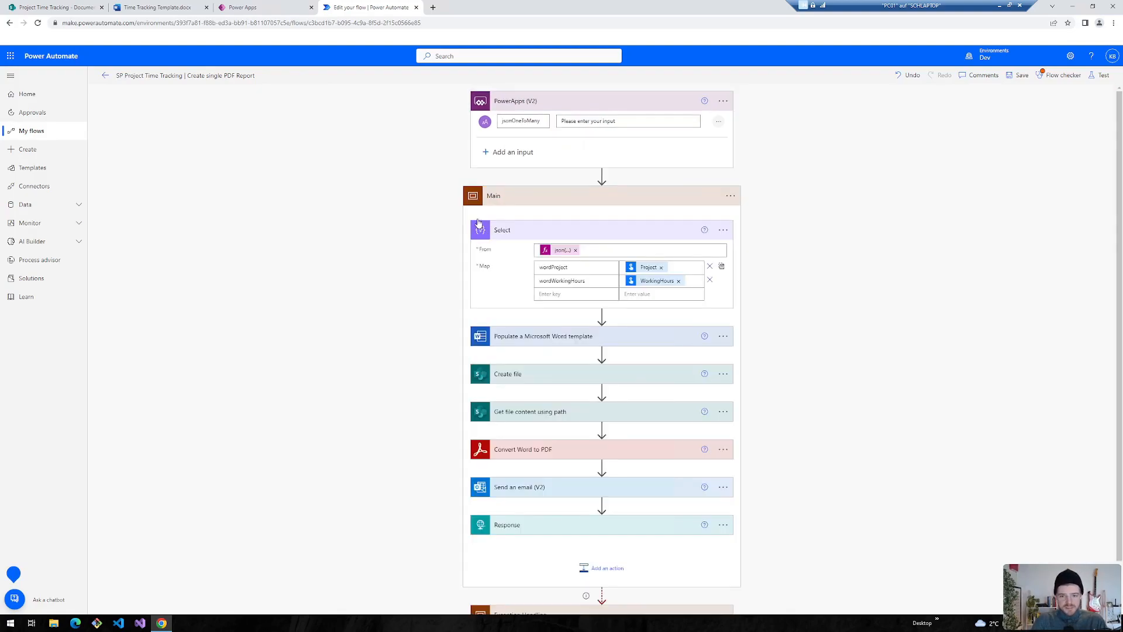
pyautogui.moveTo(559, 249)
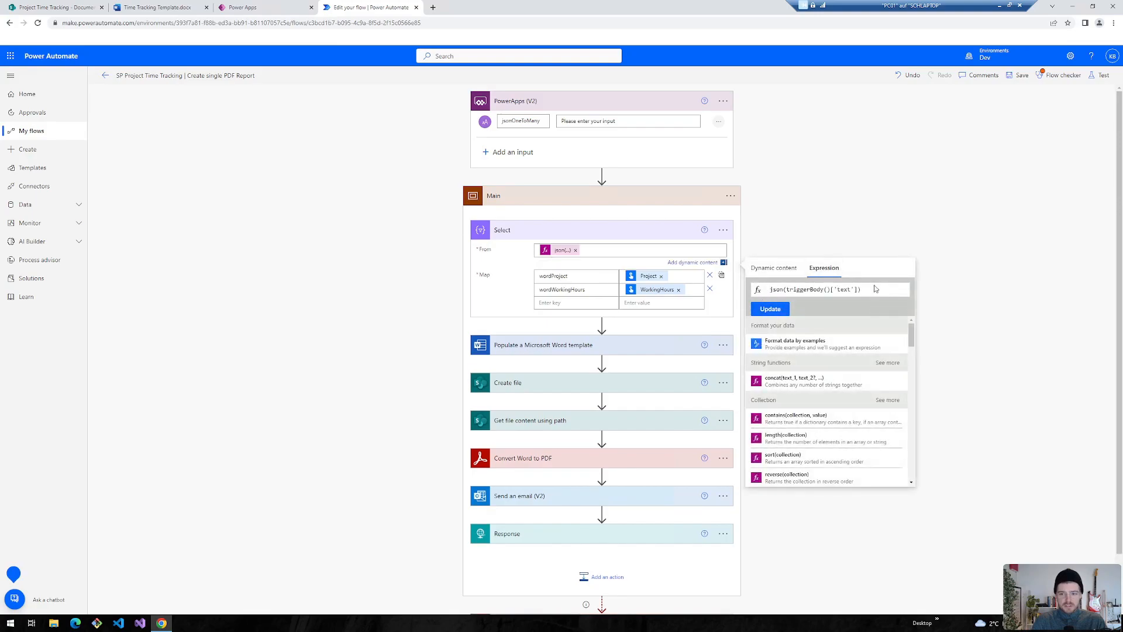
# - Set the Select From expression to json(triggerBody()['text']) and return to Power Apps
pyautogui.tripleClick(813, 288)
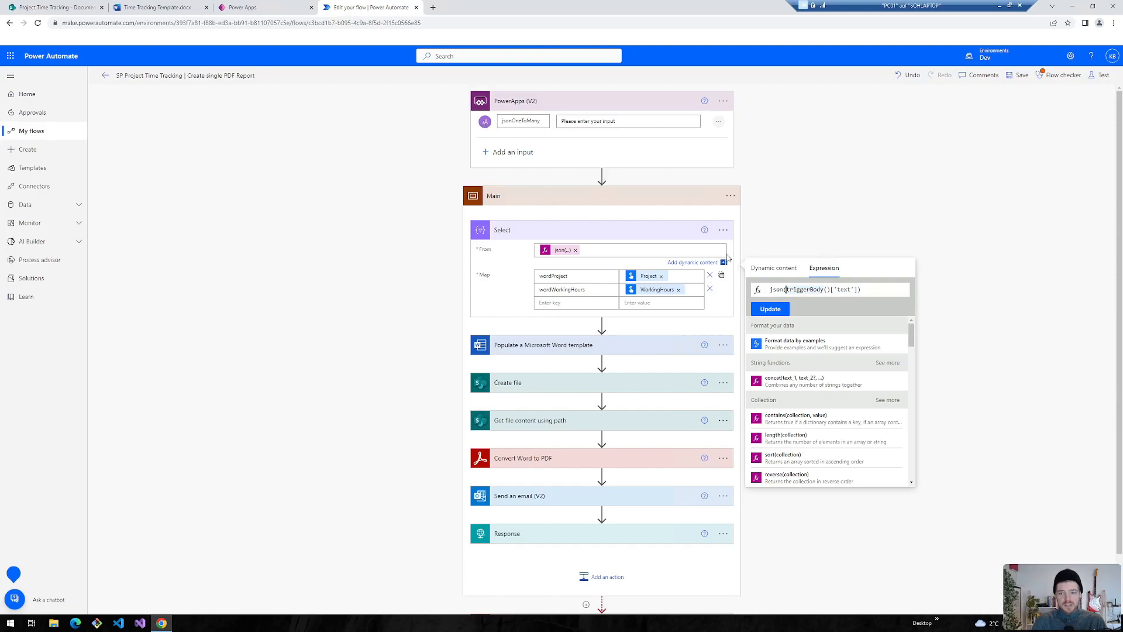
pyautogui.click(839, 288)
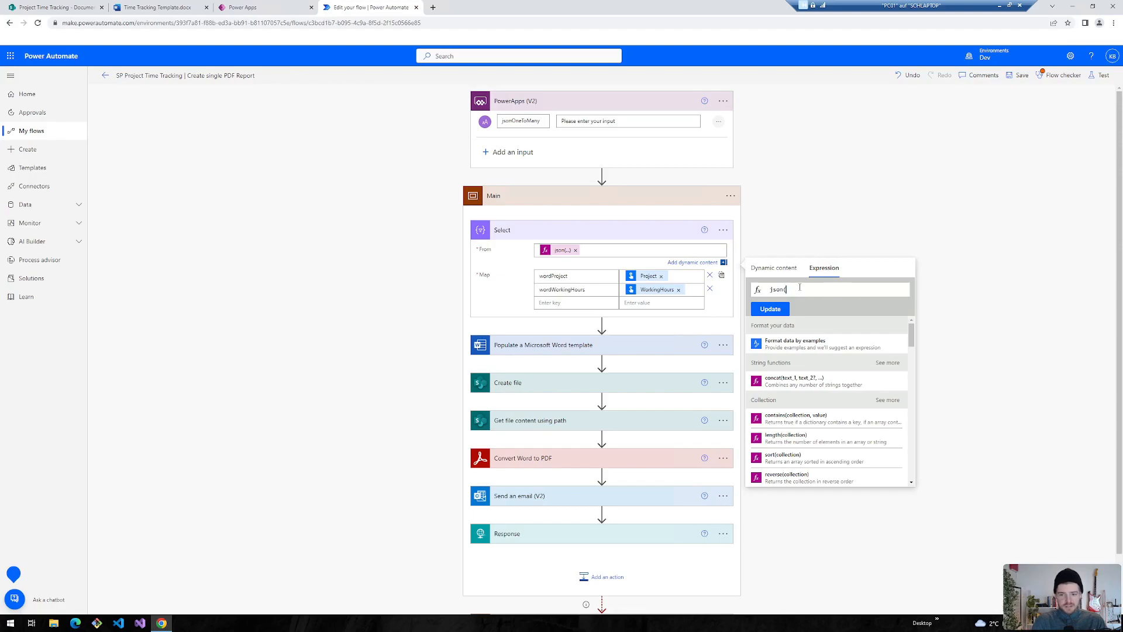
pyautogui.write("()['text'])")
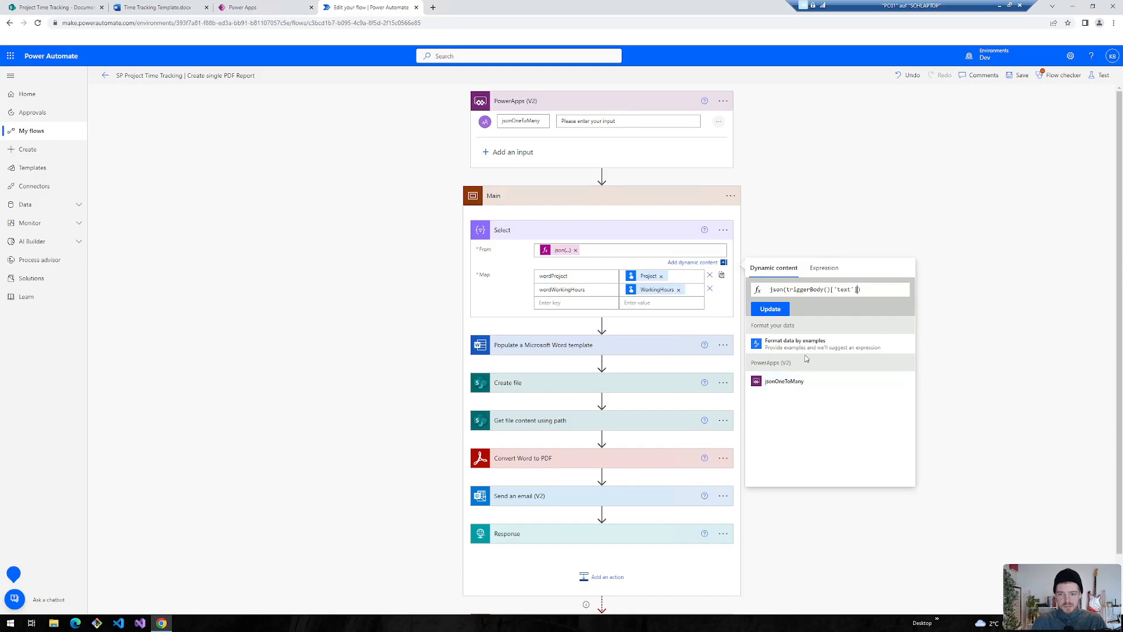
pyautogui.click(553, 267)
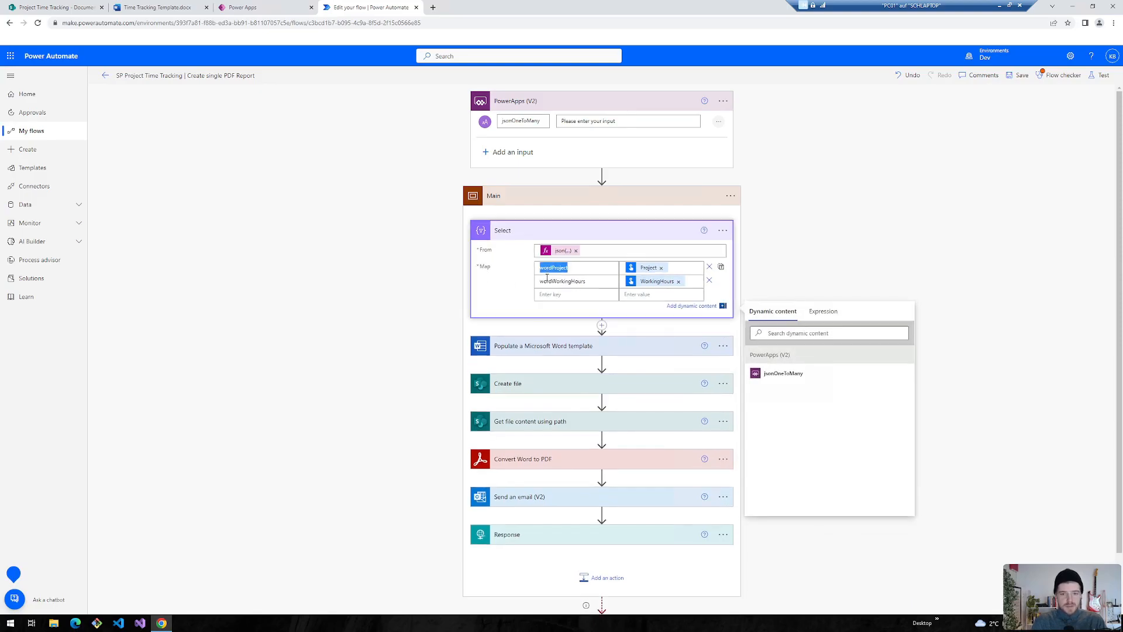
pyautogui.click(240, 7)
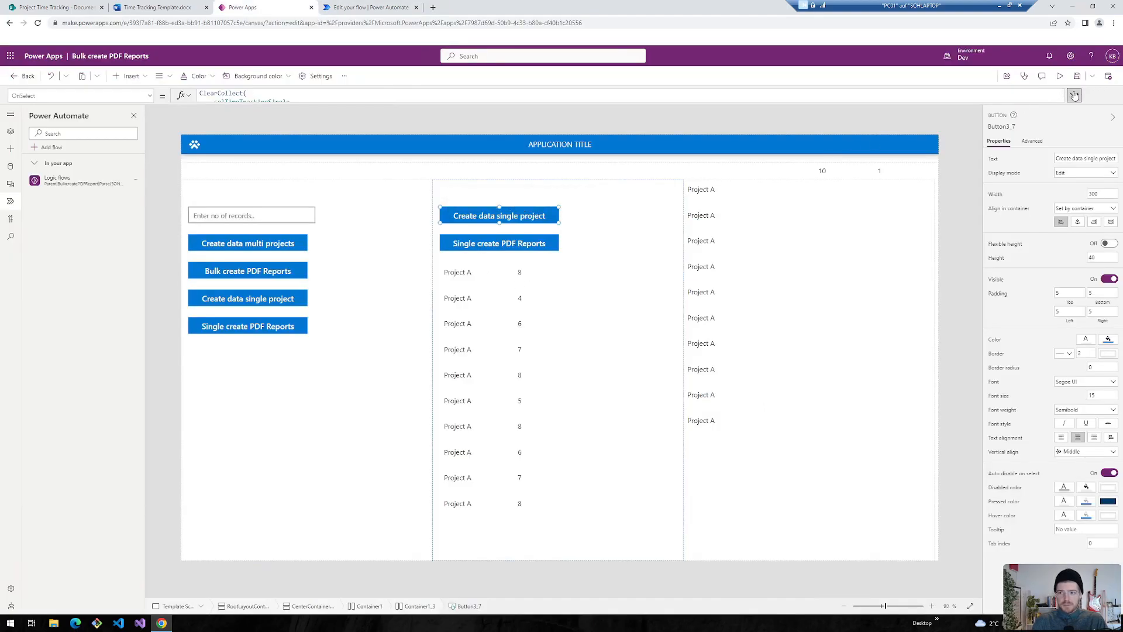
# - Map Date and Completed_tasks to item()?['Date'] and item()?['Completed_tasks'] expressions
pyautogui.click(1074, 95)
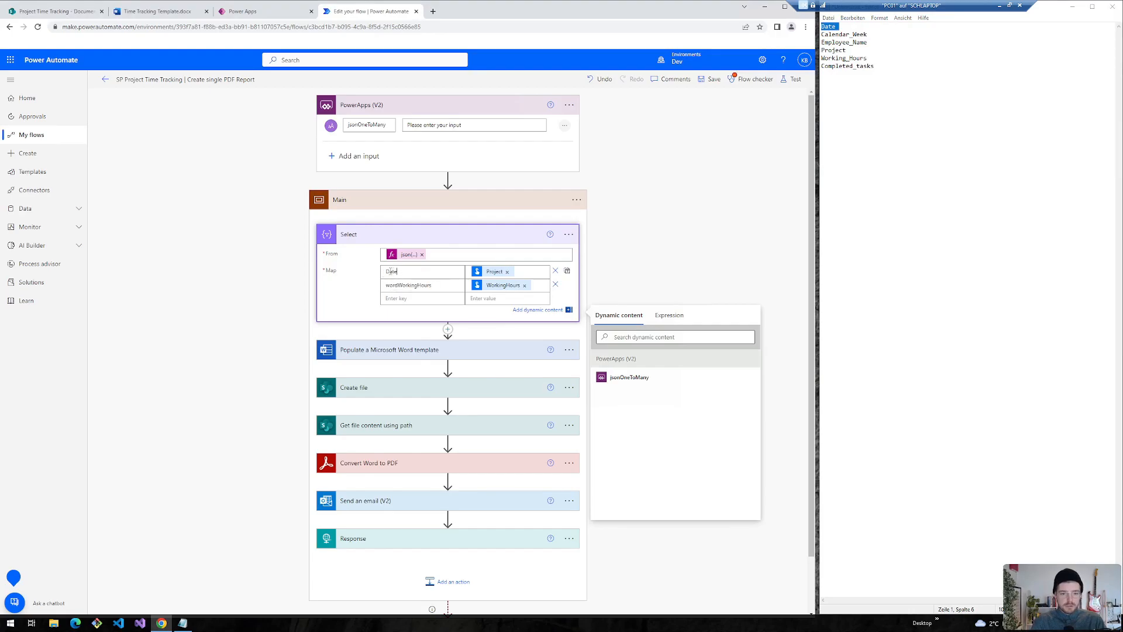
pyautogui.click(507, 271)
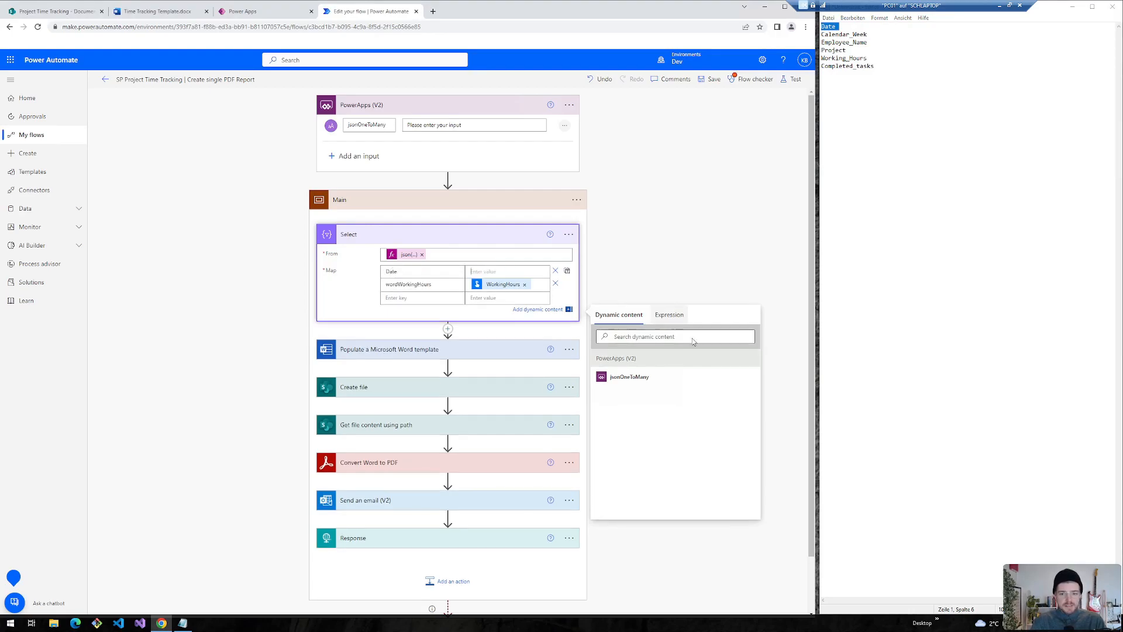
pyautogui.click(667, 300)
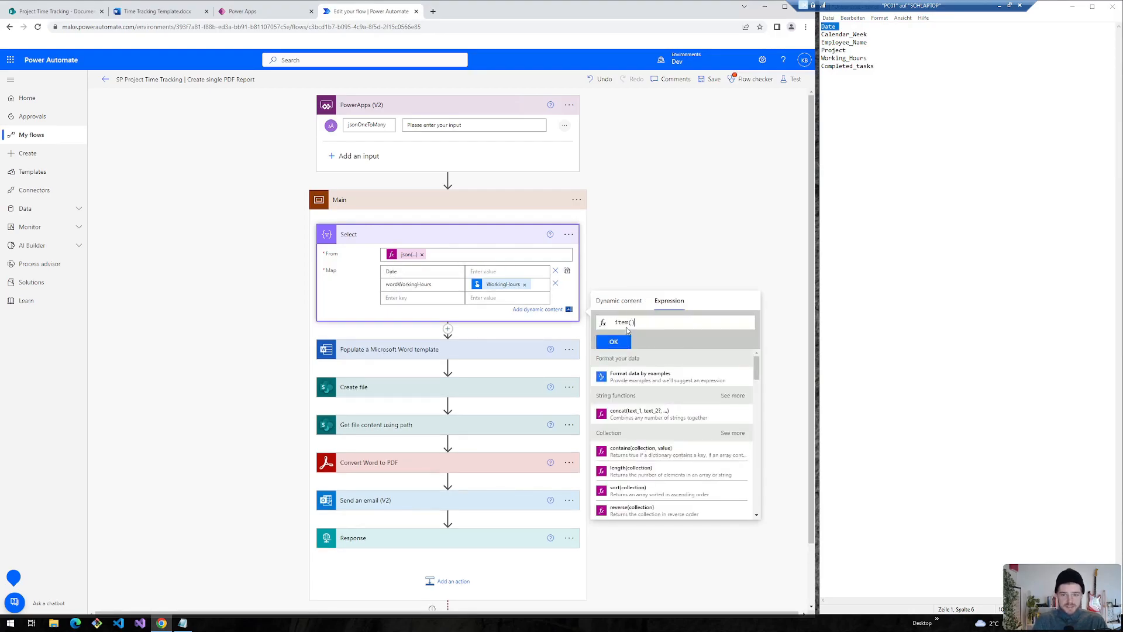
pyautogui.write('[')
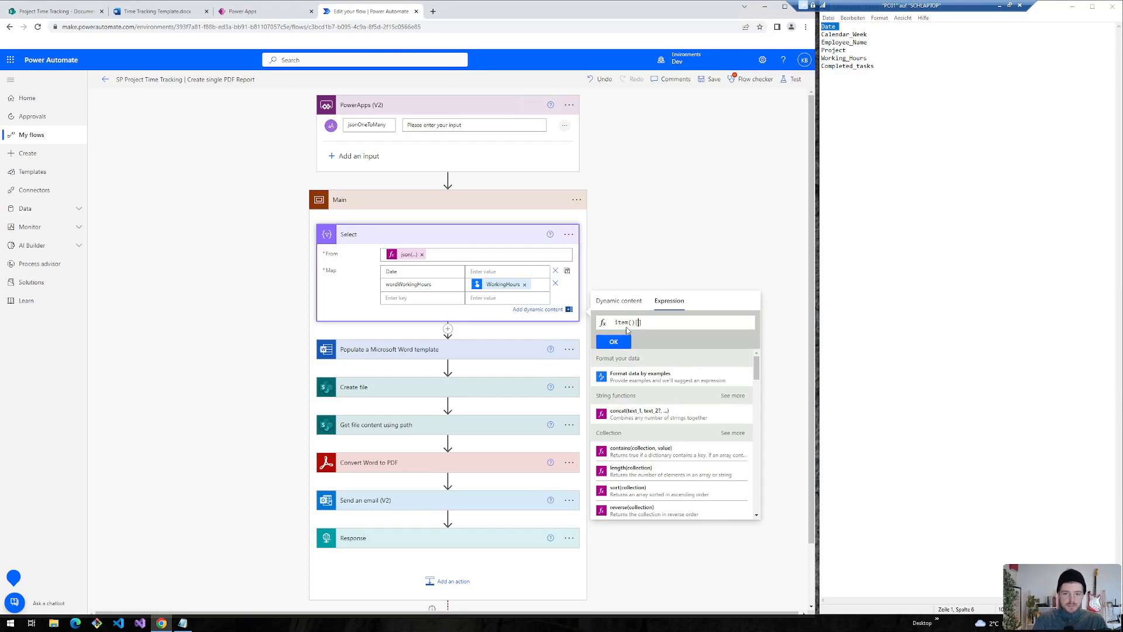
pyautogui.write("?['Date']")
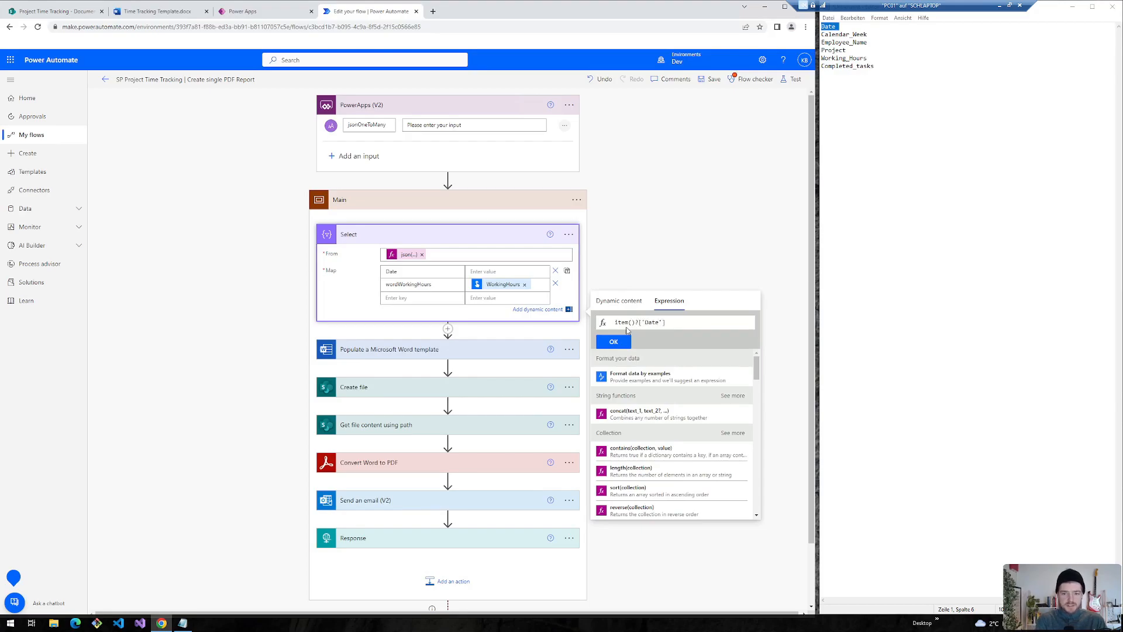
pyautogui.click(613, 342)
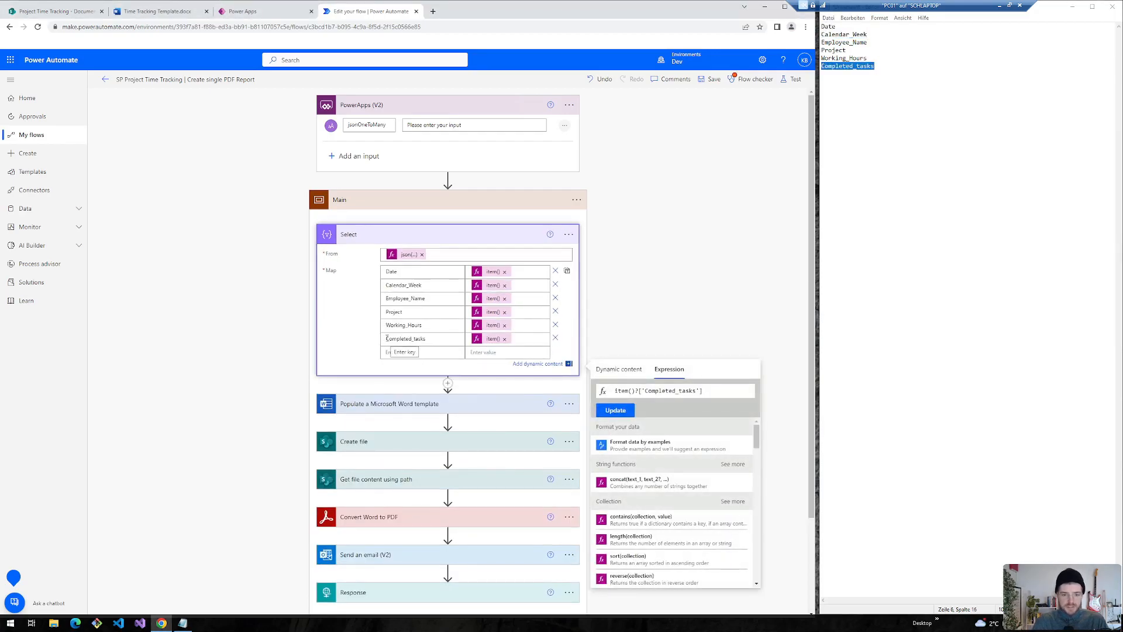
pyautogui.click(618, 368)
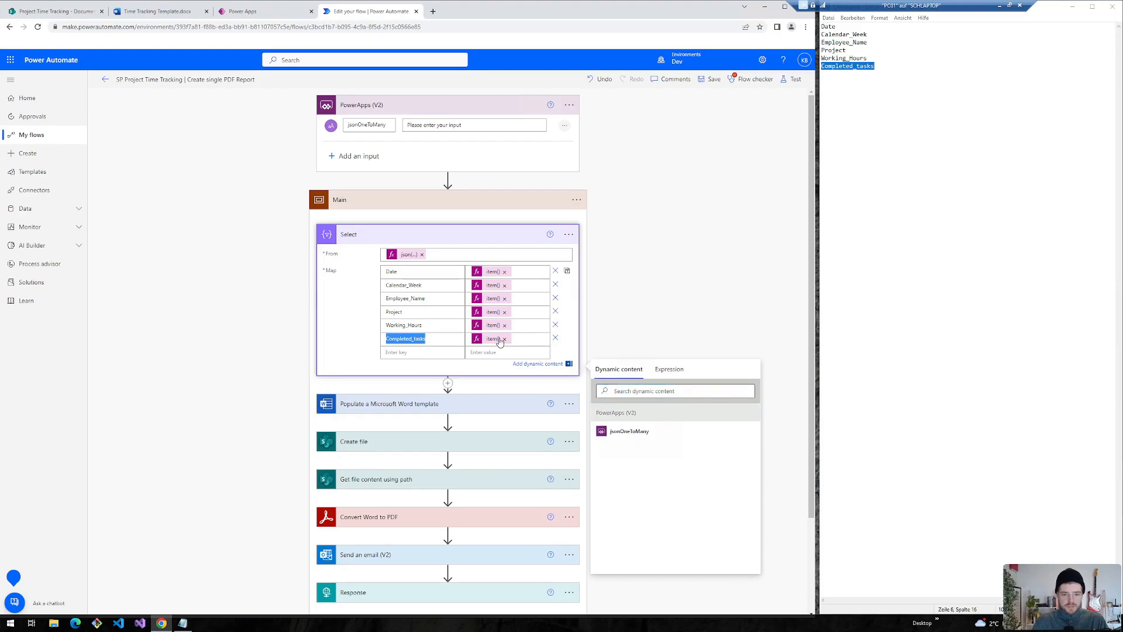
pyautogui.click(668, 368)
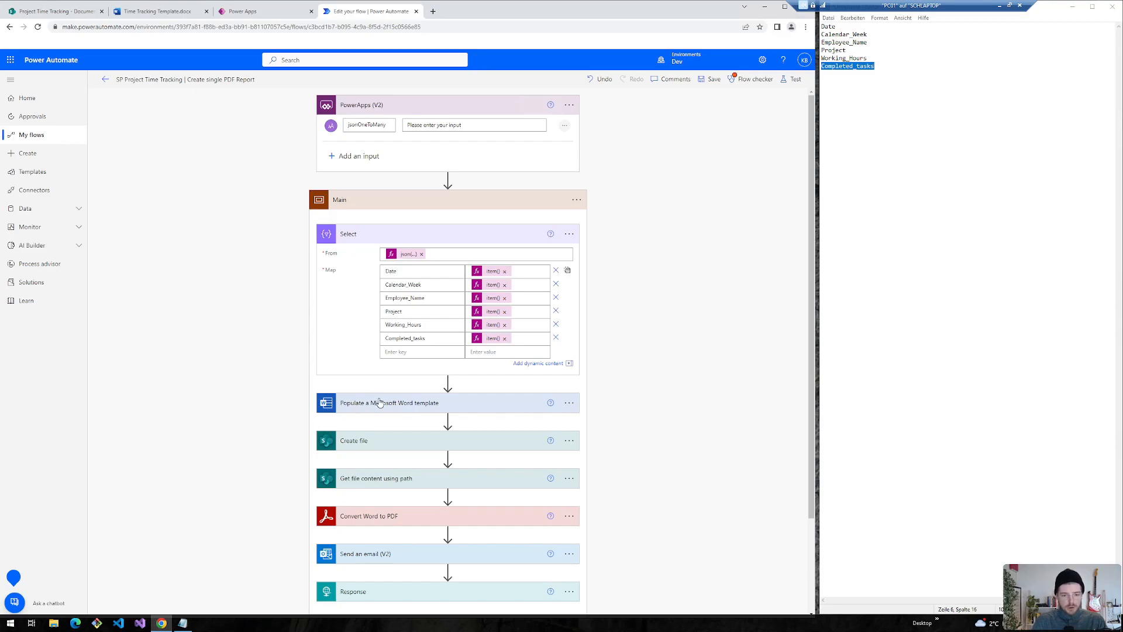
# - Point the Word template step at Time Tracking Template.docx in Group - Project Time Tracking
pyautogui.click(389, 402)
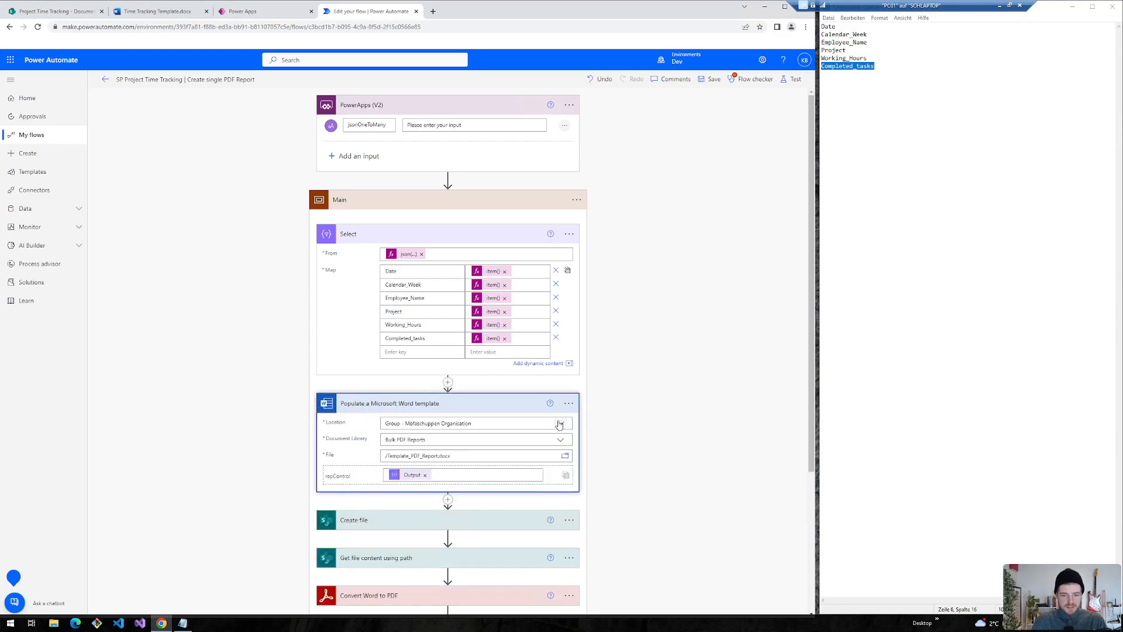
pyautogui.click(561, 423)
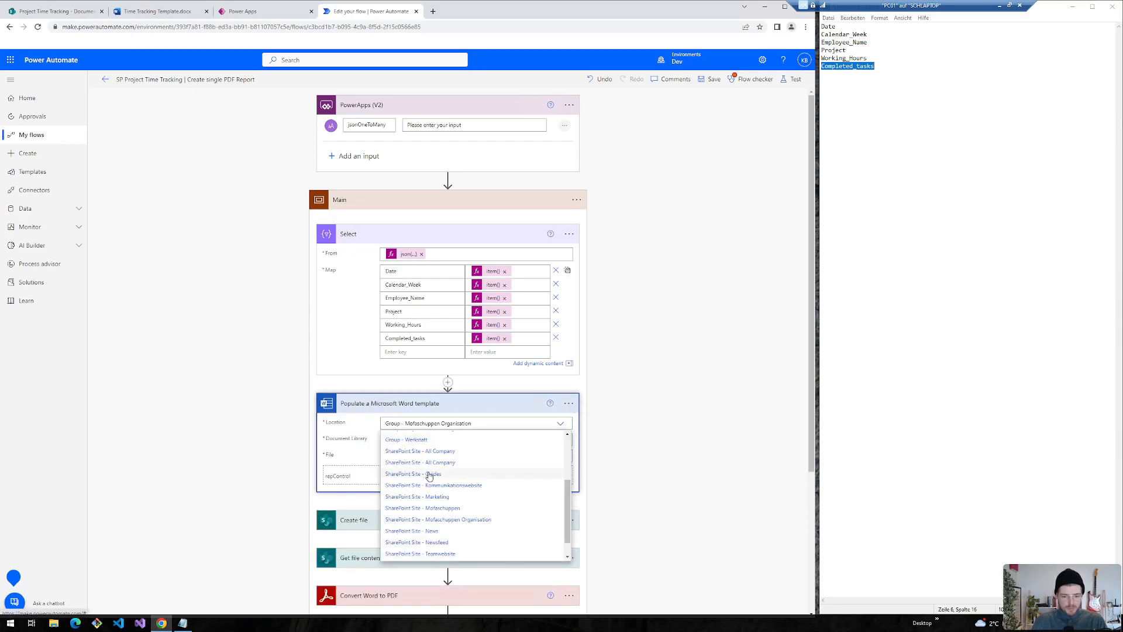
pyautogui.scroll(3)
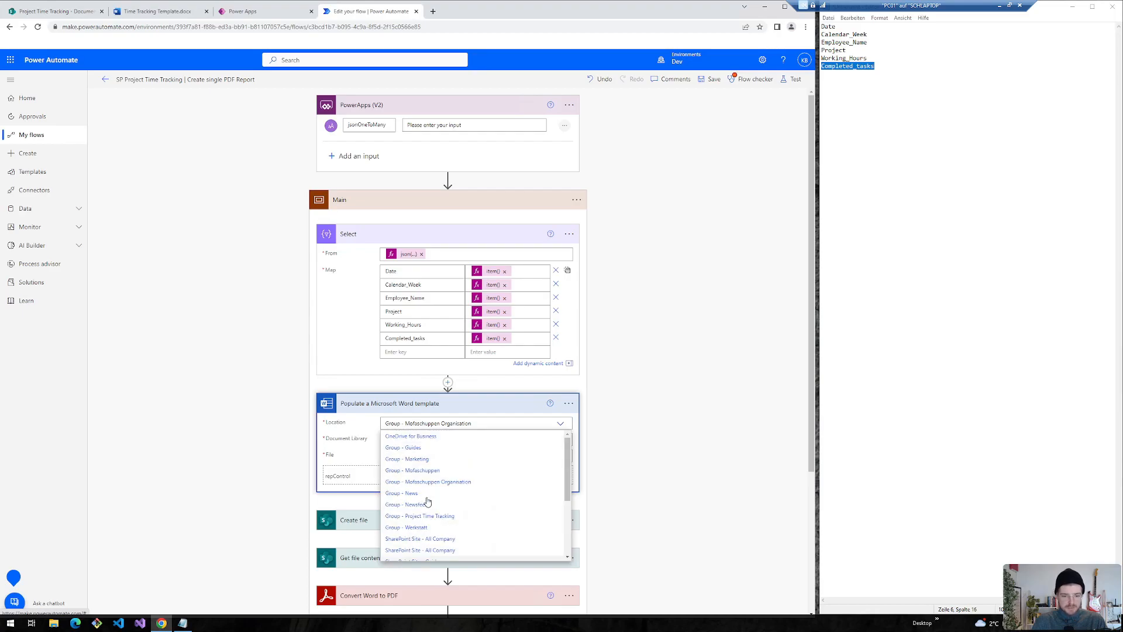
pyautogui.scroll(-3)
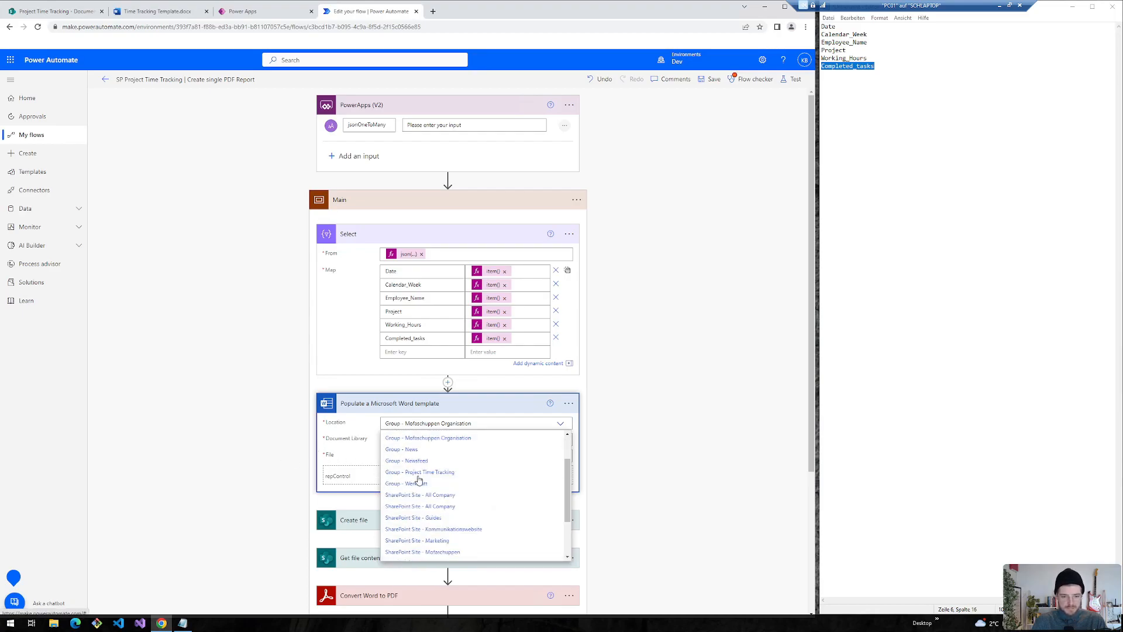
pyautogui.click(419, 471)
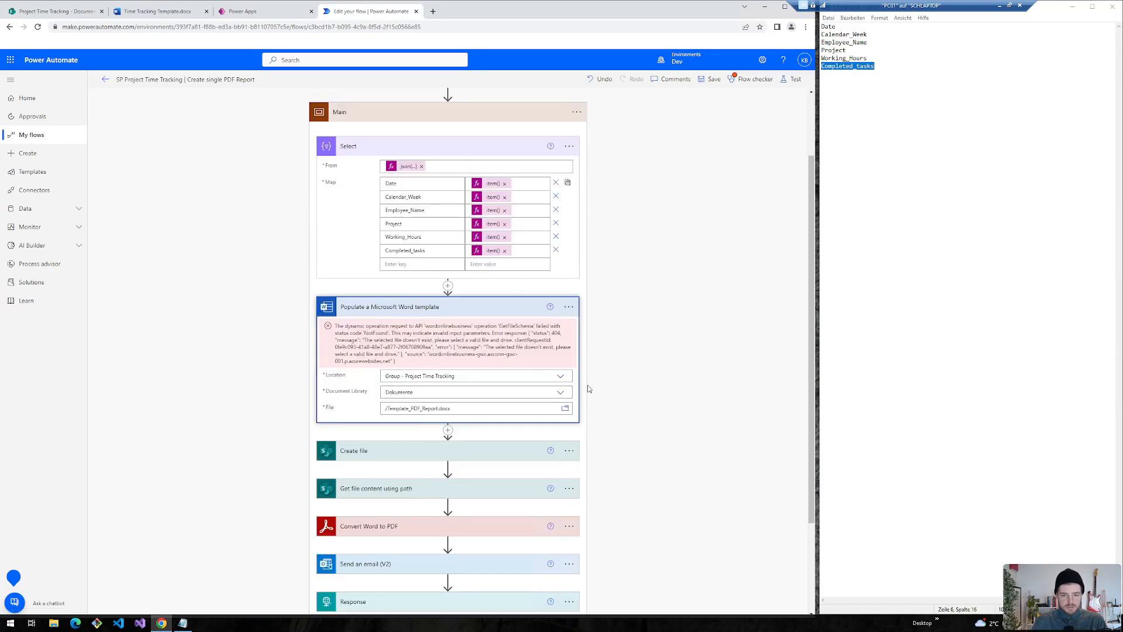
pyautogui.click(565, 408)
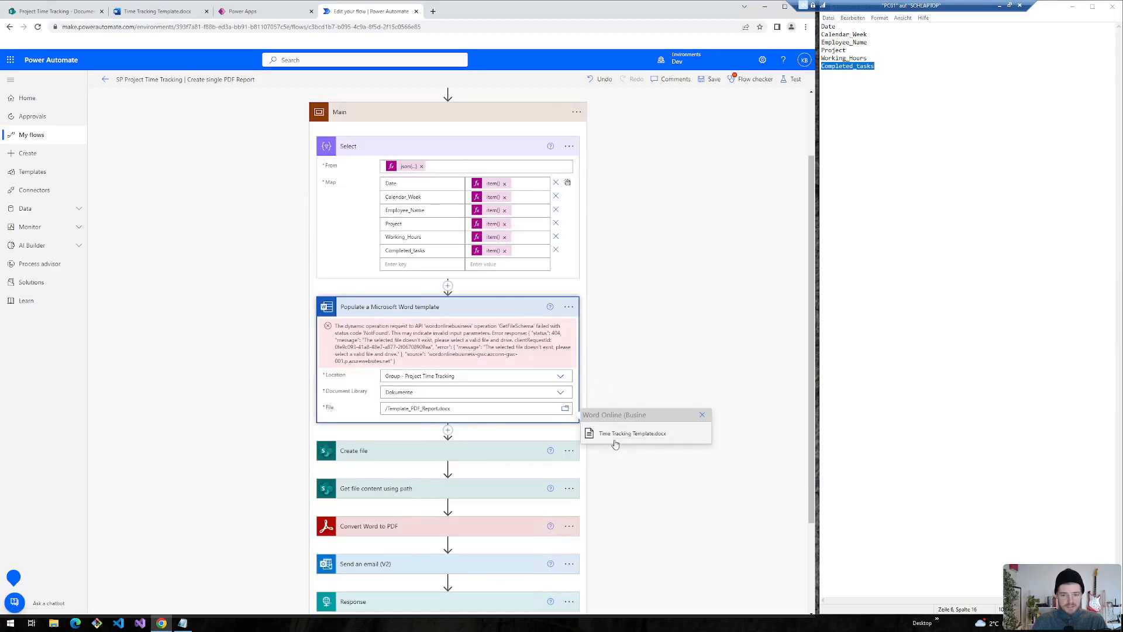
pyautogui.click(631, 433)
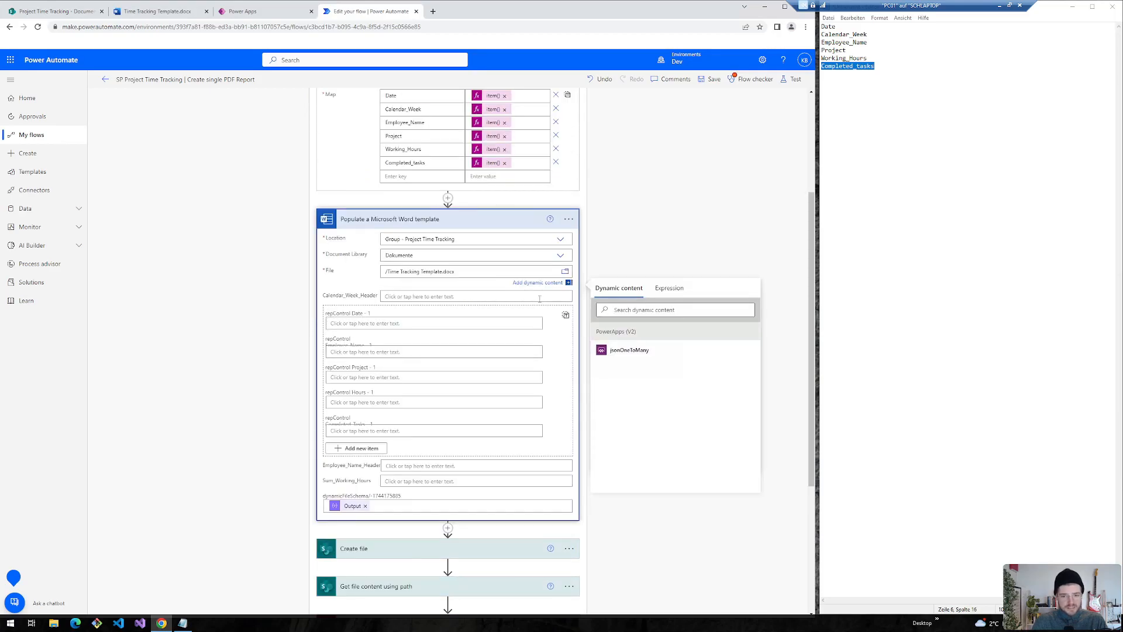
pyautogui.moveTo(365, 505)
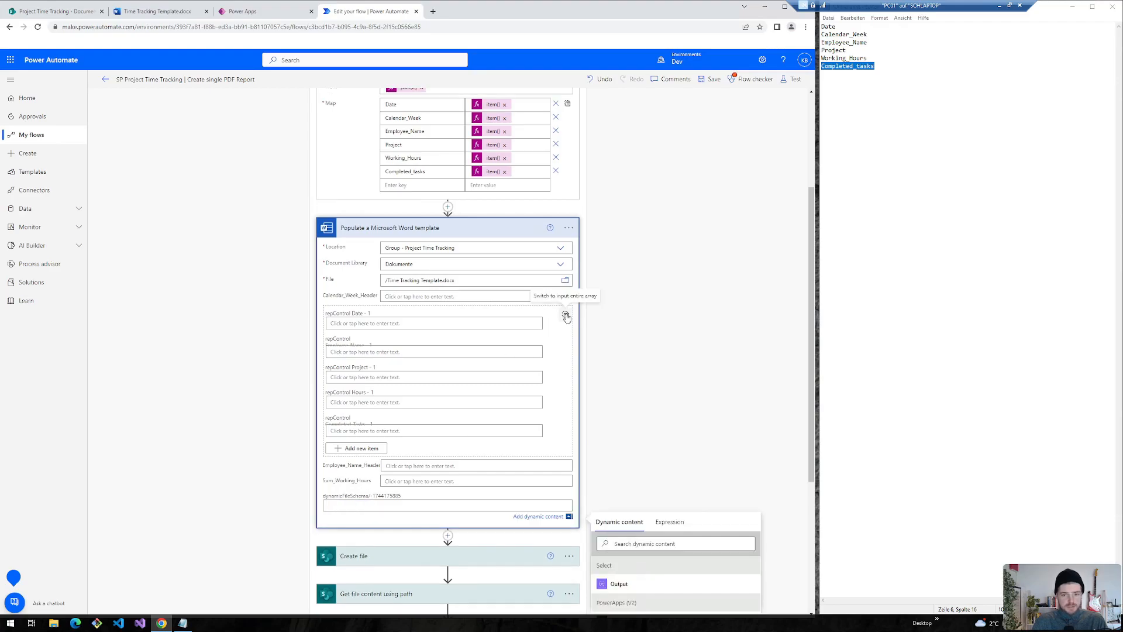
# - Switch repControl to array input and fill it with the Select Output
pyautogui.click(566, 316)
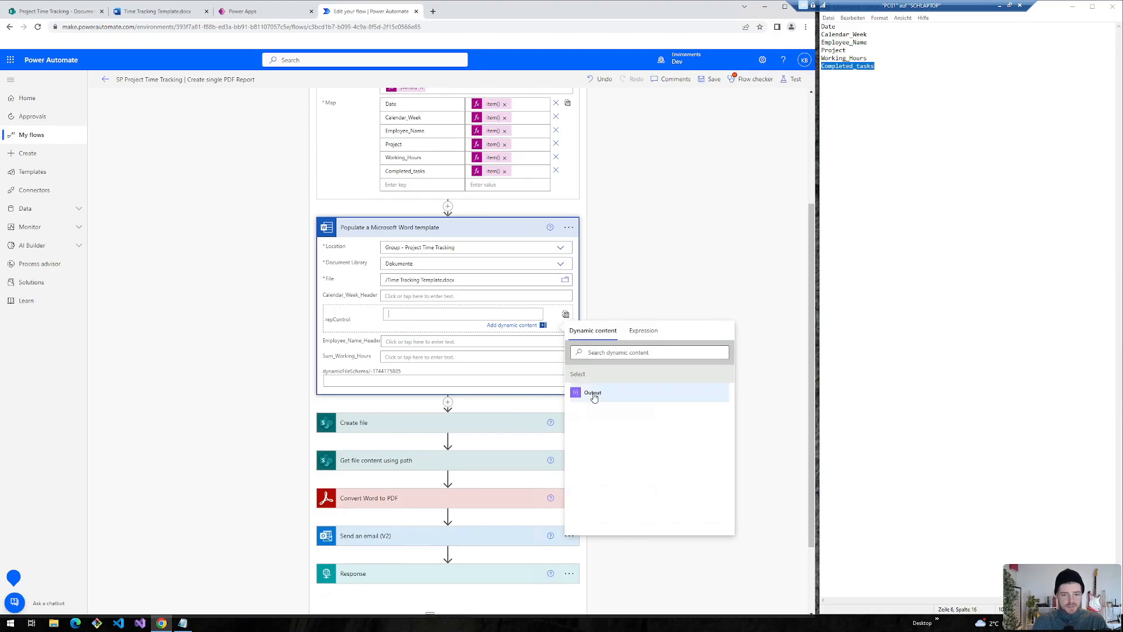
pyautogui.click(592, 393)
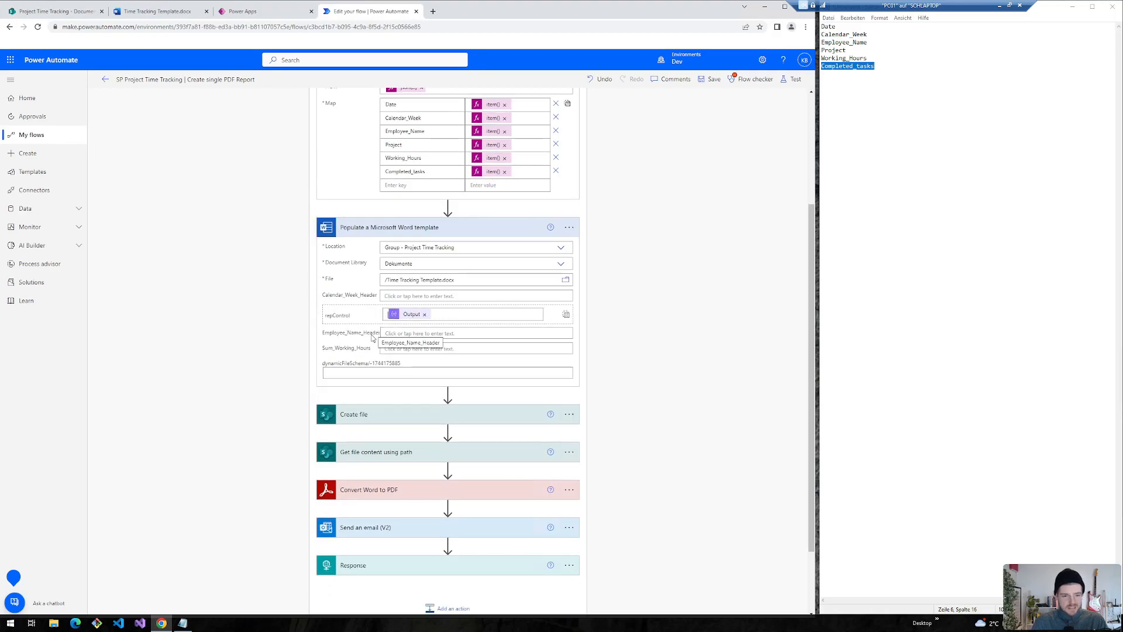
pyautogui.moveTo(361, 299)
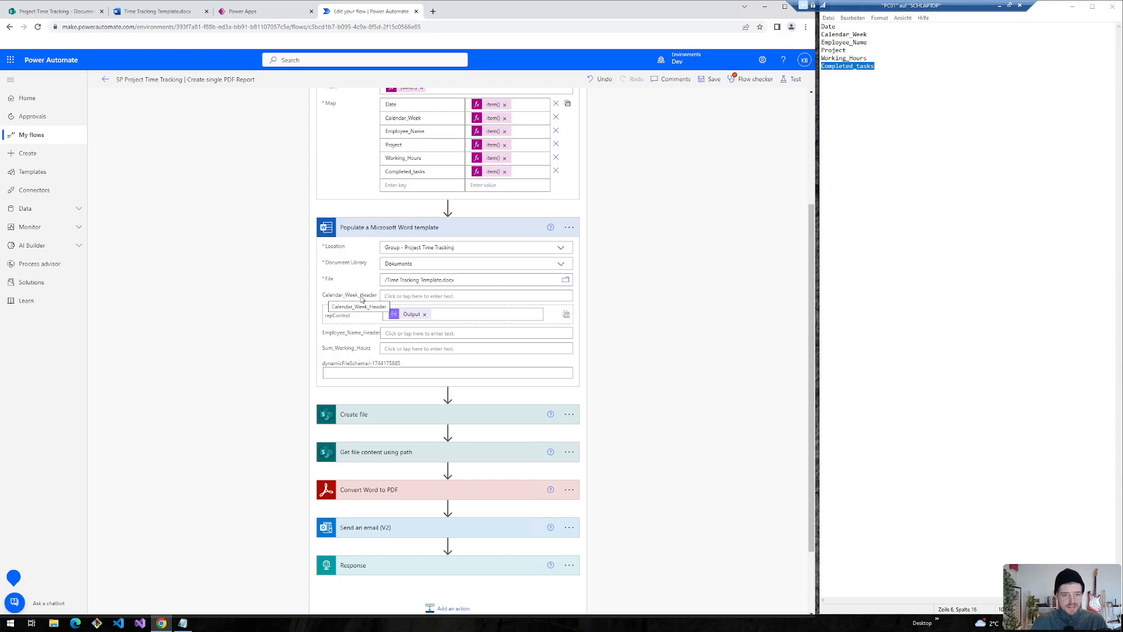
pyautogui.moveTo(363, 349)
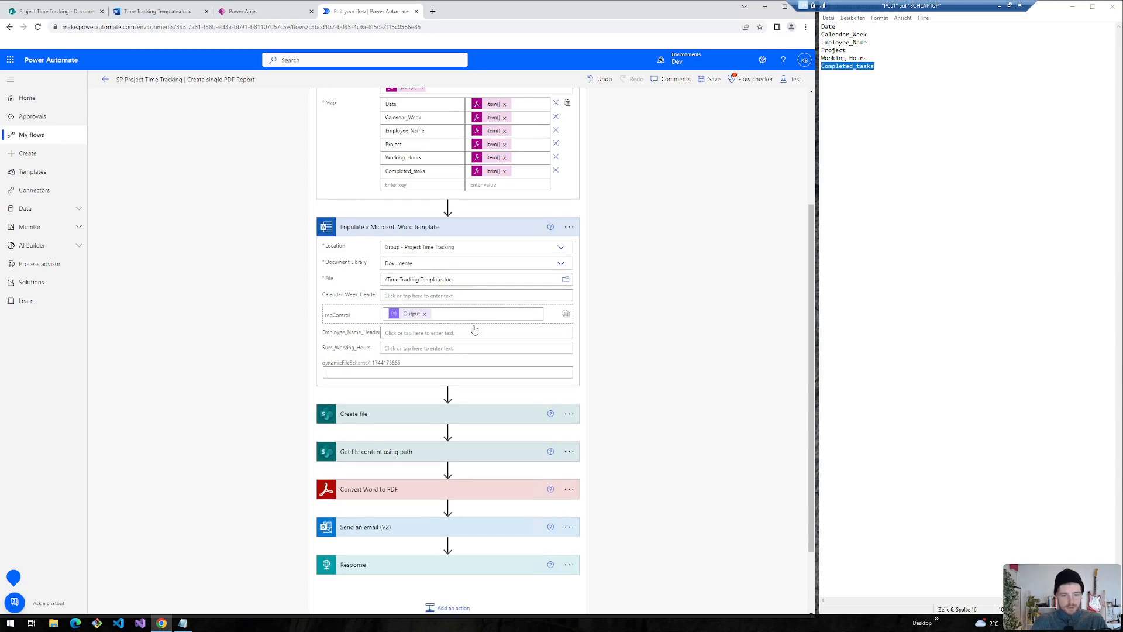
pyautogui.click(354, 414)
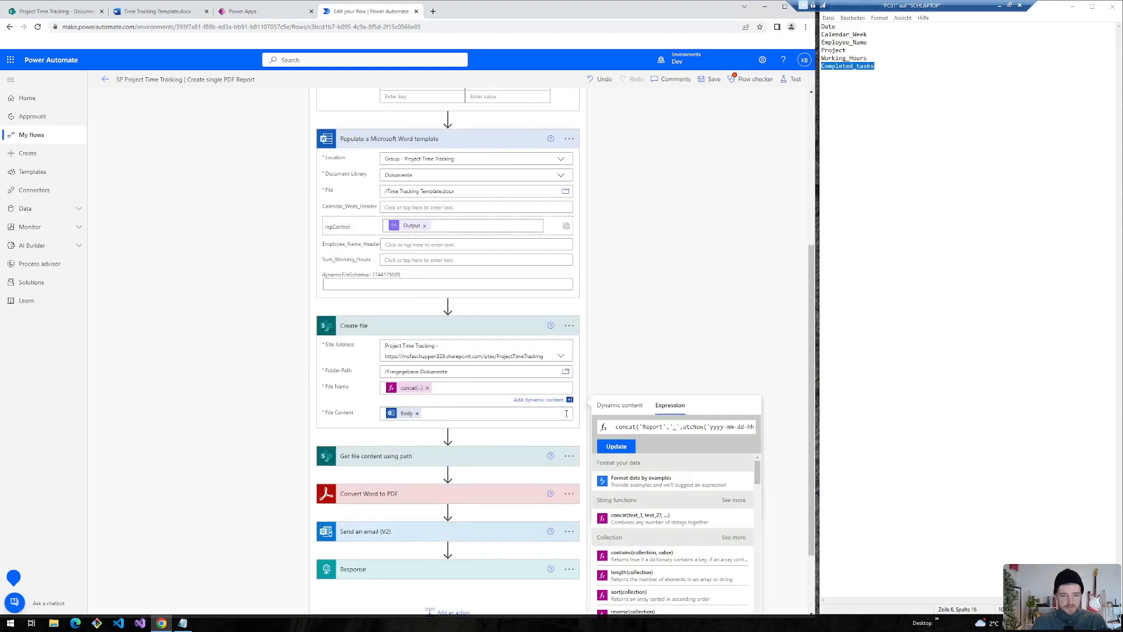
# - Review Create file's concat('Report','_',utcNow(...),'.docx') name and its template Body content
pyautogui.doubleClick(649, 427)
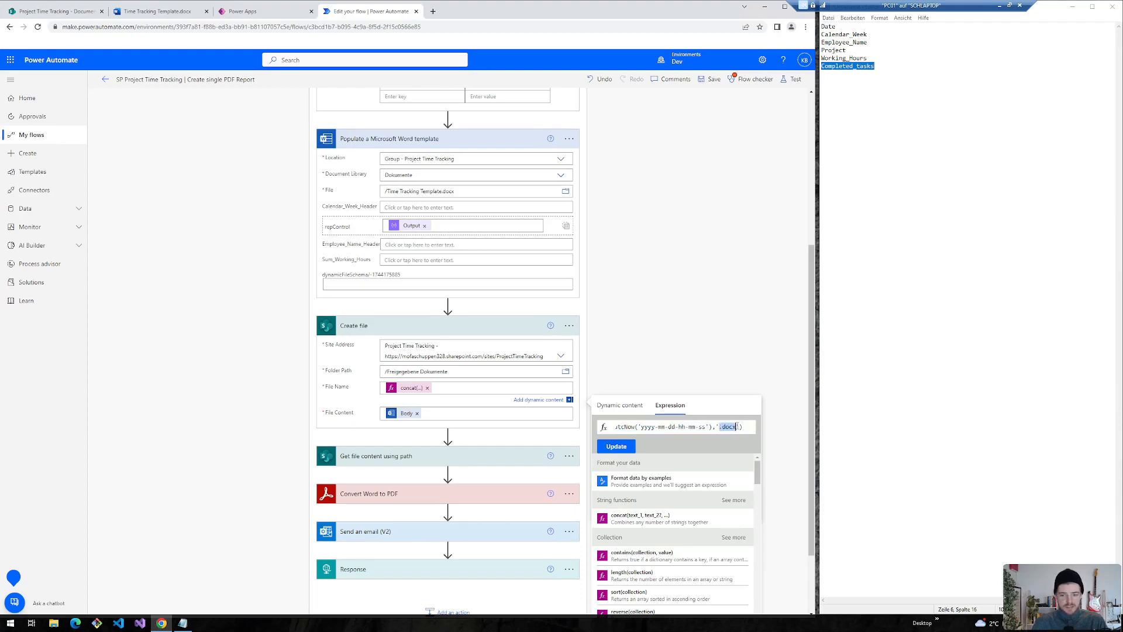
pyautogui.click(619, 405)
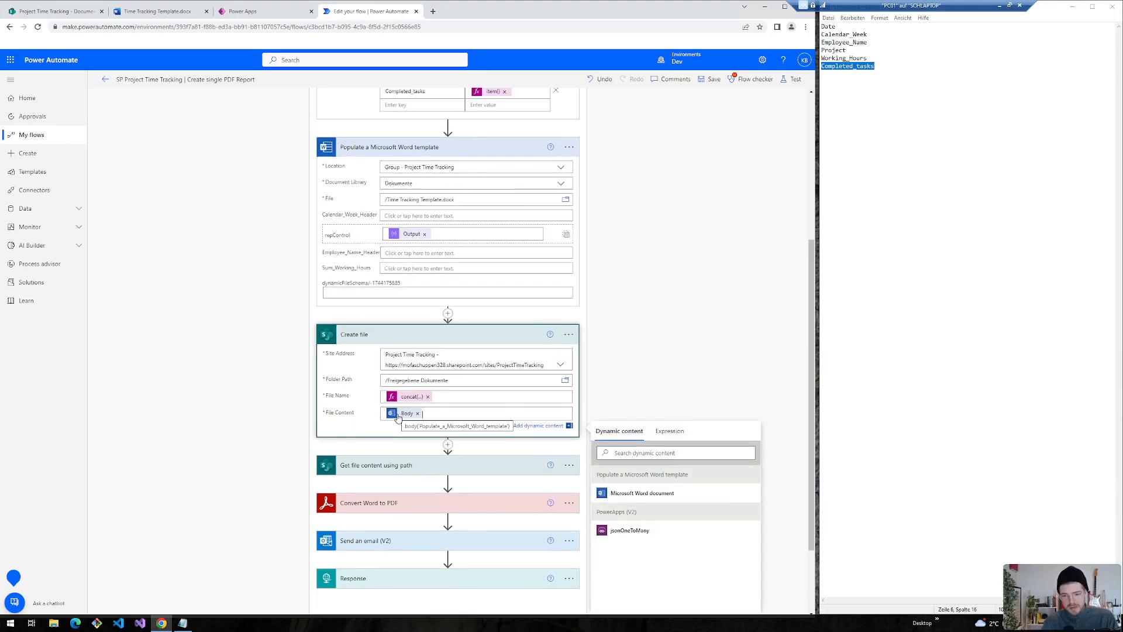
pyautogui.moveTo(645, 477)
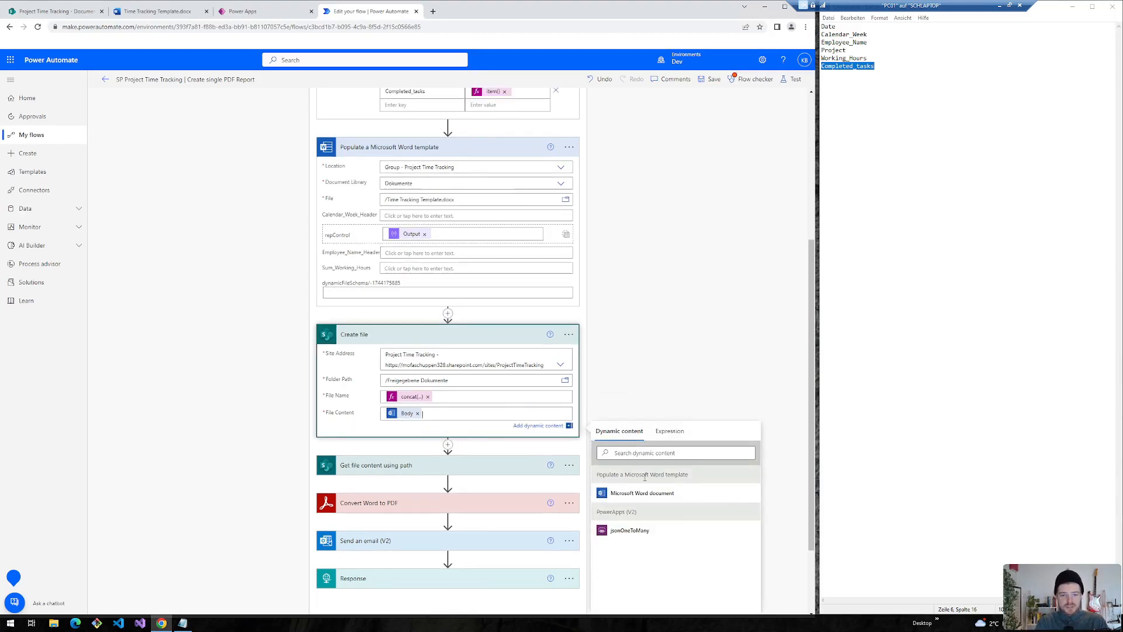
pyautogui.click(375, 372)
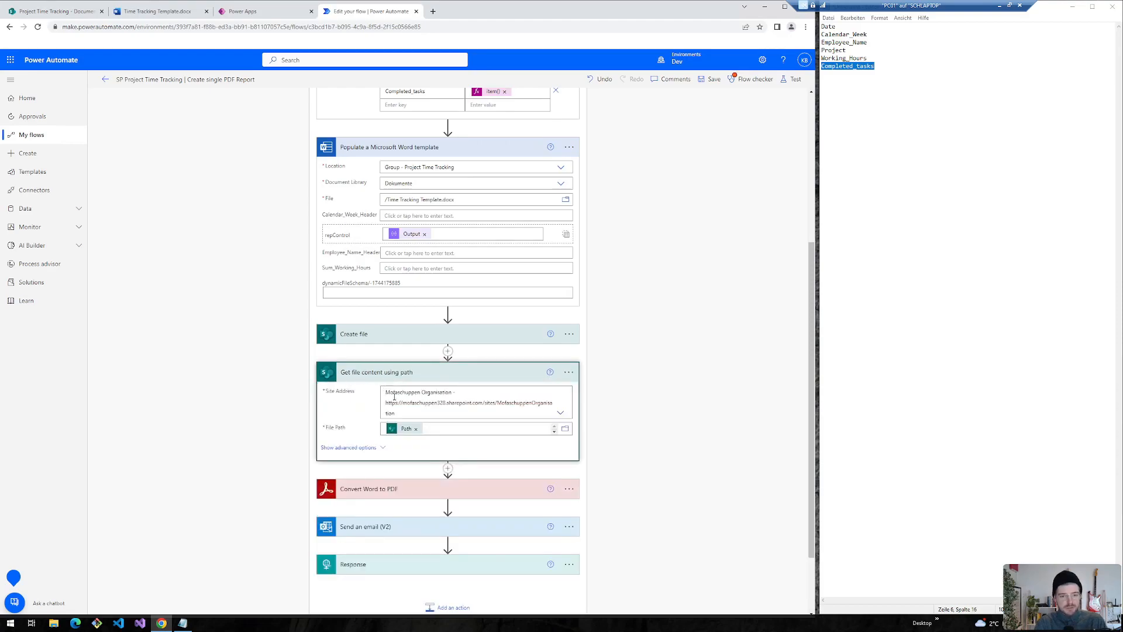
# - Change Get file content's Site Address to Project Time Tracking
pyautogui.click(561, 412)
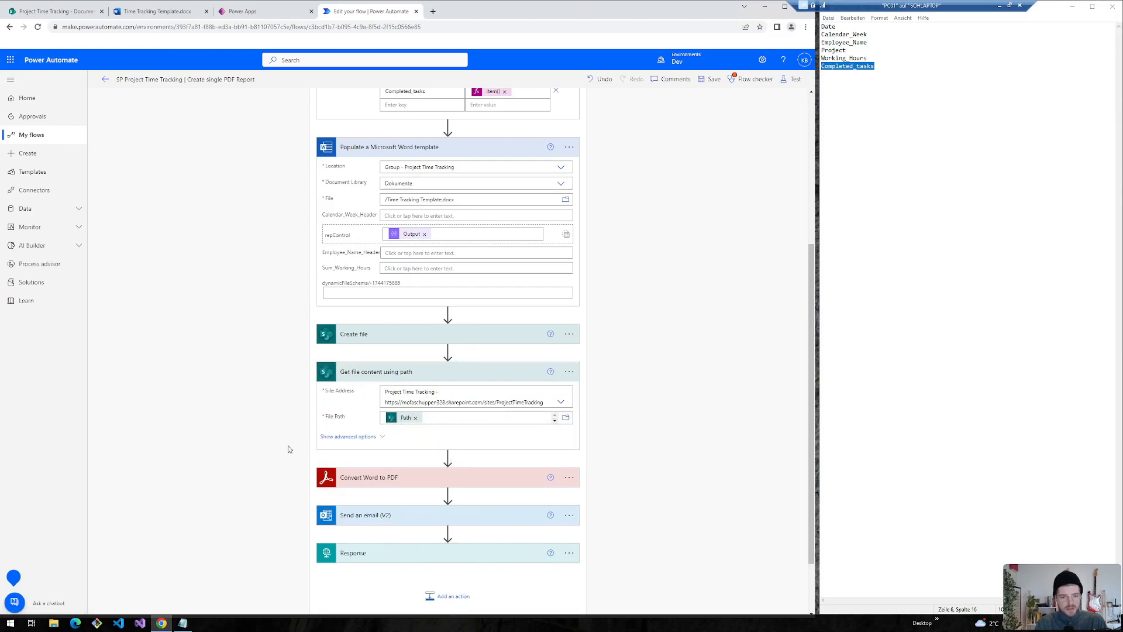
pyautogui.click(349, 436)
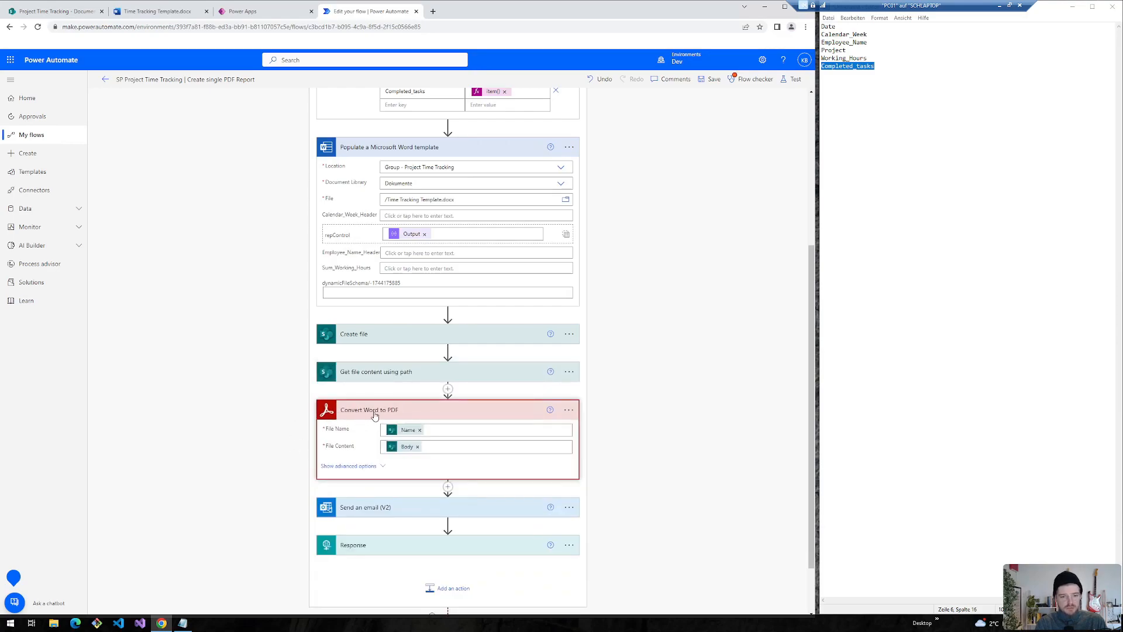
# - Check that Convert Word to PDF takes the retrieved file's Name and Body
pyautogui.click(570, 409)
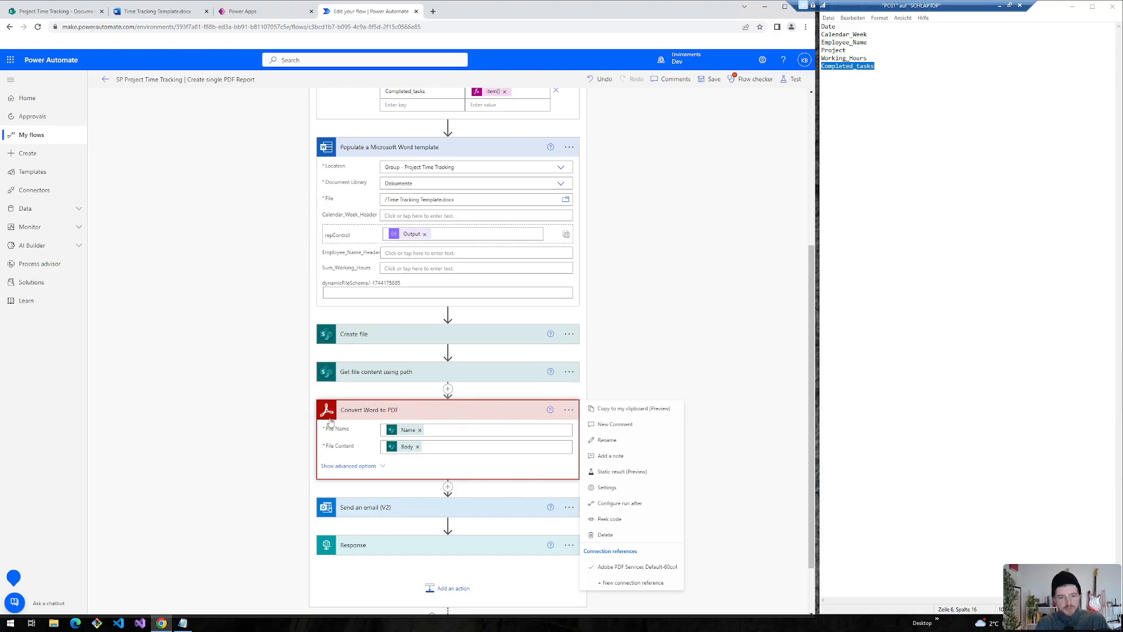
pyautogui.click(372, 419)
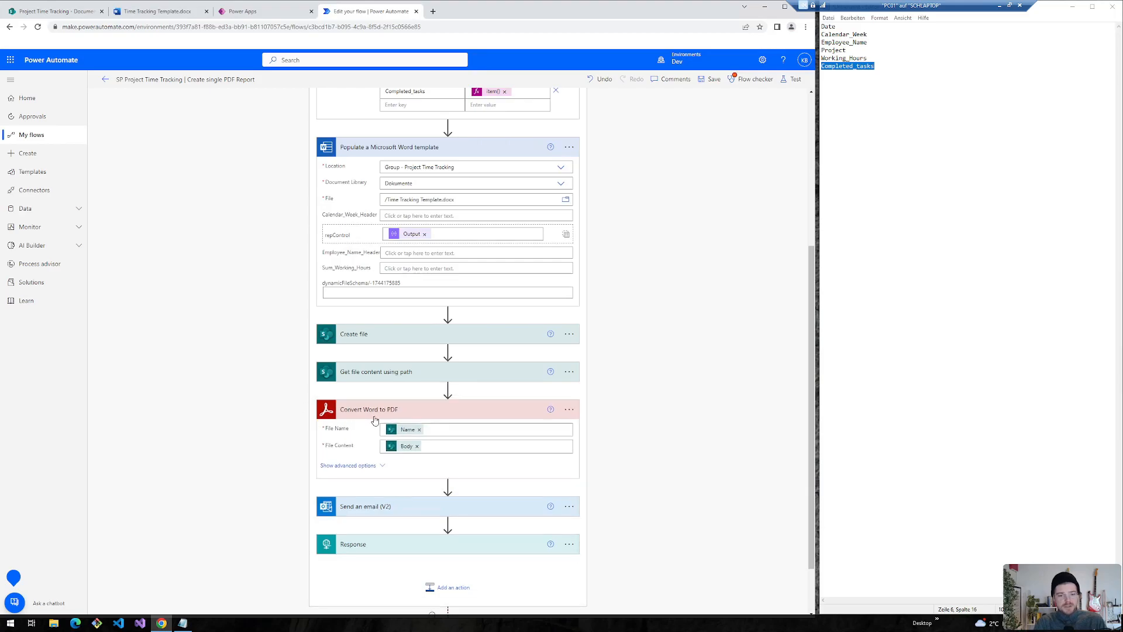
pyautogui.click(369, 409)
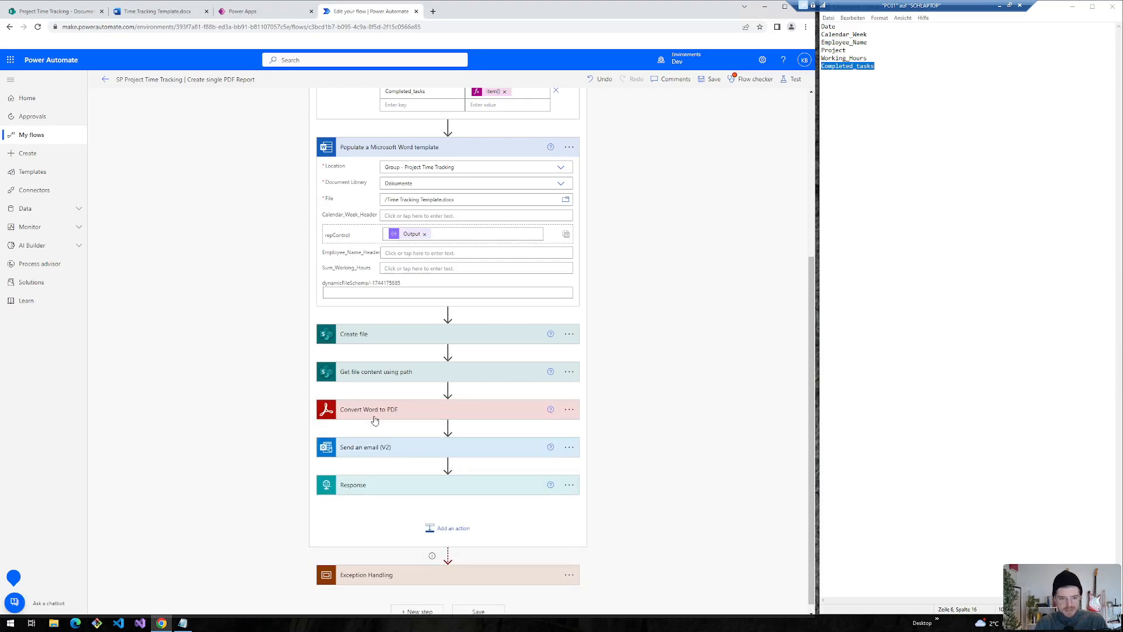
pyautogui.moveTo(379, 415)
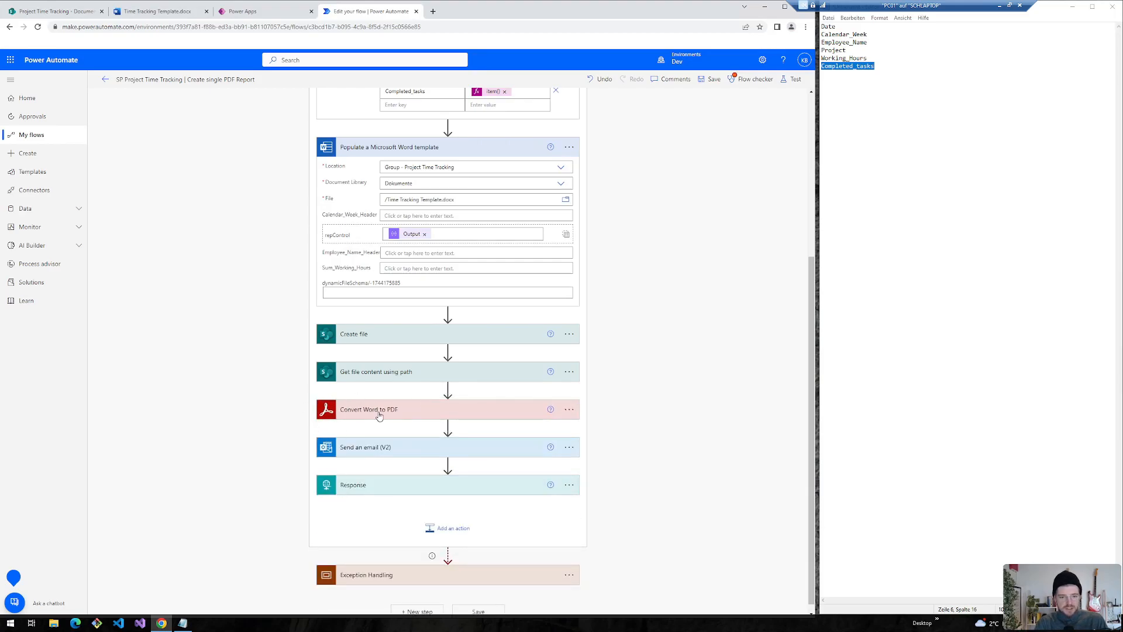
pyautogui.click(368, 409)
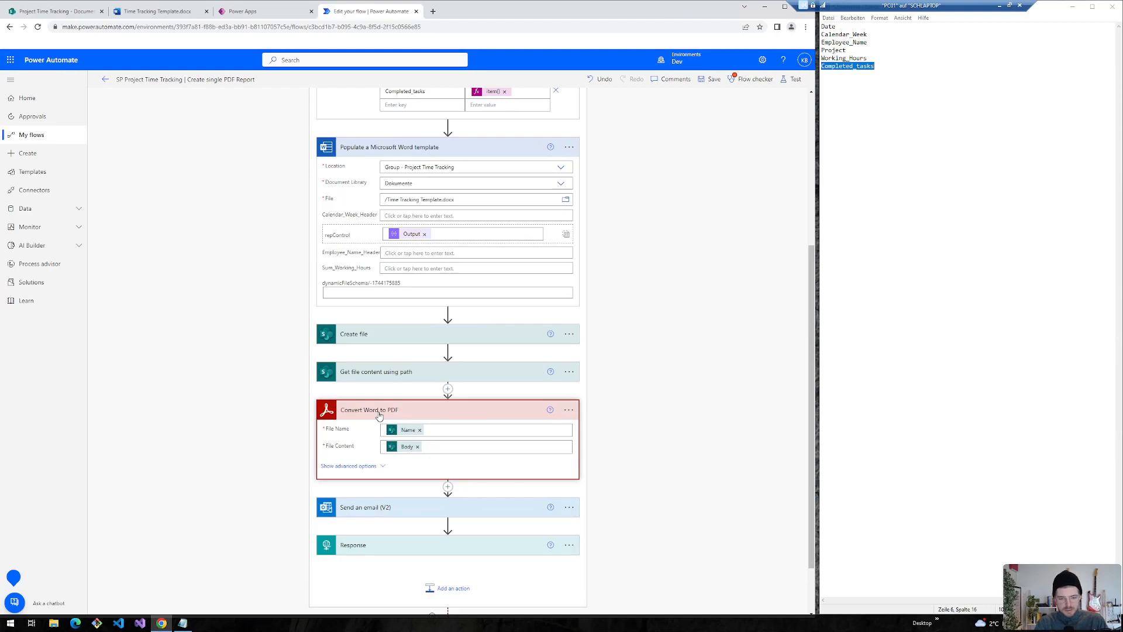
pyautogui.moveTo(319, 413)
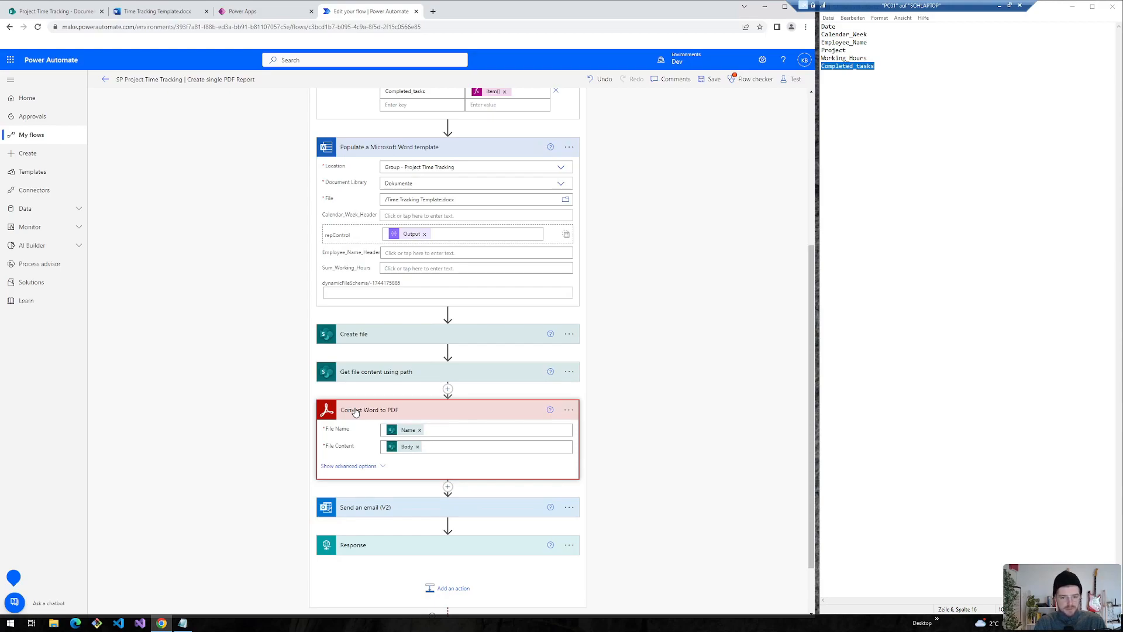
pyautogui.moveTo(408, 429)
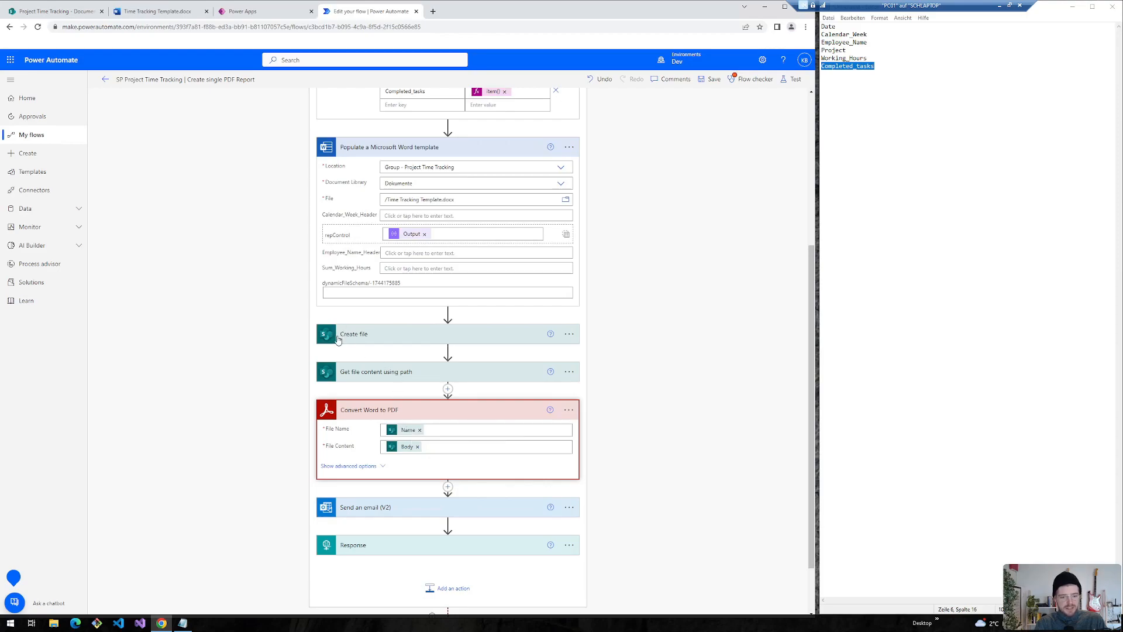
pyautogui.moveTo(406, 445)
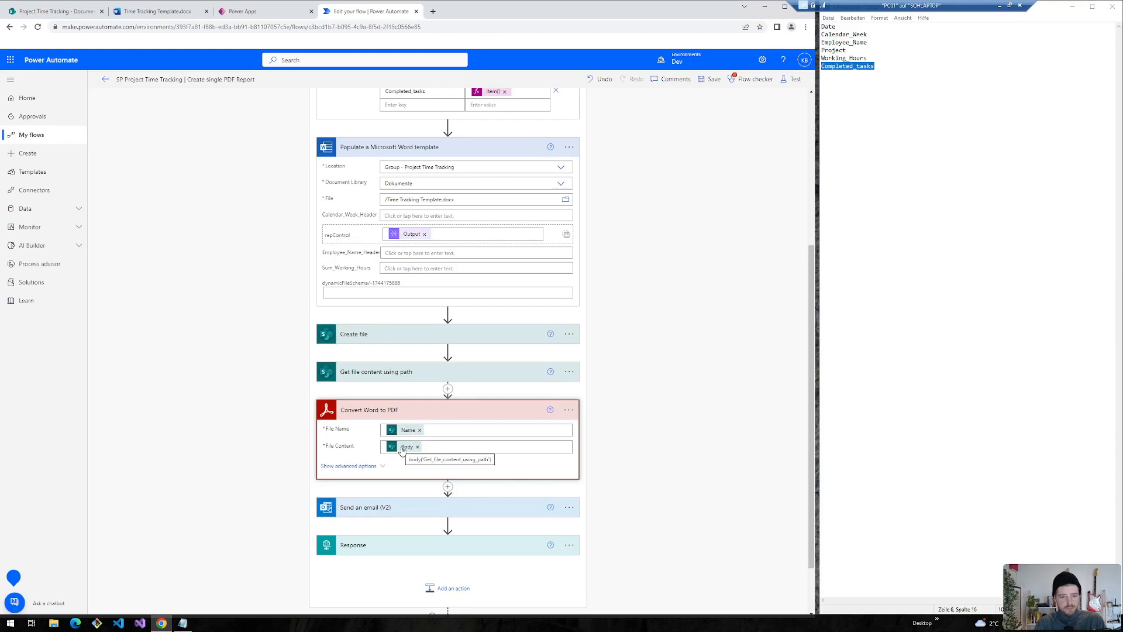
pyautogui.click(380, 372)
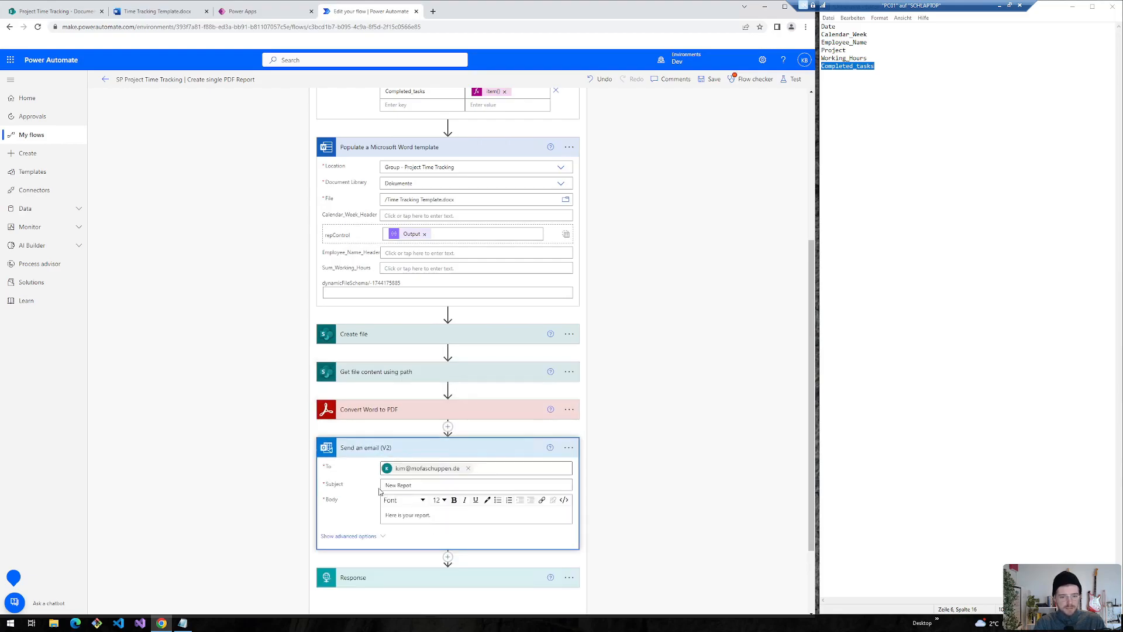
pyautogui.moveTo(319, 478)
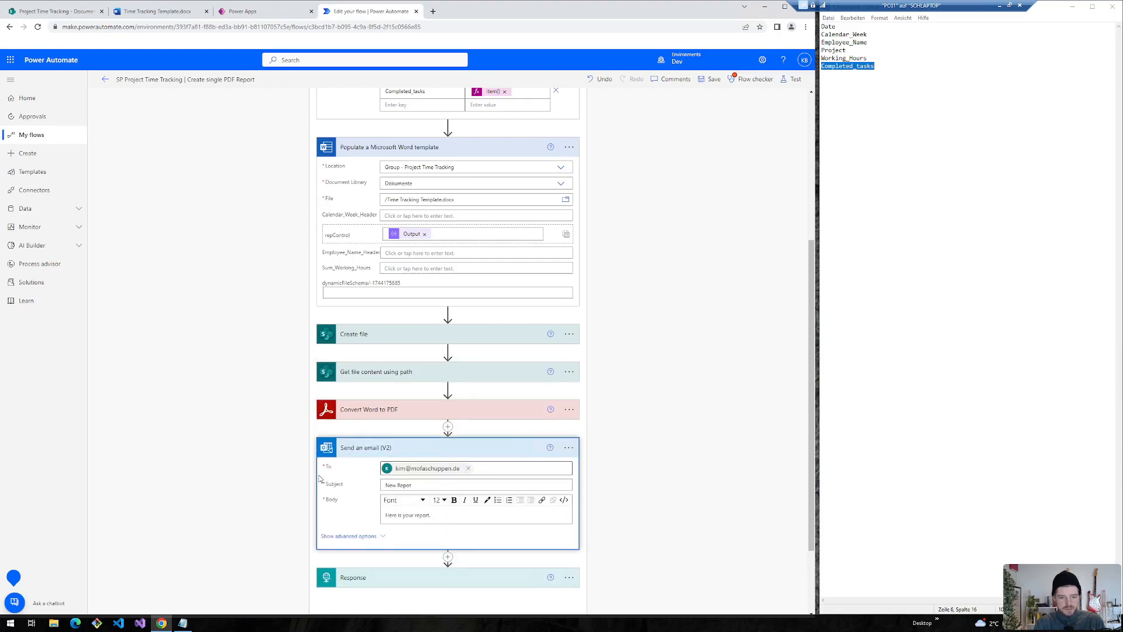
# - Review the email's PDF file name and content attachments, then collapse the card
pyautogui.click(349, 535)
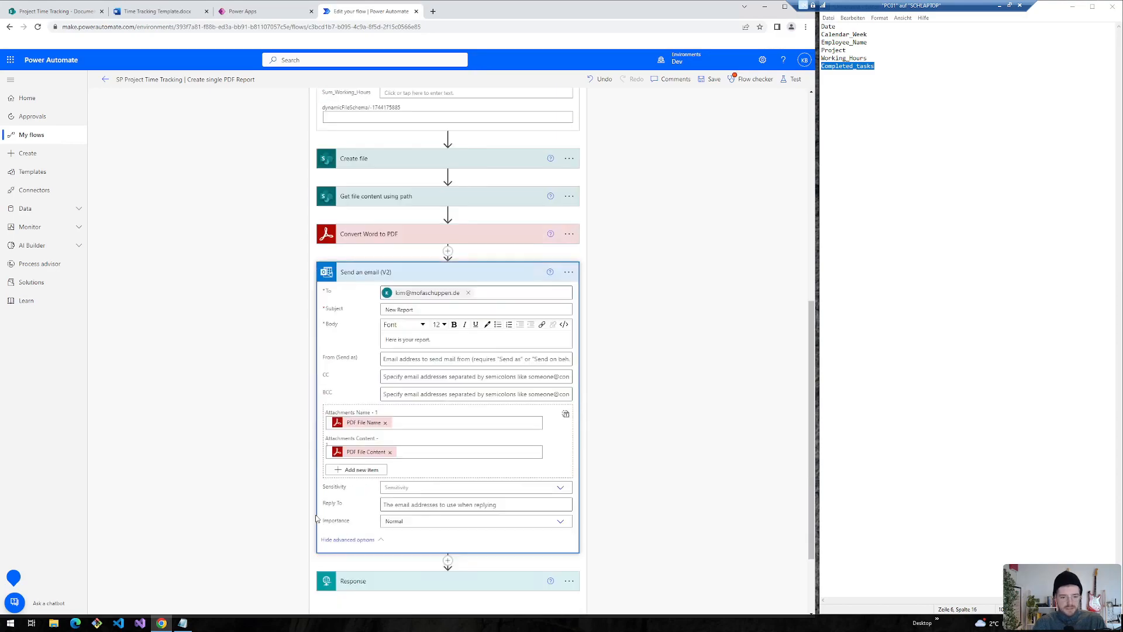
pyautogui.click(372, 422)
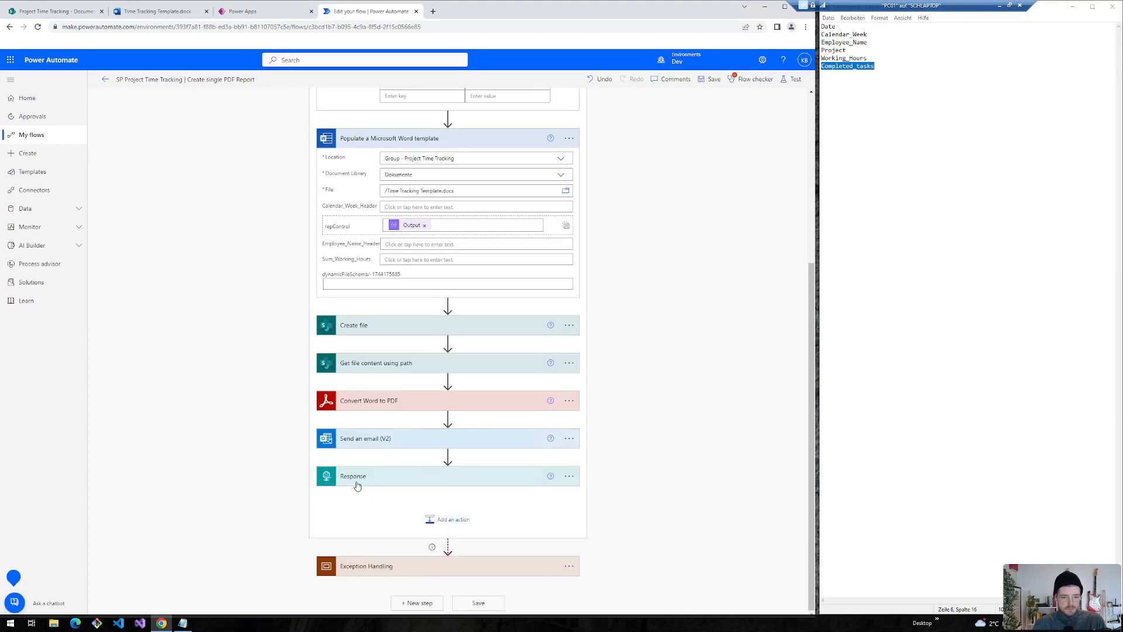
# - Delete the Response step so Main ends with Send an email (V2)
pyautogui.click(568, 475)
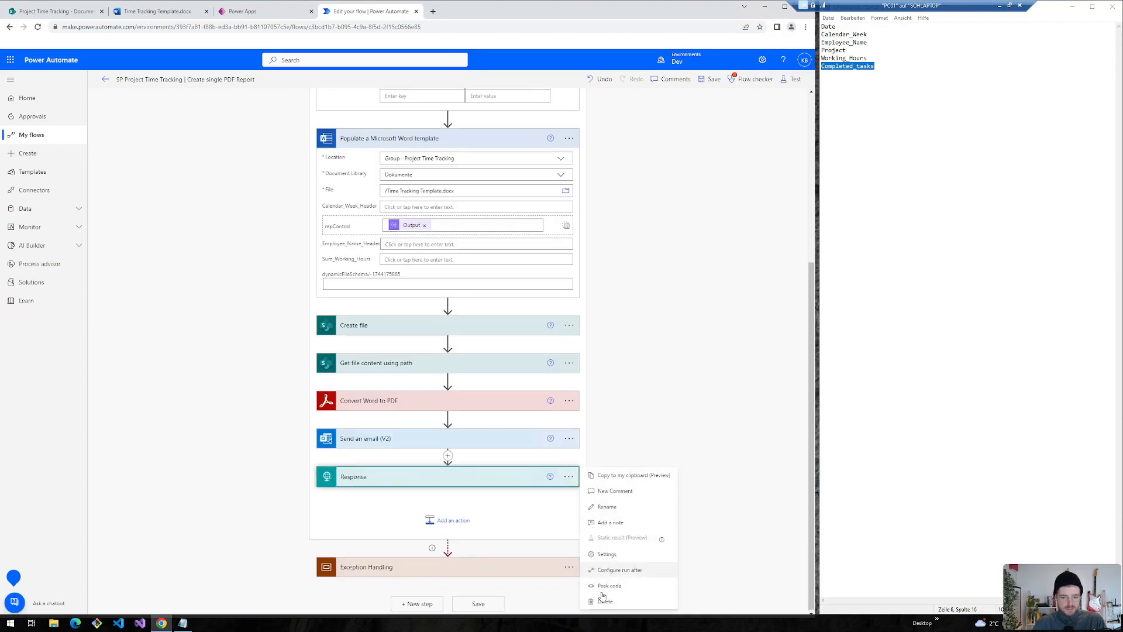
pyautogui.click(606, 601)
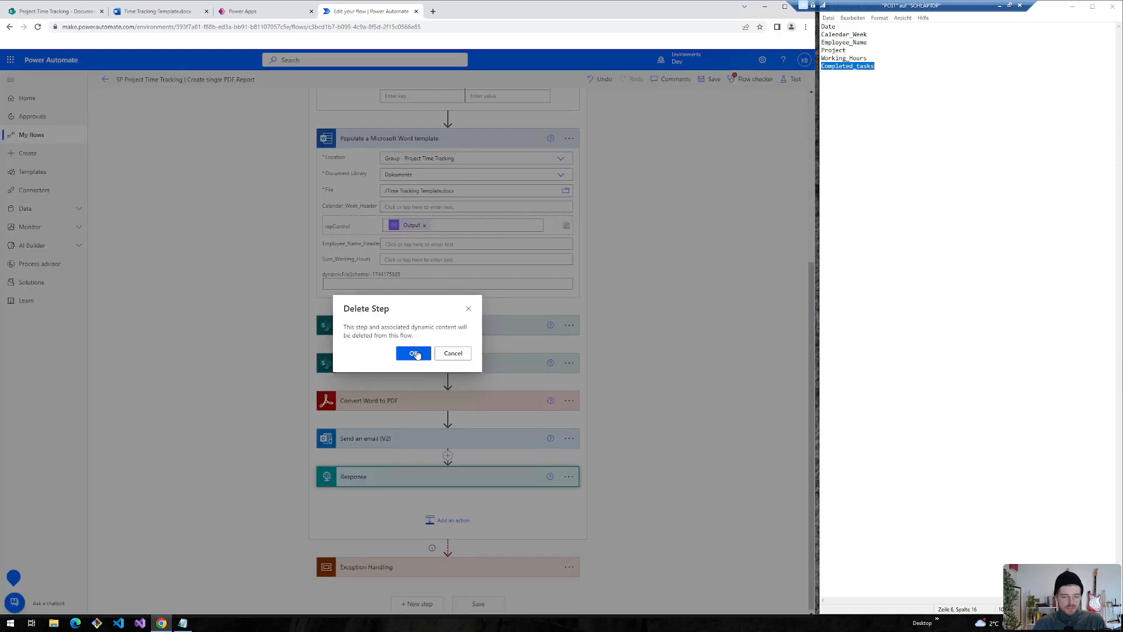
pyautogui.click(413, 353)
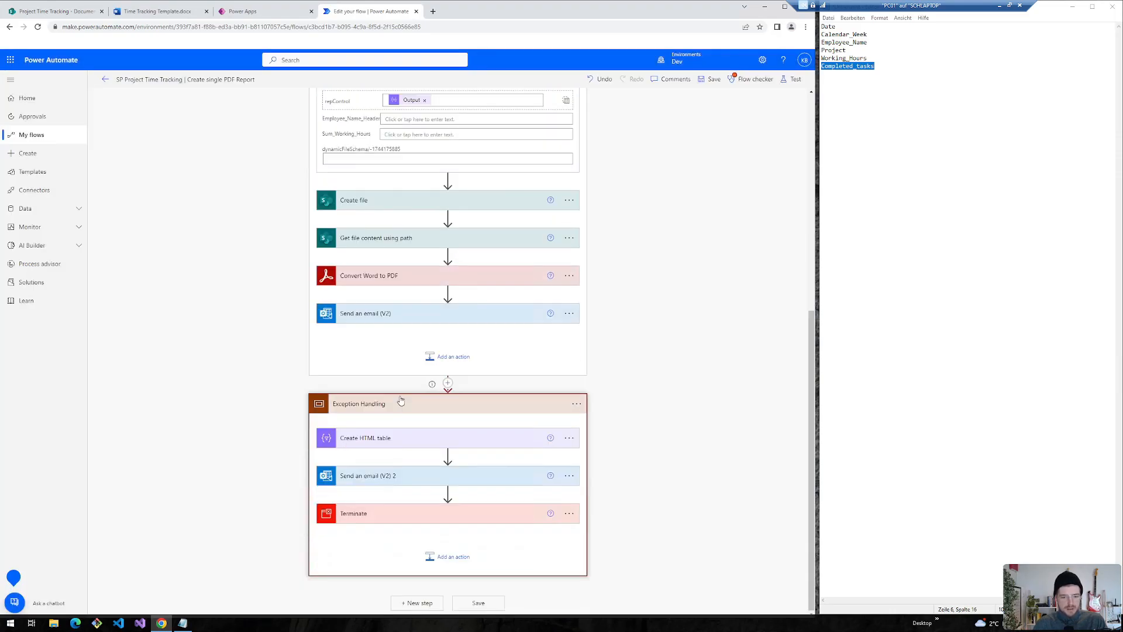
pyautogui.click(577, 403)
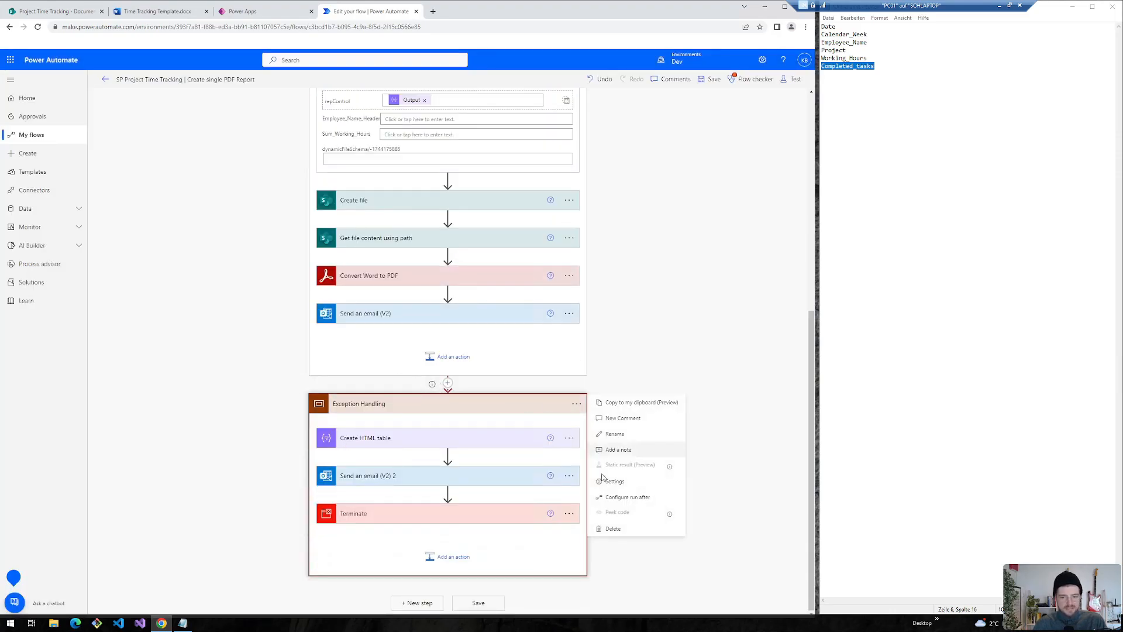
# - Keep Exception Handling's run-after condition as Main 'has failed'
pyautogui.click(626, 497)
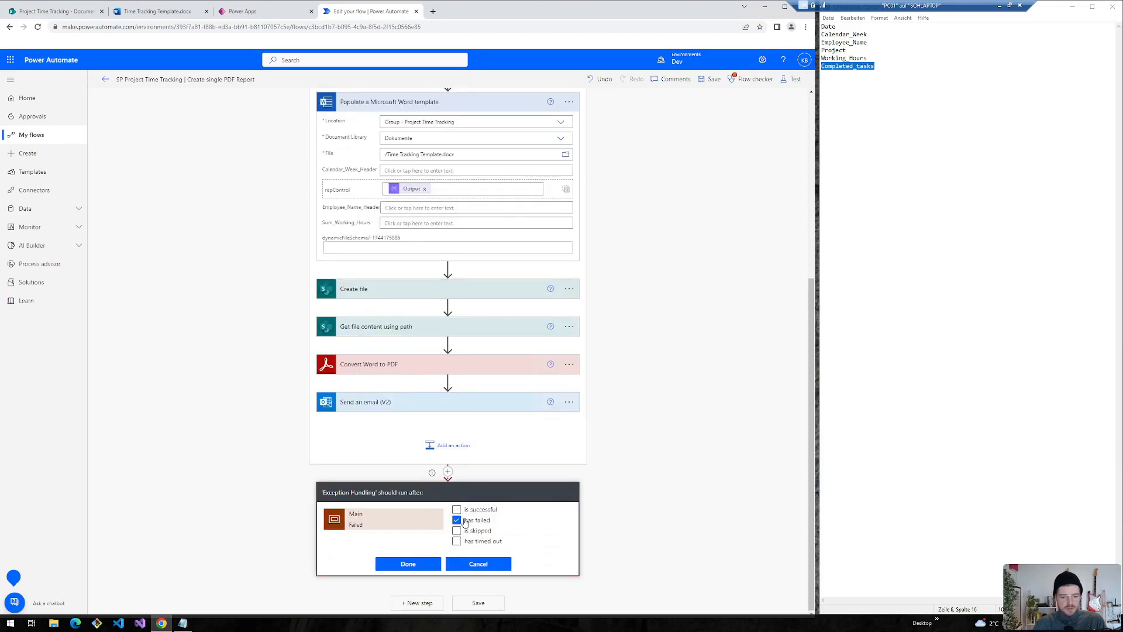
pyautogui.scroll(3)
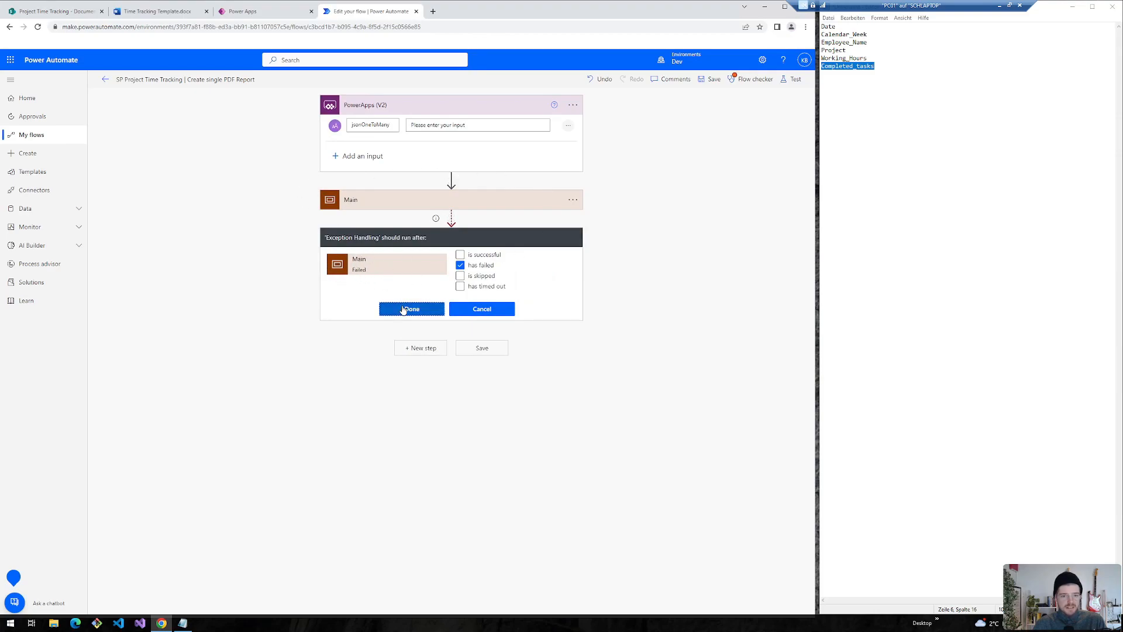
pyautogui.click(411, 309)
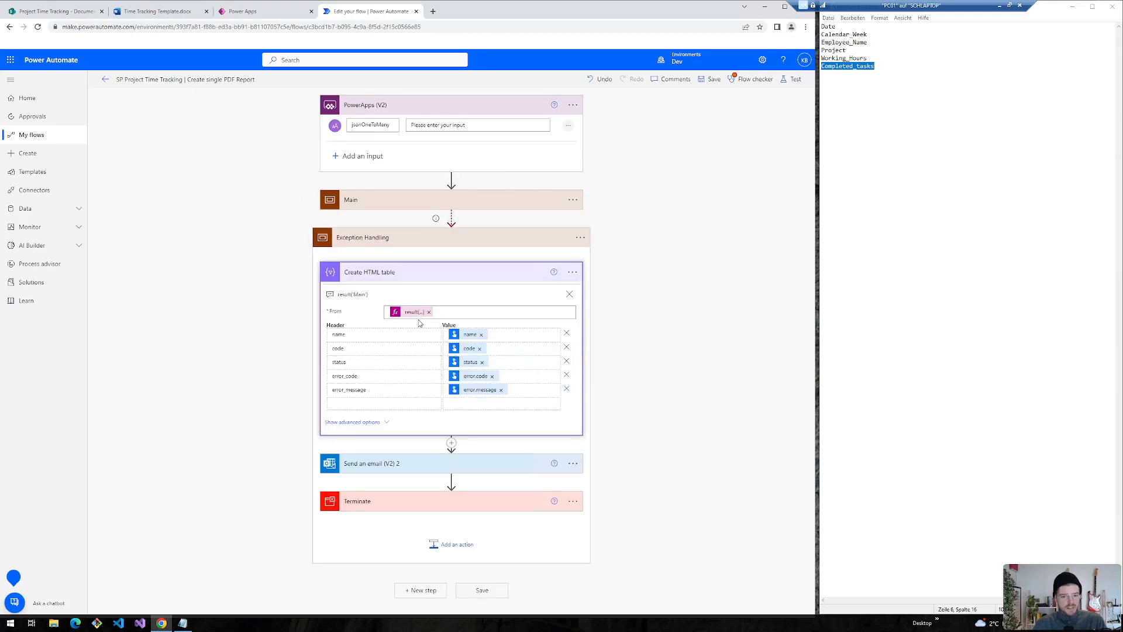
# - Review the result('Main') HTML table, error email and Terminate steps, then collapse them
pyautogui.doubleClick(414, 312)
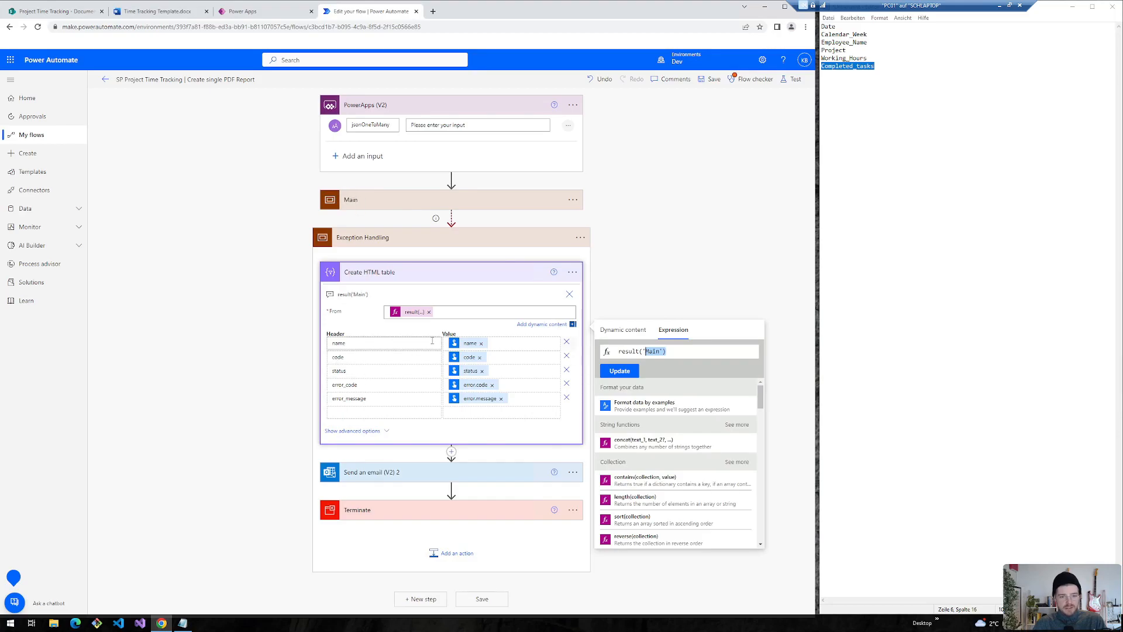
pyautogui.moveTo(472, 387)
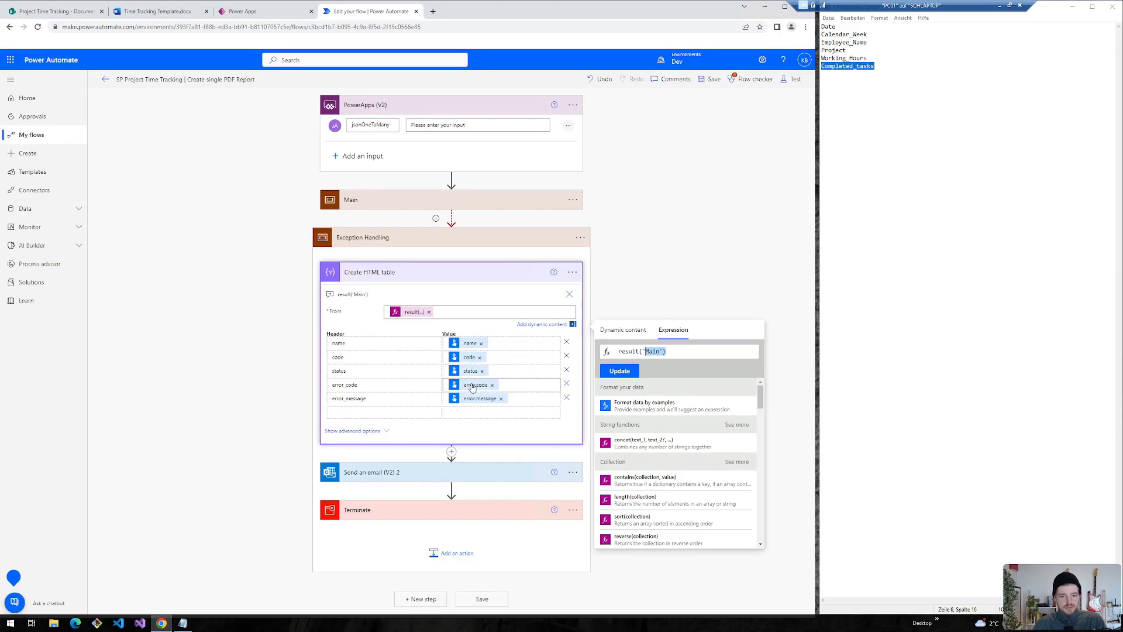
pyautogui.moveTo(285, 356)
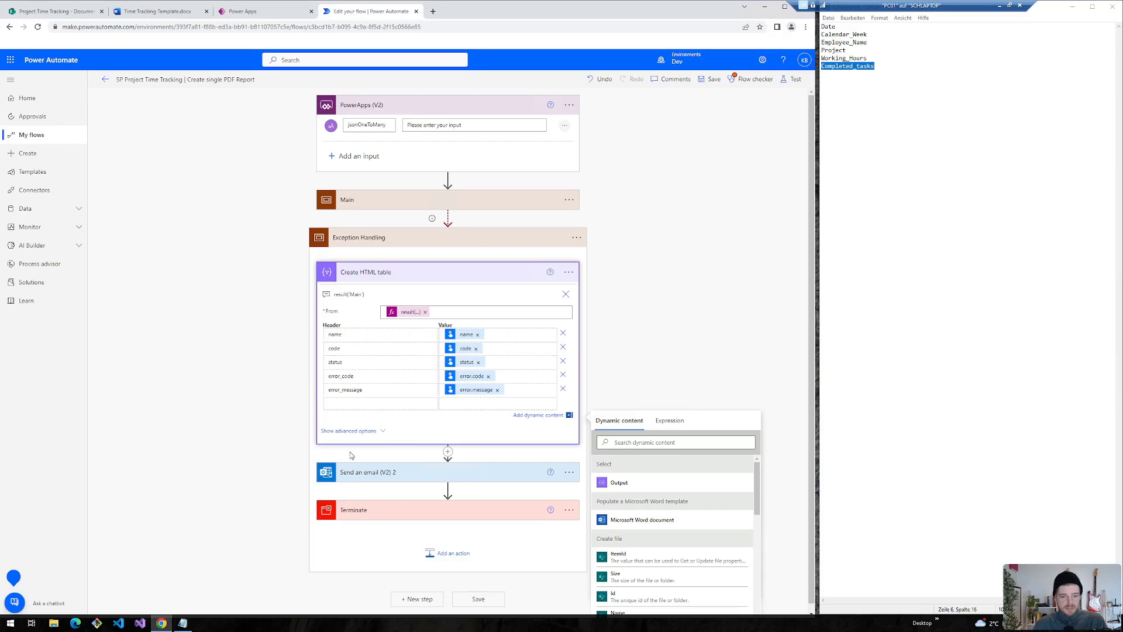
pyautogui.click(369, 472)
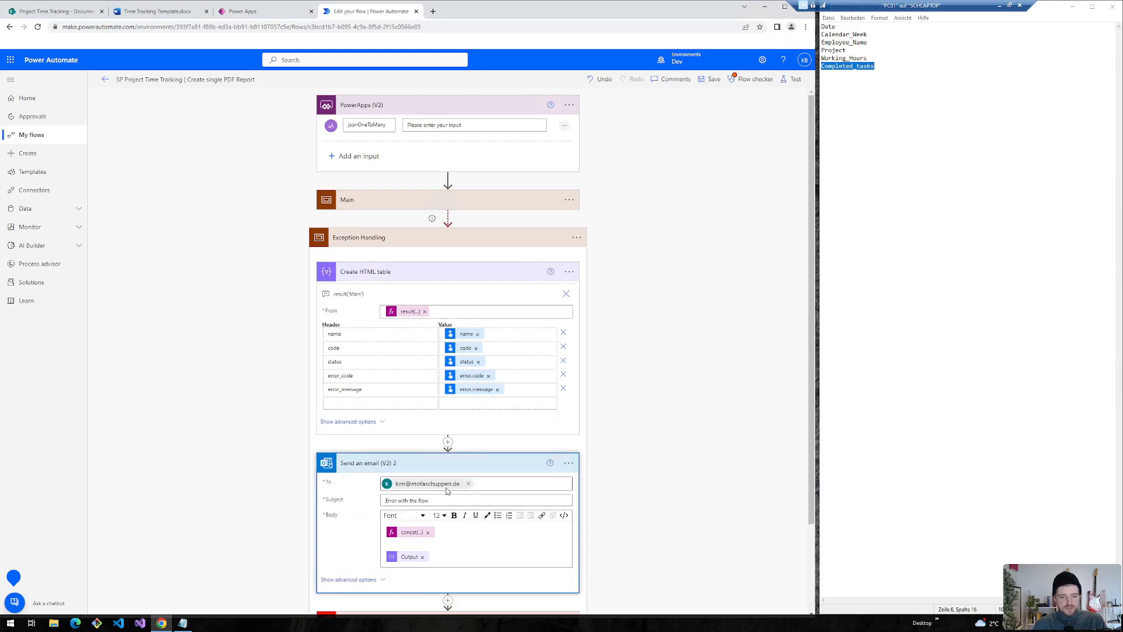
pyautogui.scroll(-3)
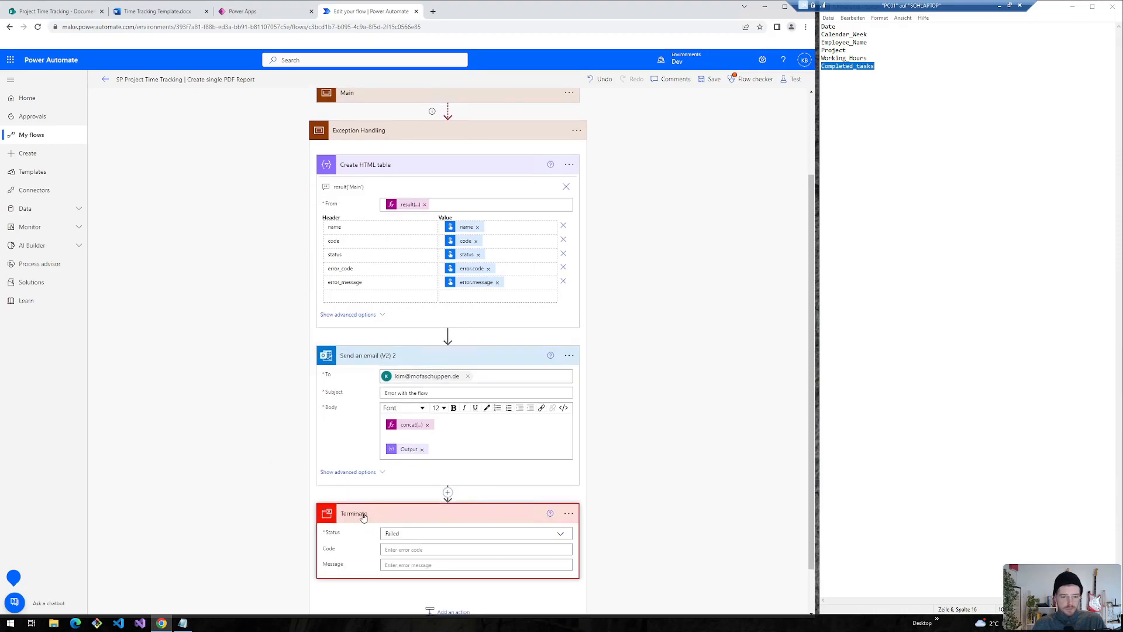
pyautogui.scroll(3)
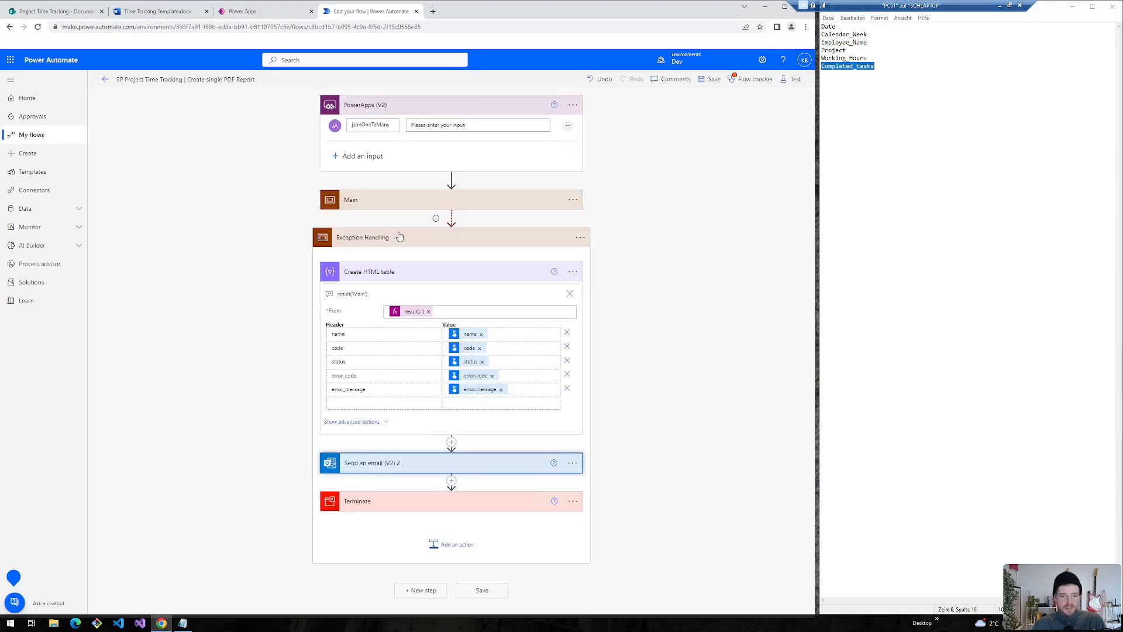
pyautogui.click(369, 272)
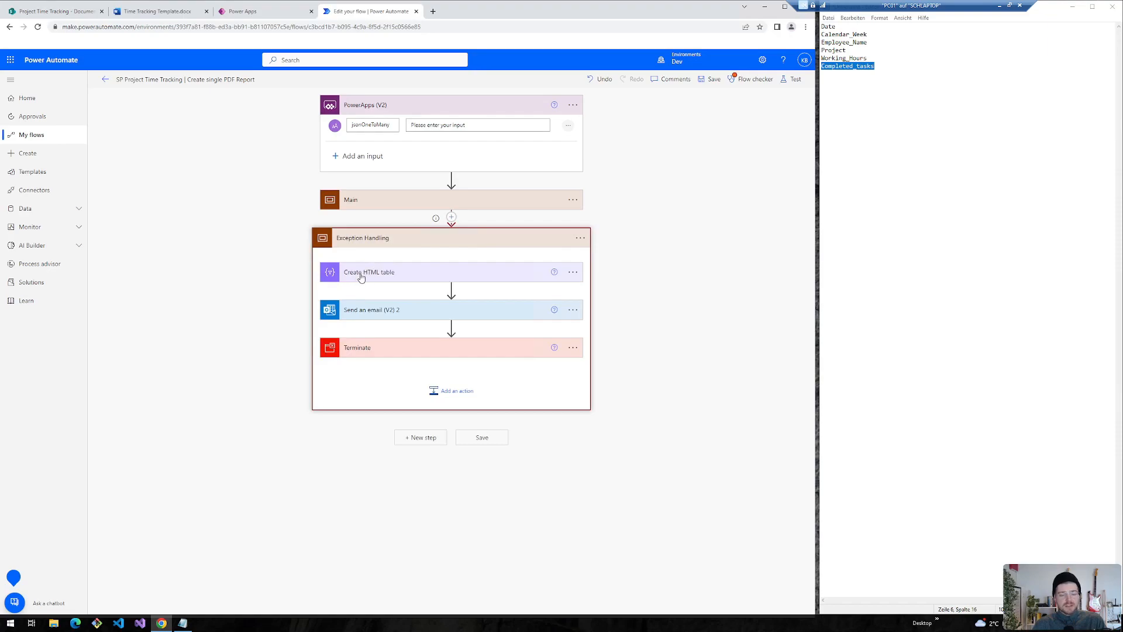
pyautogui.moveTo(377, 348)
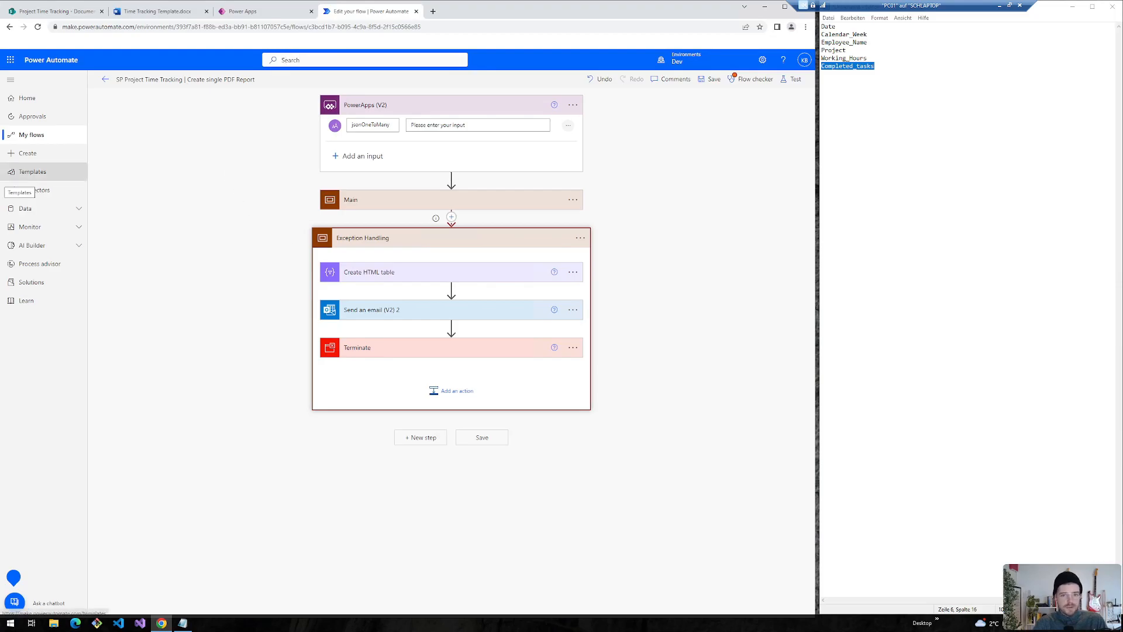
# - Scroll the dev.to Exception Handling article to its How To run-after screenshot
pyautogui.click(475, 10)
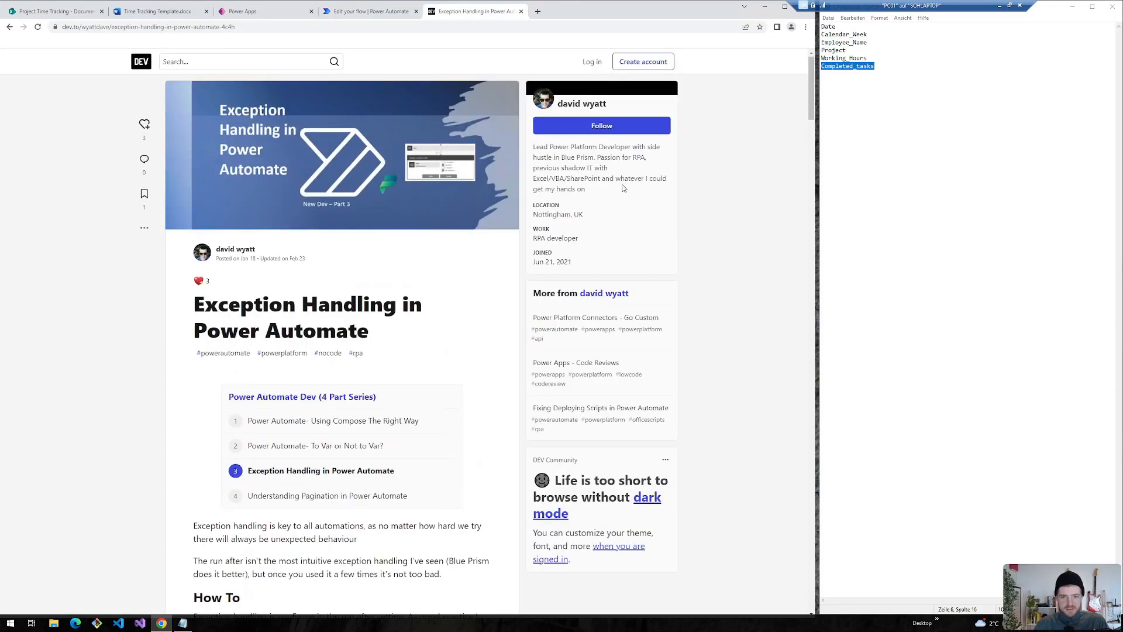
pyautogui.scroll(-3)
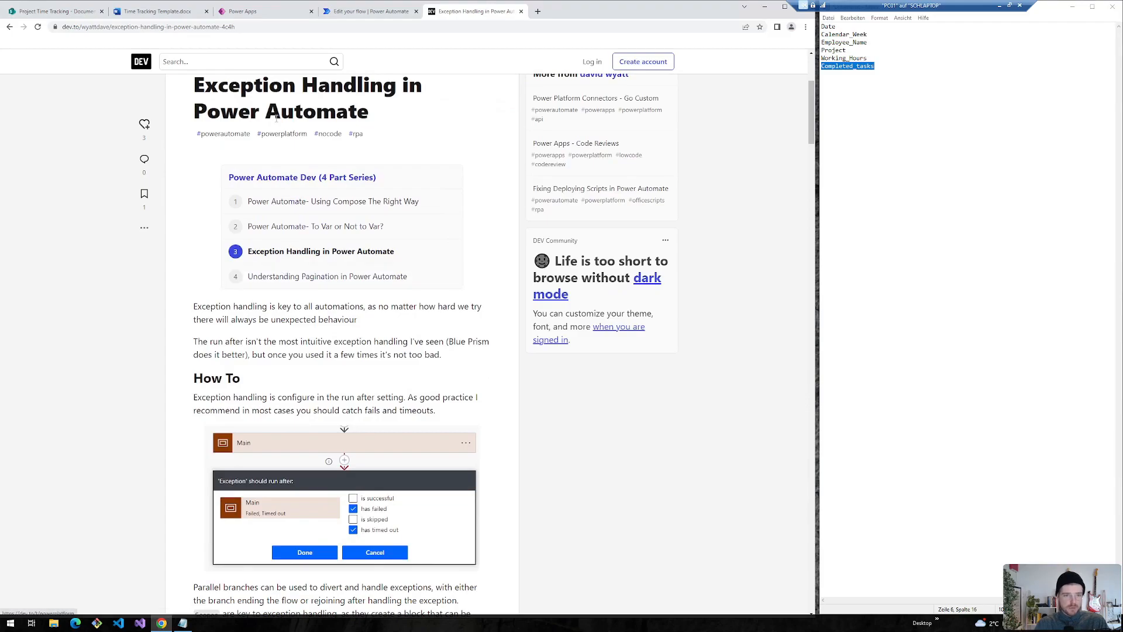
pyautogui.scroll(-3)
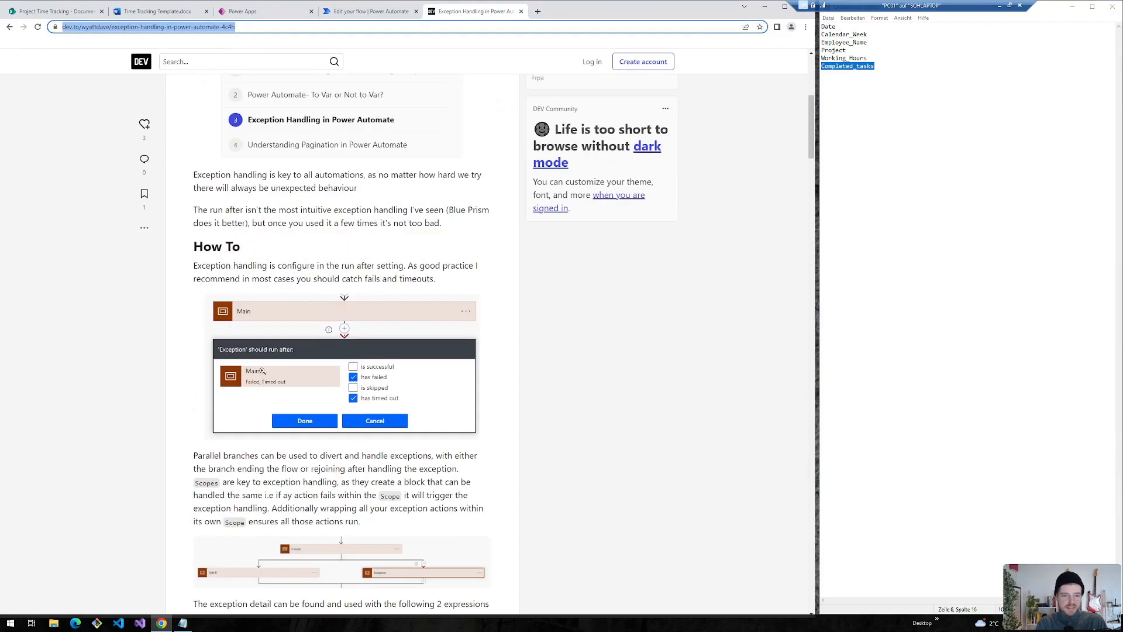
pyautogui.moveTo(351, 5)
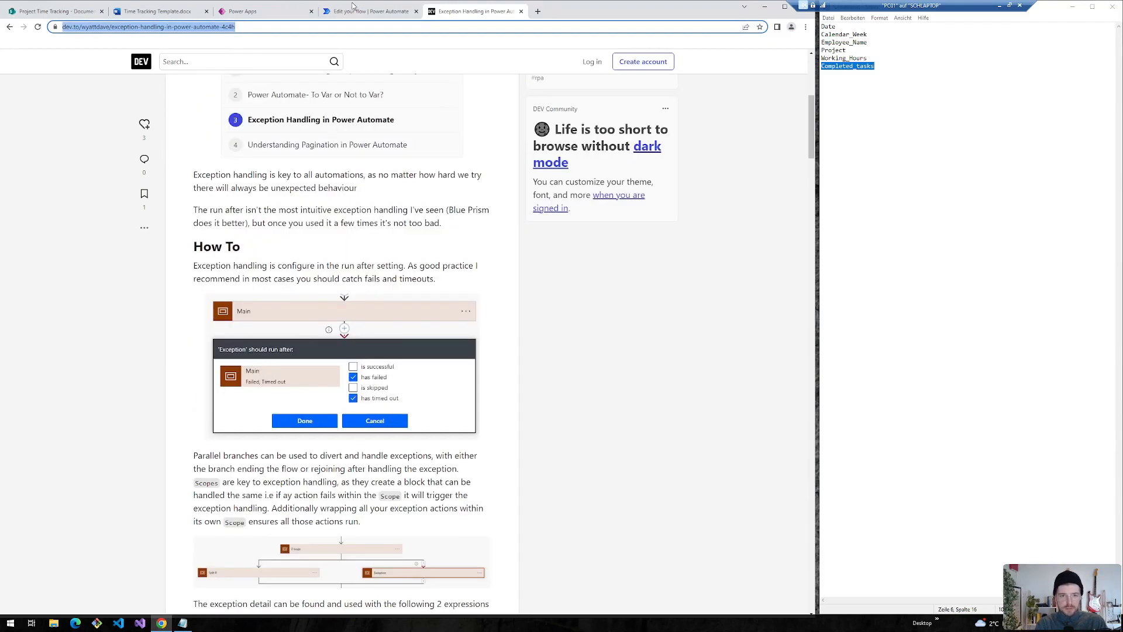
# - Insert Compose 'Compose | Get Calendar Week' after Select with a first(body('Select')) expression
pyautogui.click(370, 11)
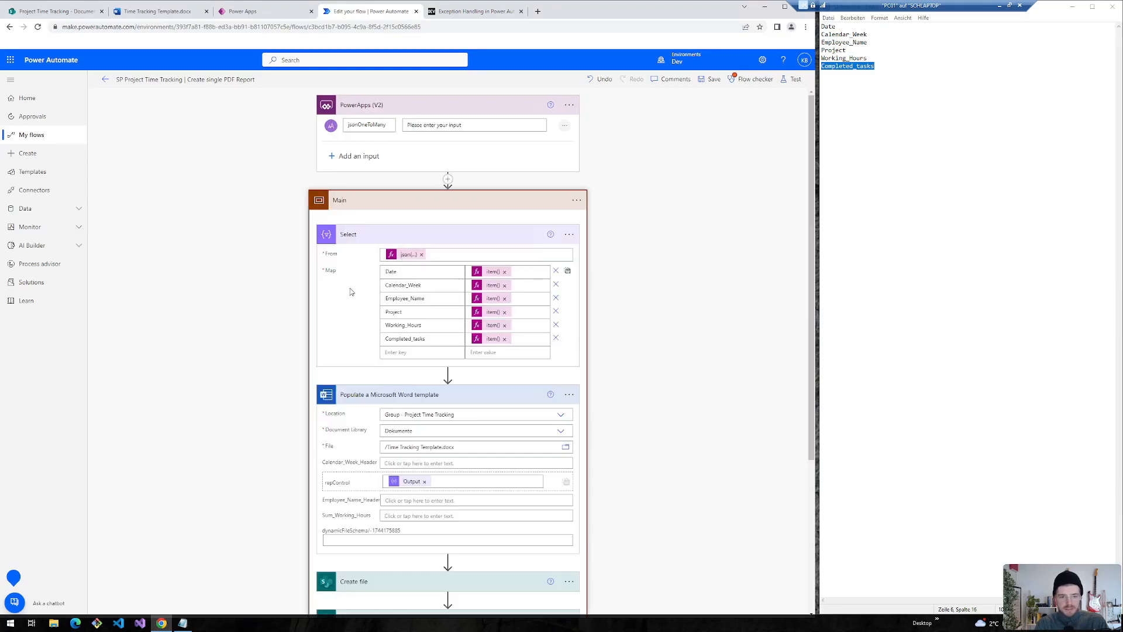
pyautogui.scroll(-3)
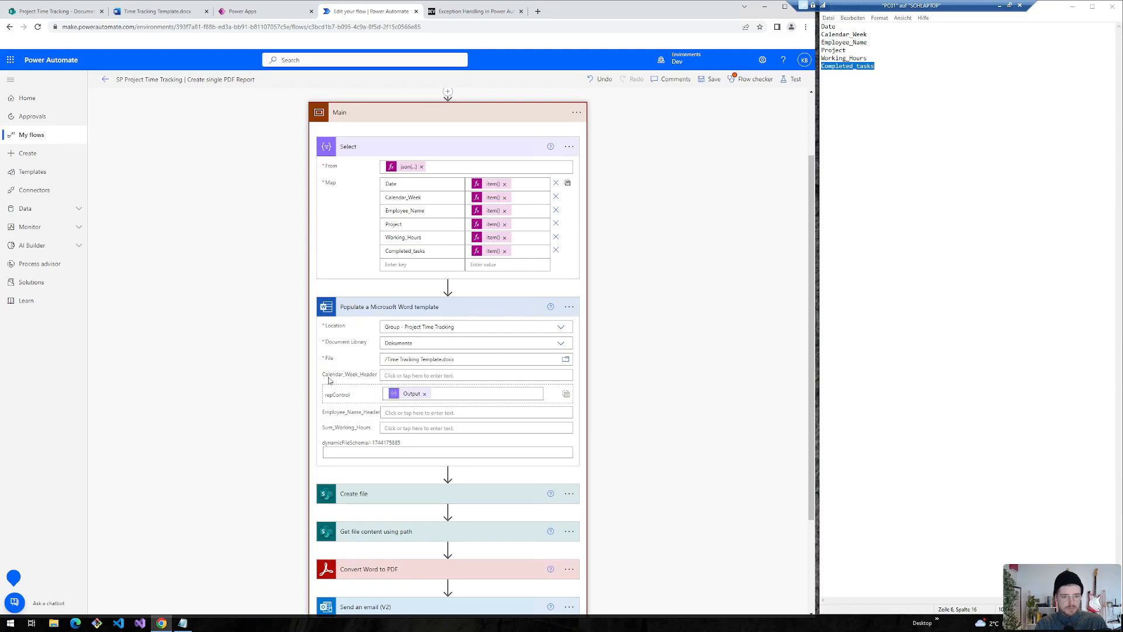
pyautogui.moveTo(322, 411)
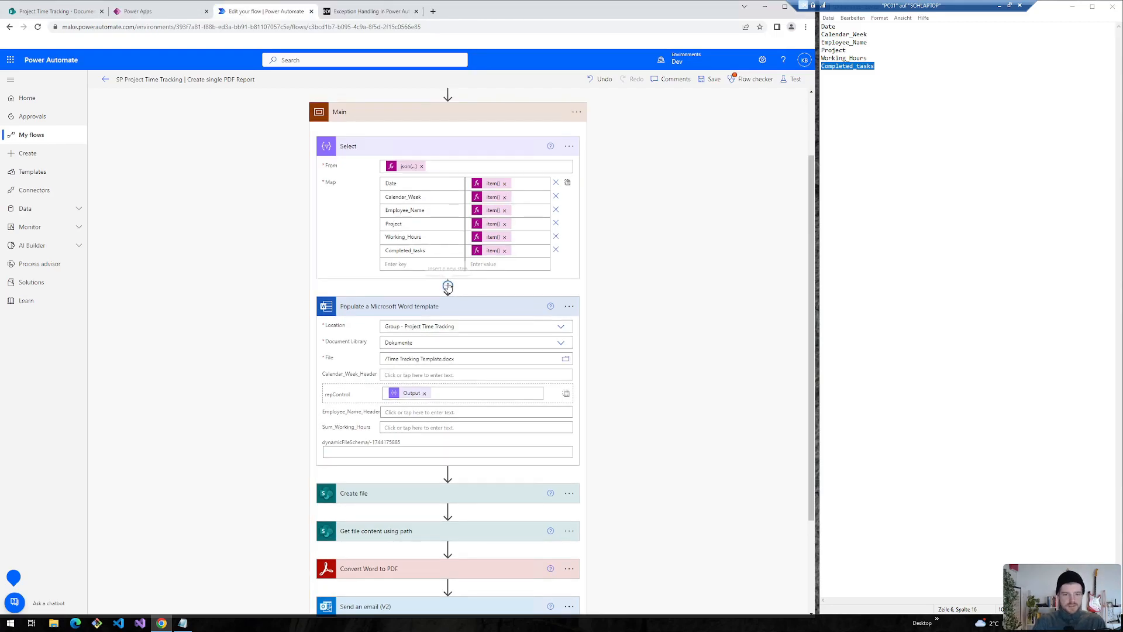
pyautogui.click(447, 285)
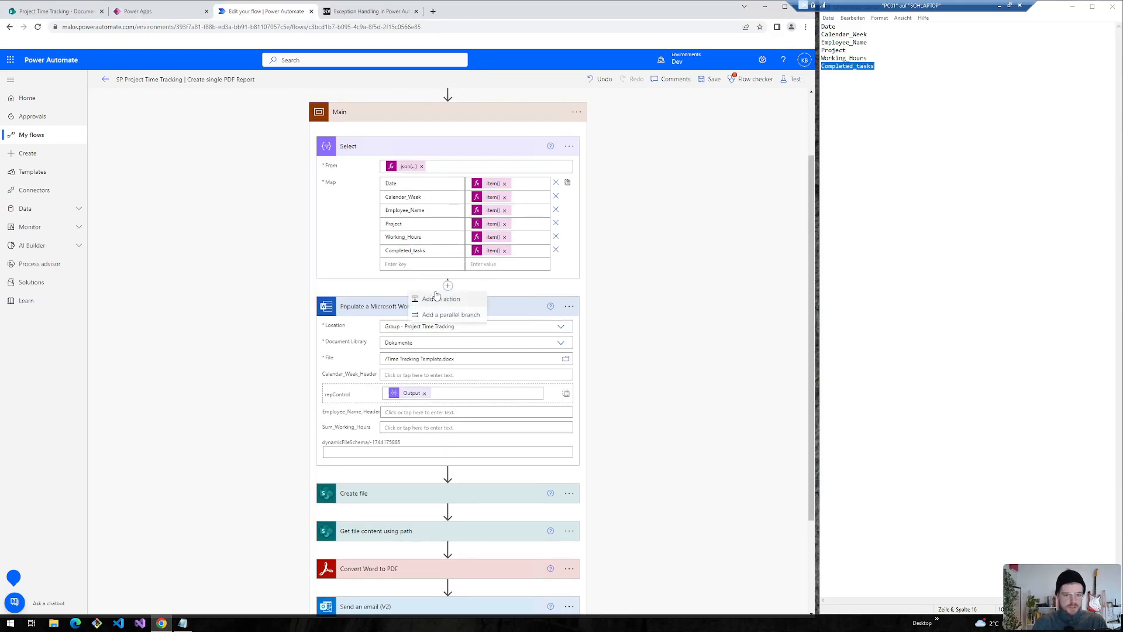
pyautogui.click(442, 299)
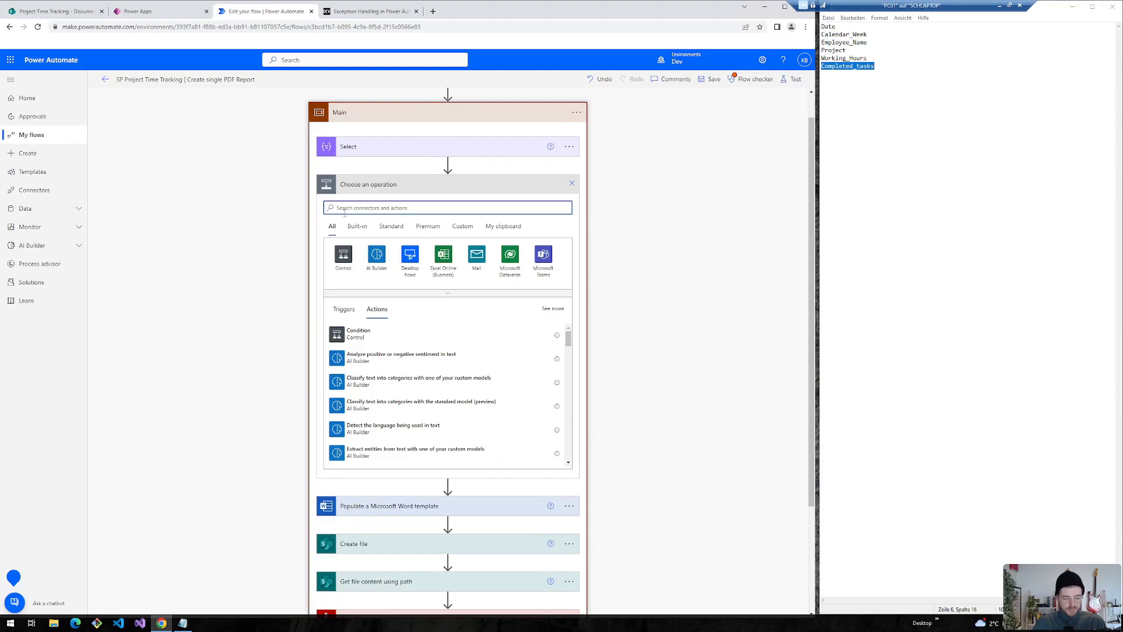
pyautogui.write('compose')
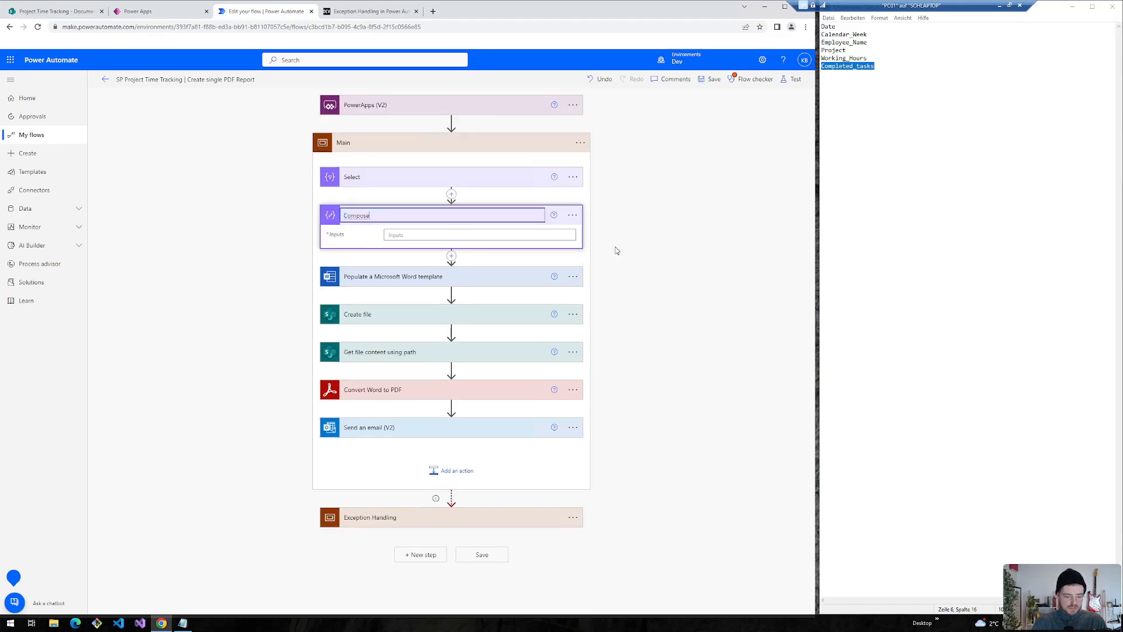
pyautogui.write('| C')
pyautogui.write("first(body('Select'))['']")
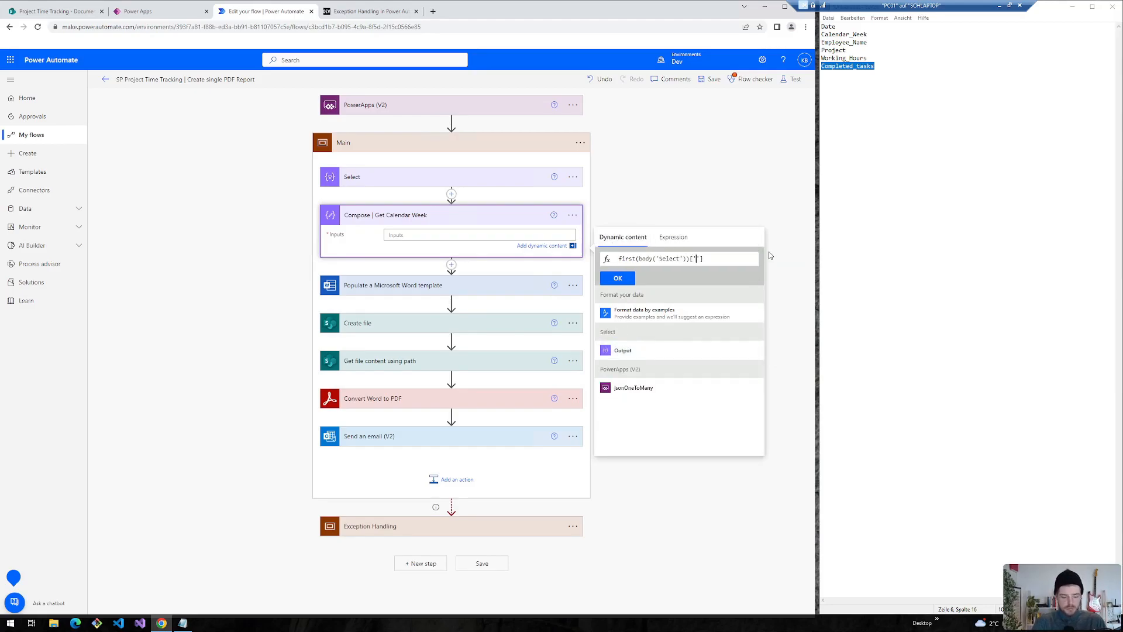
pyautogui.click(617, 278)
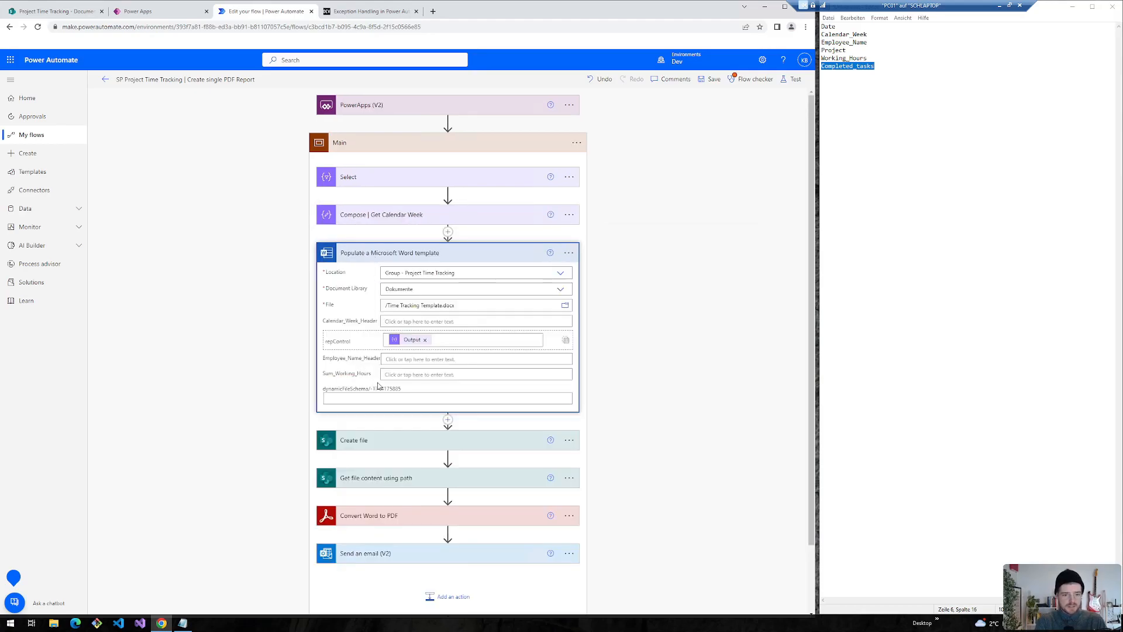
pyautogui.click(472, 321)
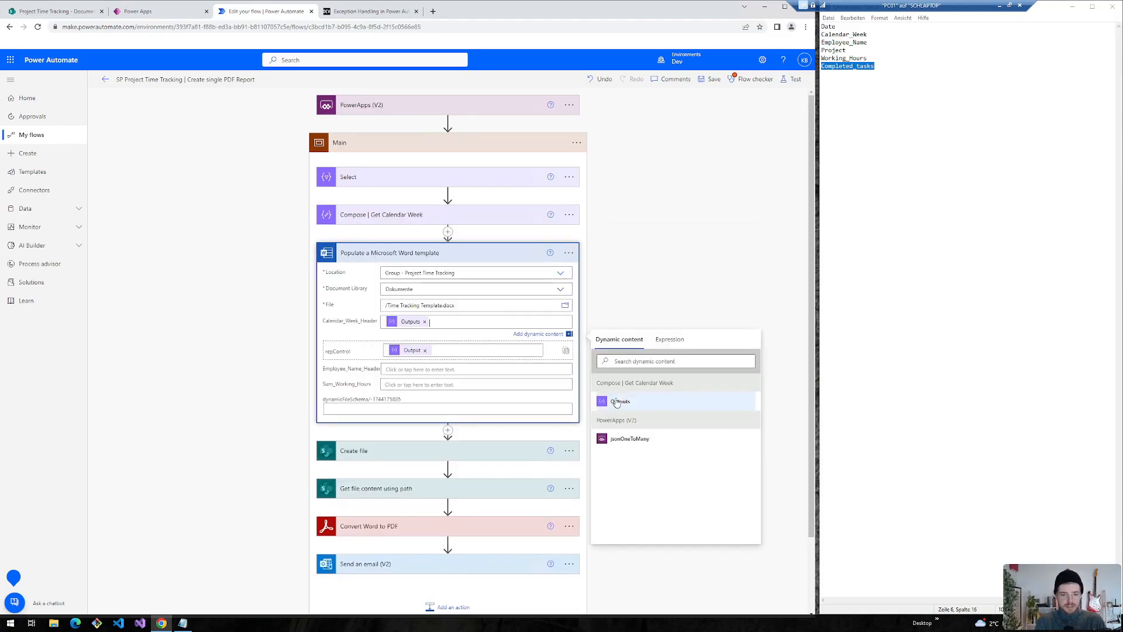
pyautogui.click(568, 252)
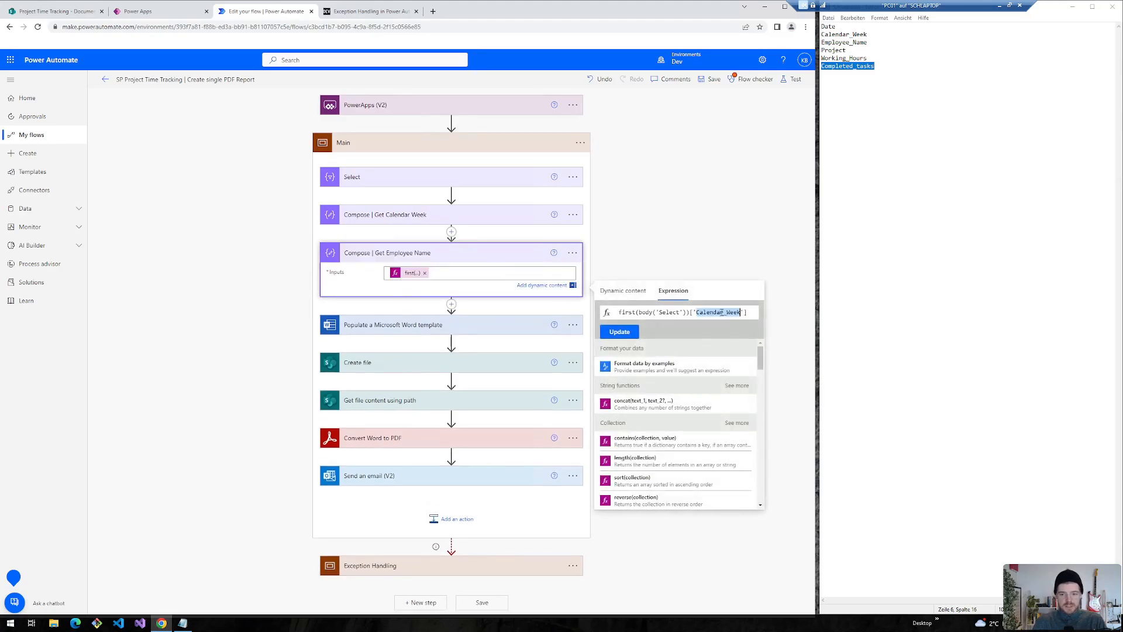
pyautogui.click(392, 324)
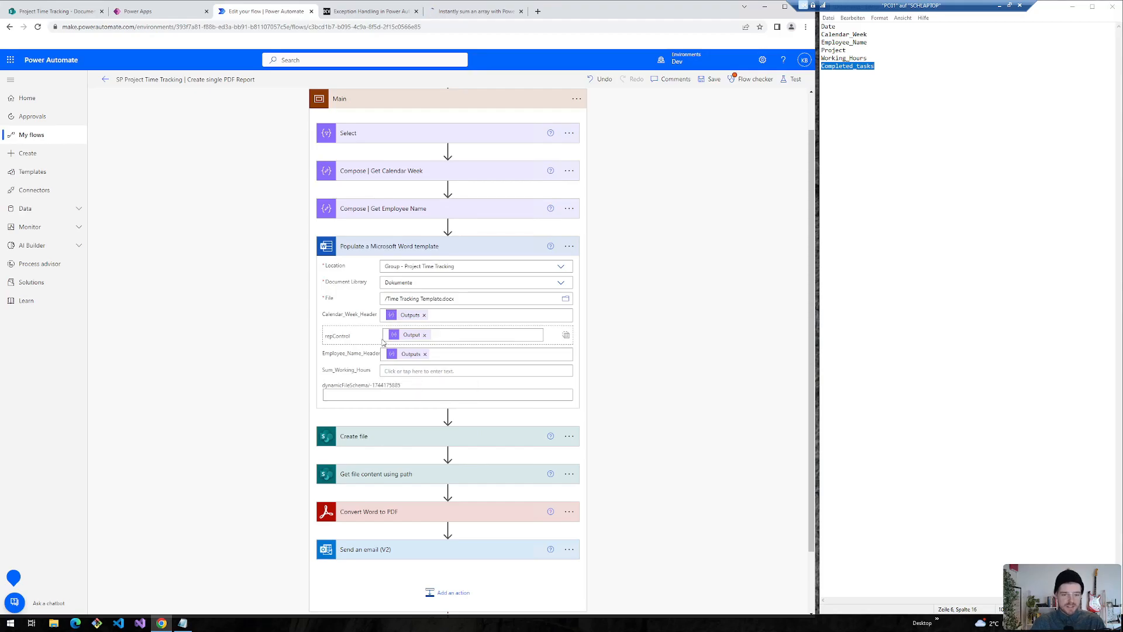
pyautogui.click(154, 11)
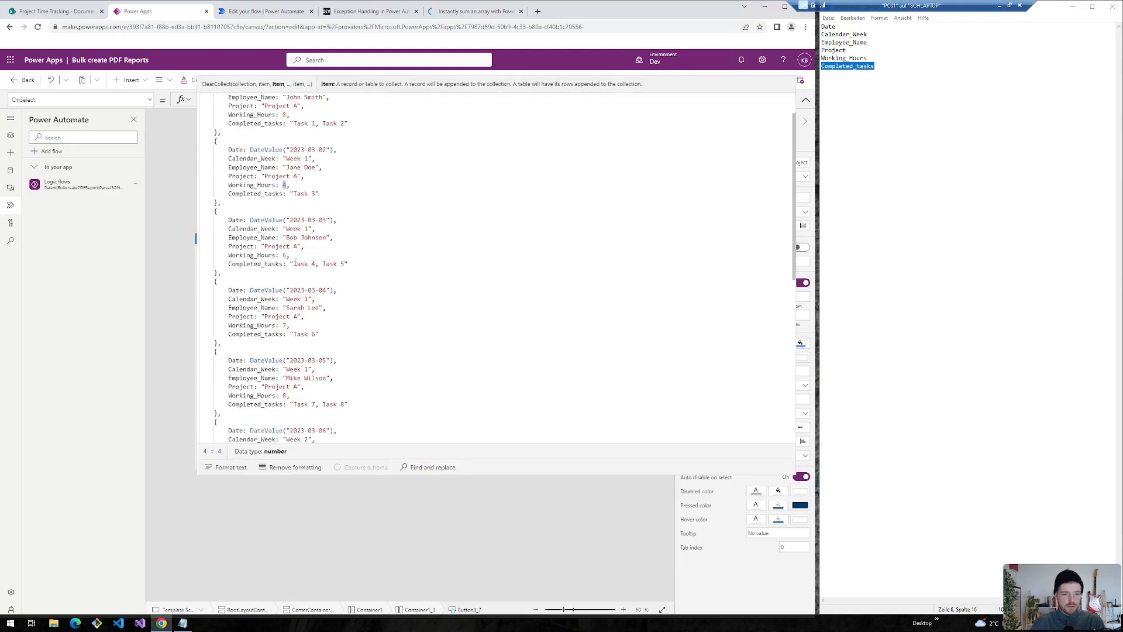
pyautogui.click(285, 325)
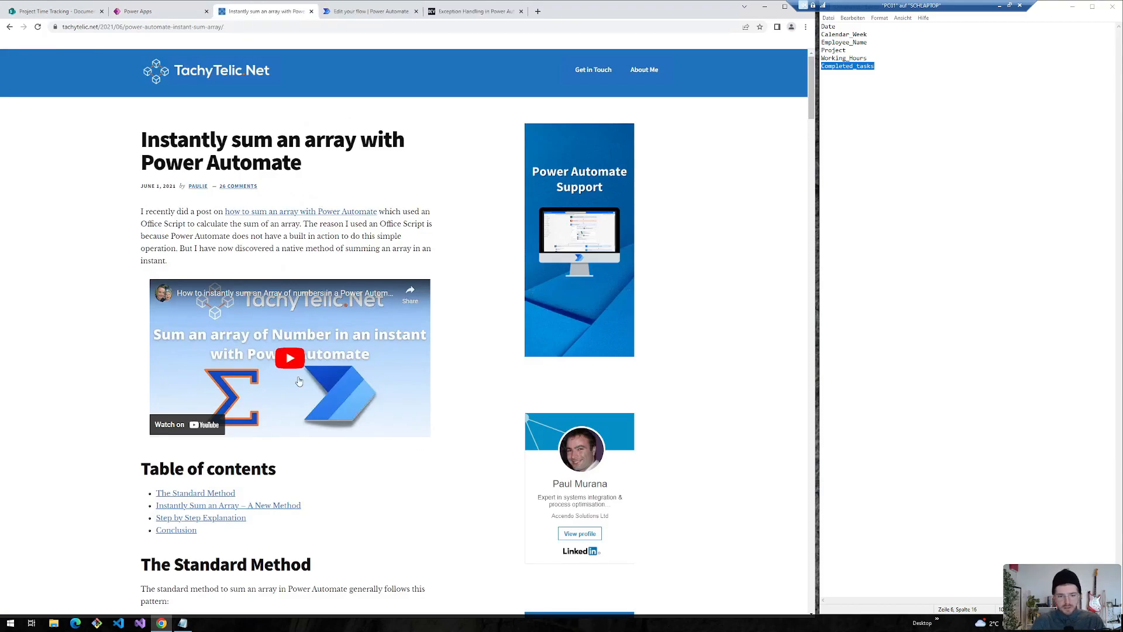
pyautogui.moveTo(425, 421)
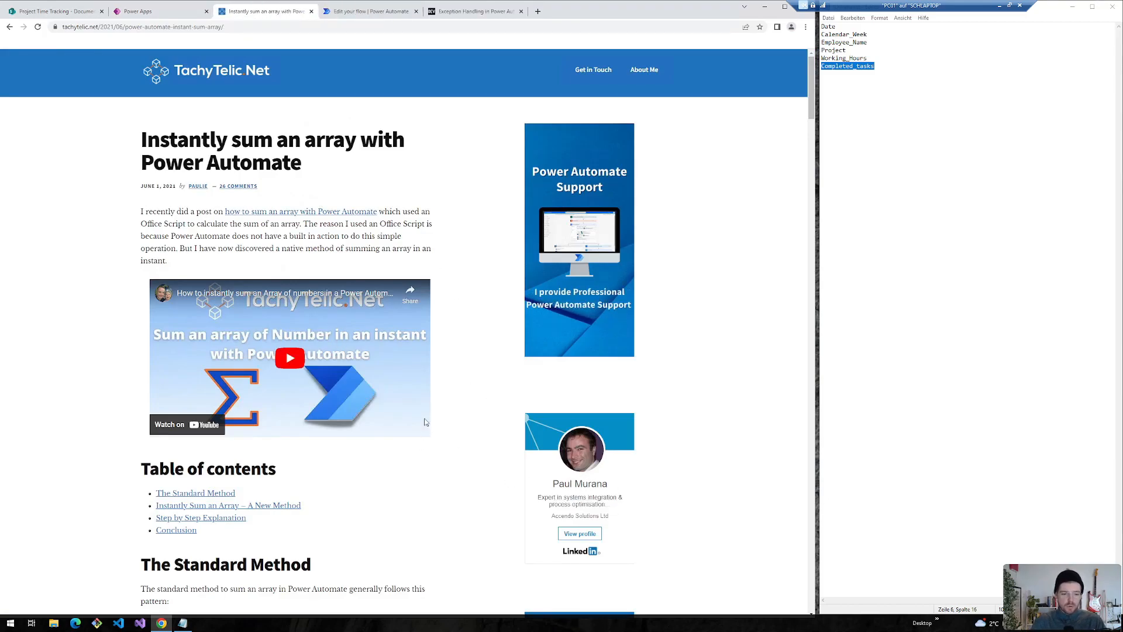
# - Scroll the tachytelic.net article to 'Instantly Sum an Array – A New Method' and its example flow
pyautogui.scroll(-3)
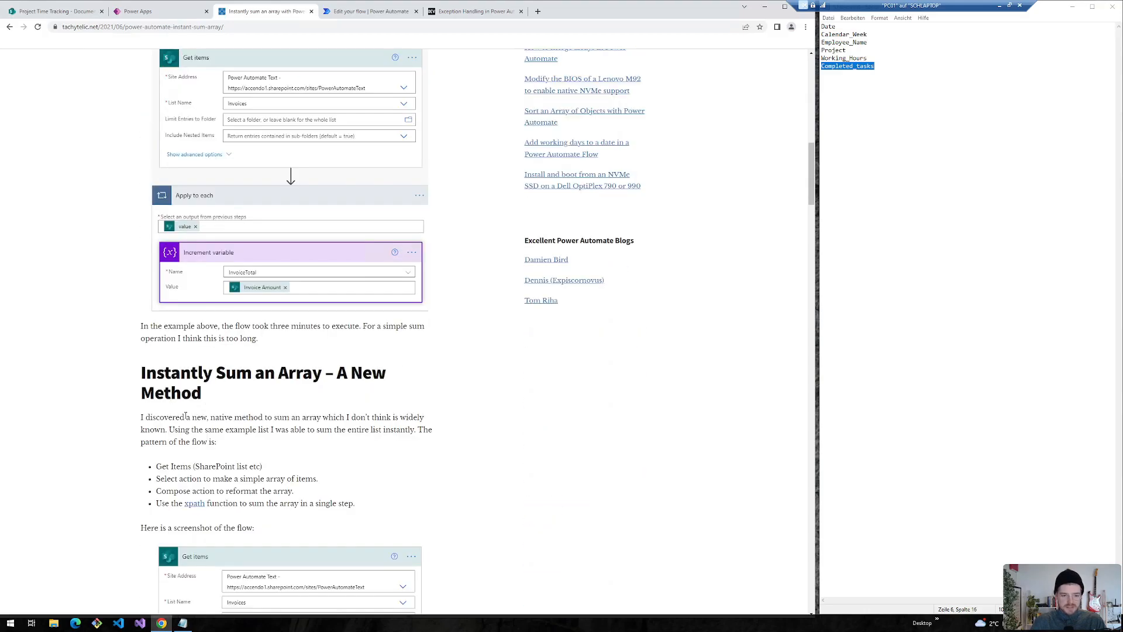
pyautogui.scroll(-3)
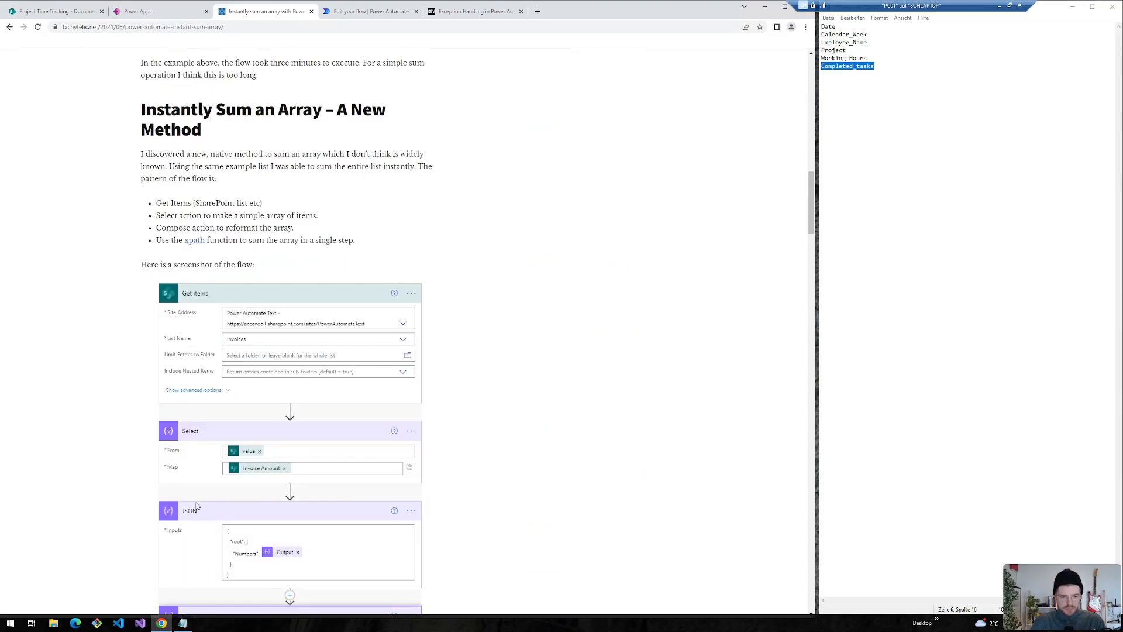
pyautogui.scroll(3)
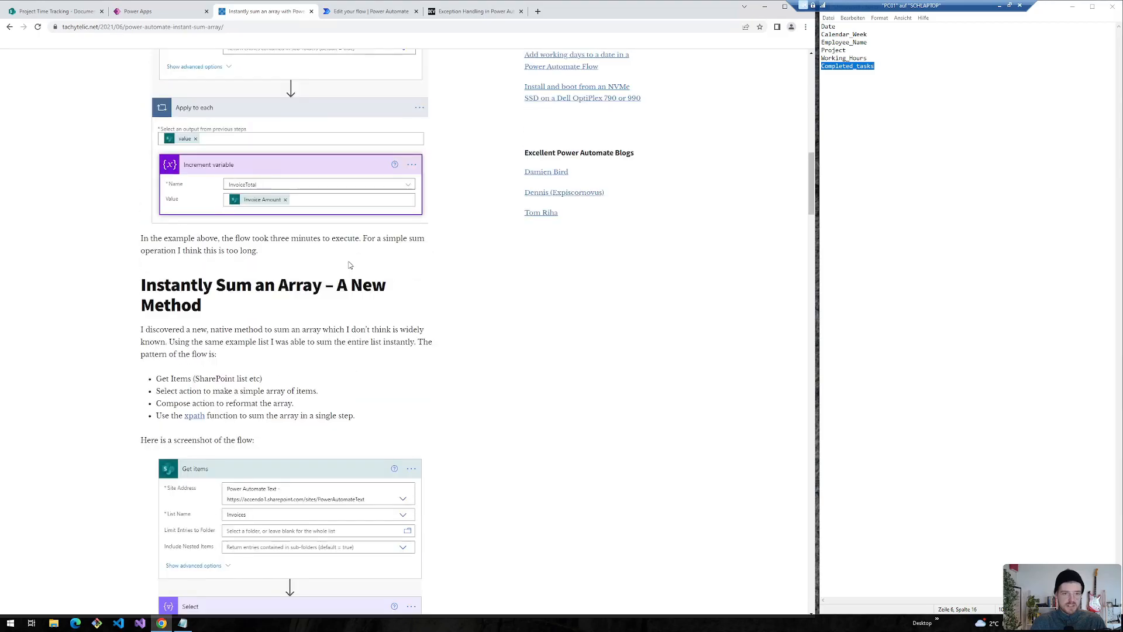
pyautogui.scroll(3)
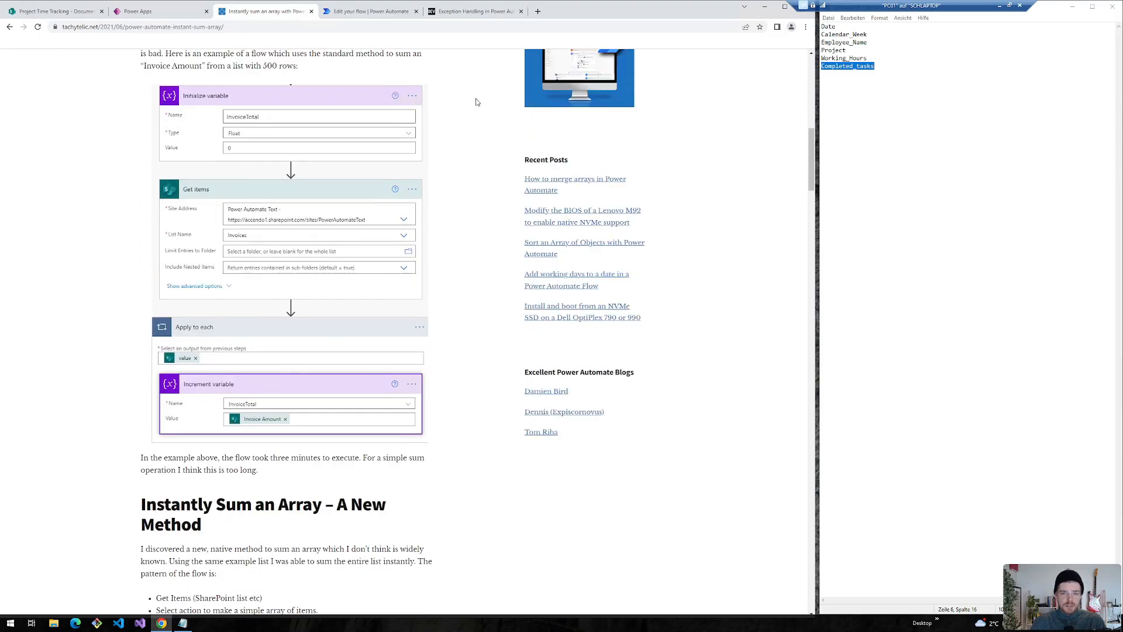
pyautogui.scroll(3)
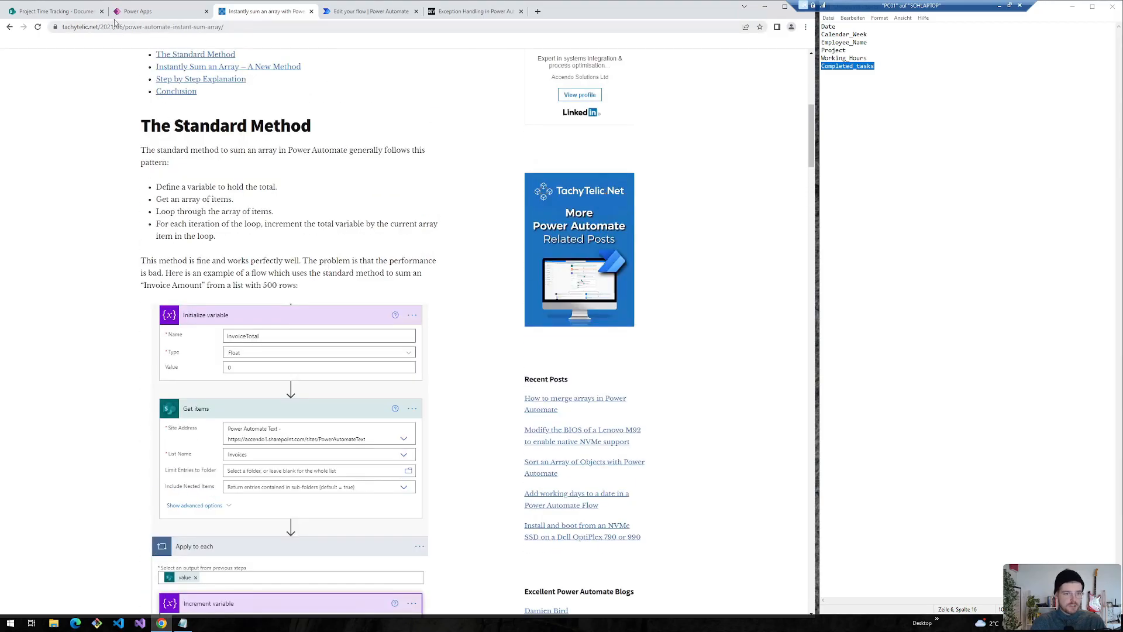
pyautogui.scroll(-3)
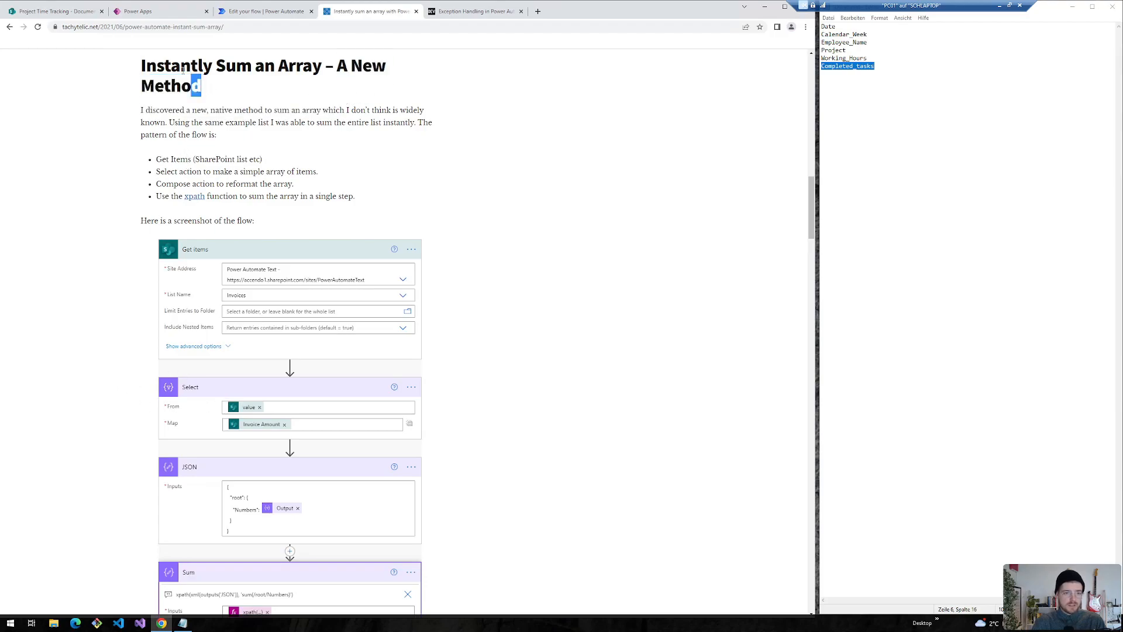
# - Add a 'Select | Working hours' step whose From is the first Select's Output
pyautogui.click(265, 11)
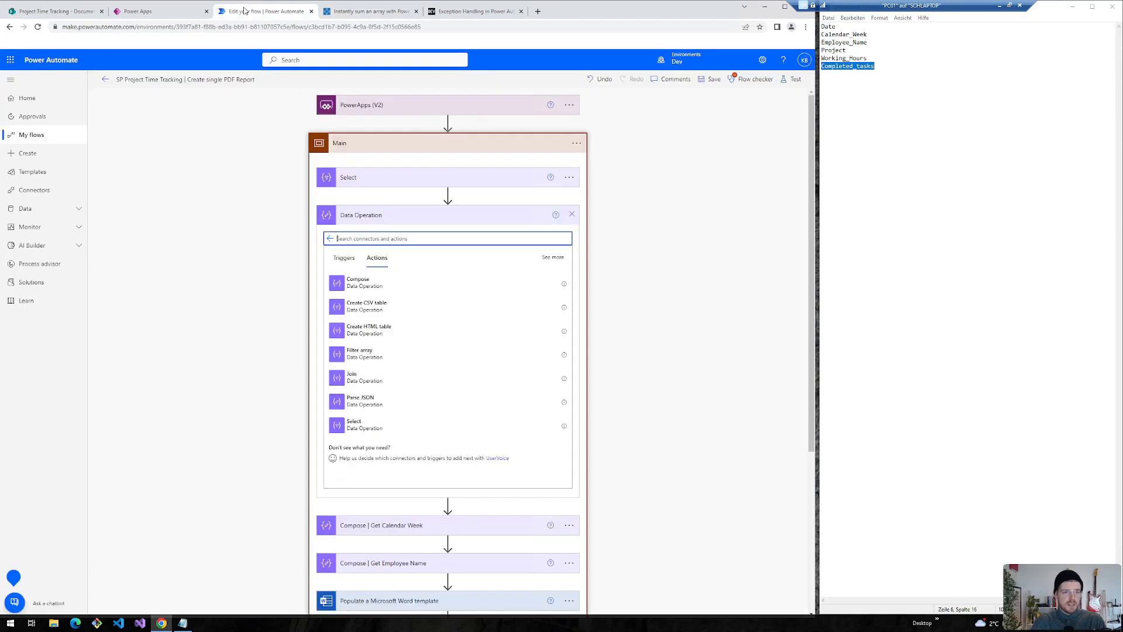
pyautogui.moveTo(355, 424)
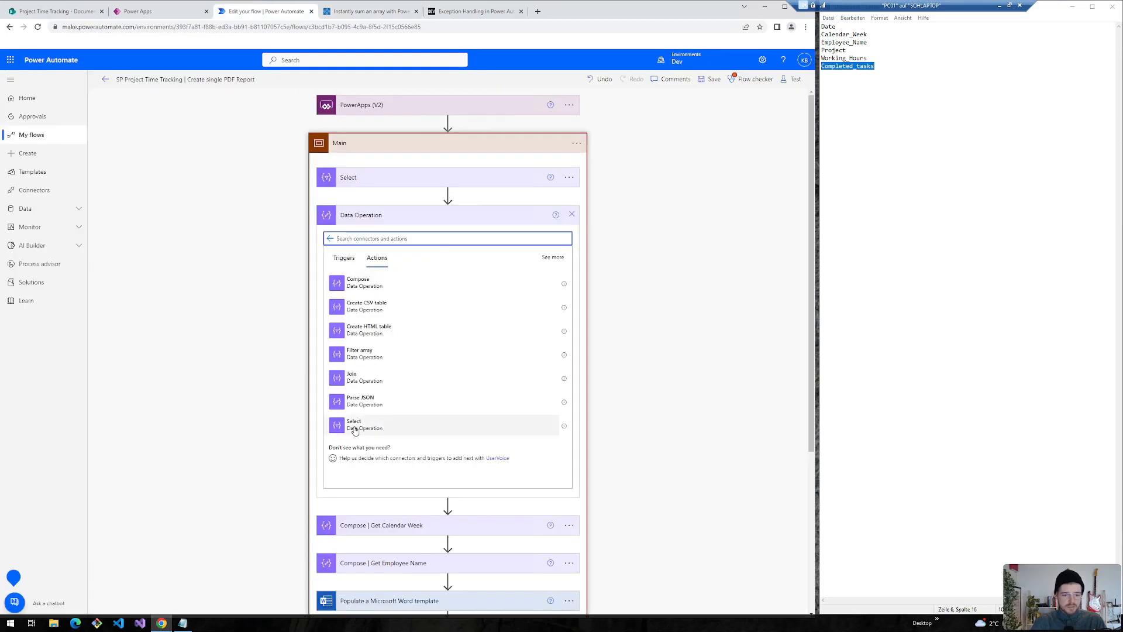
pyautogui.click(354, 424)
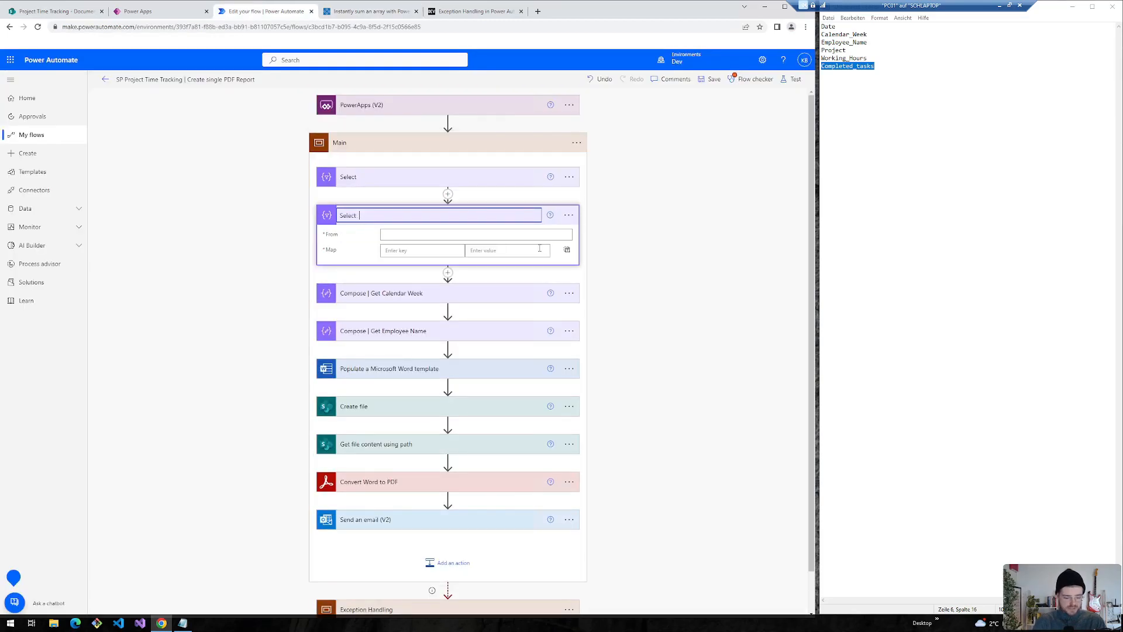
pyautogui.click(476, 234)
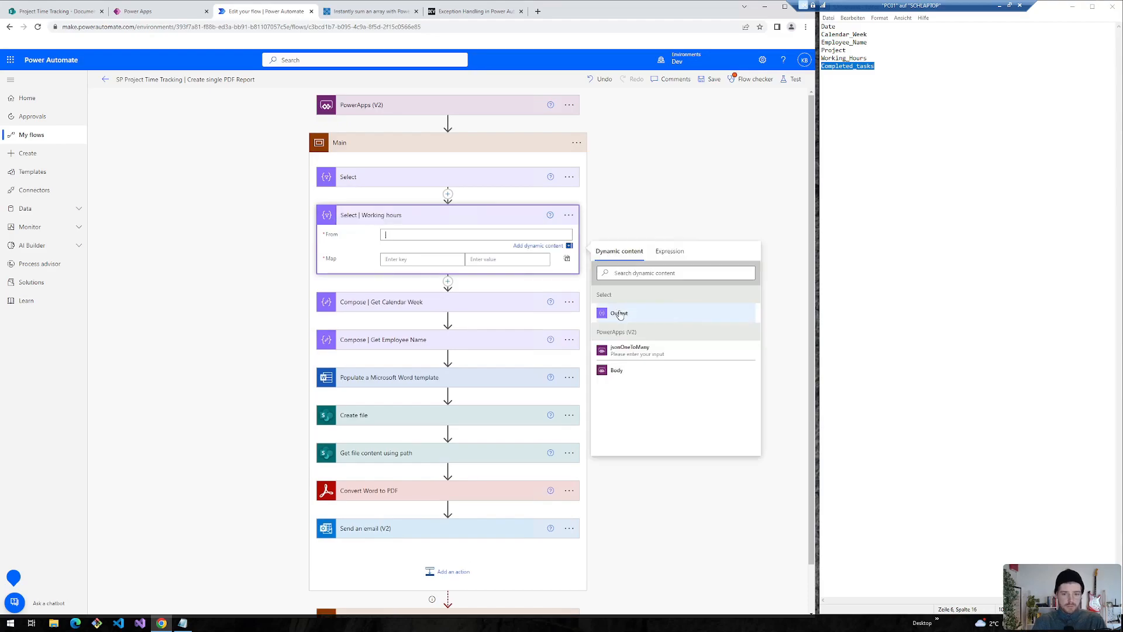
pyautogui.click(618, 313)
pyautogui.write('Working_Hours')
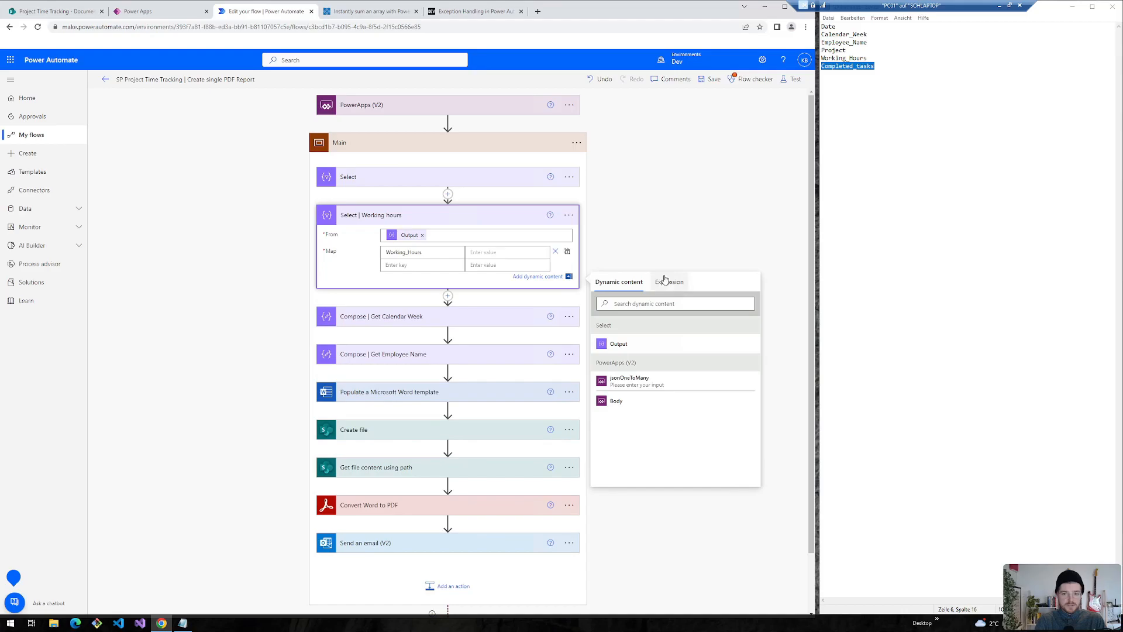
pyautogui.click(369, 10)
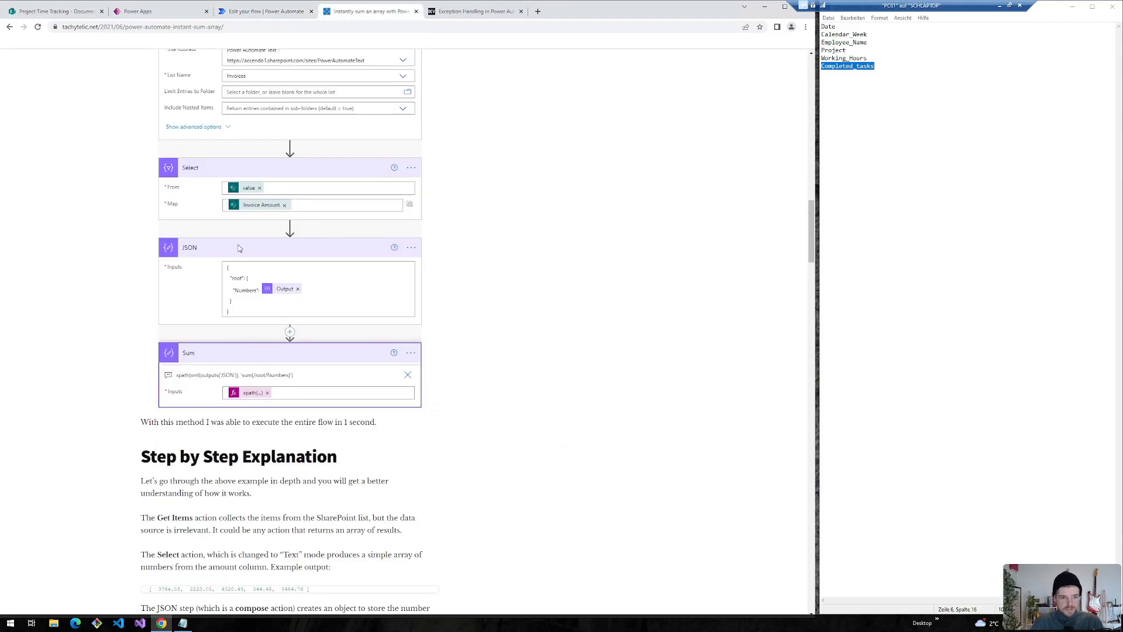
pyautogui.moveTo(194, 255)
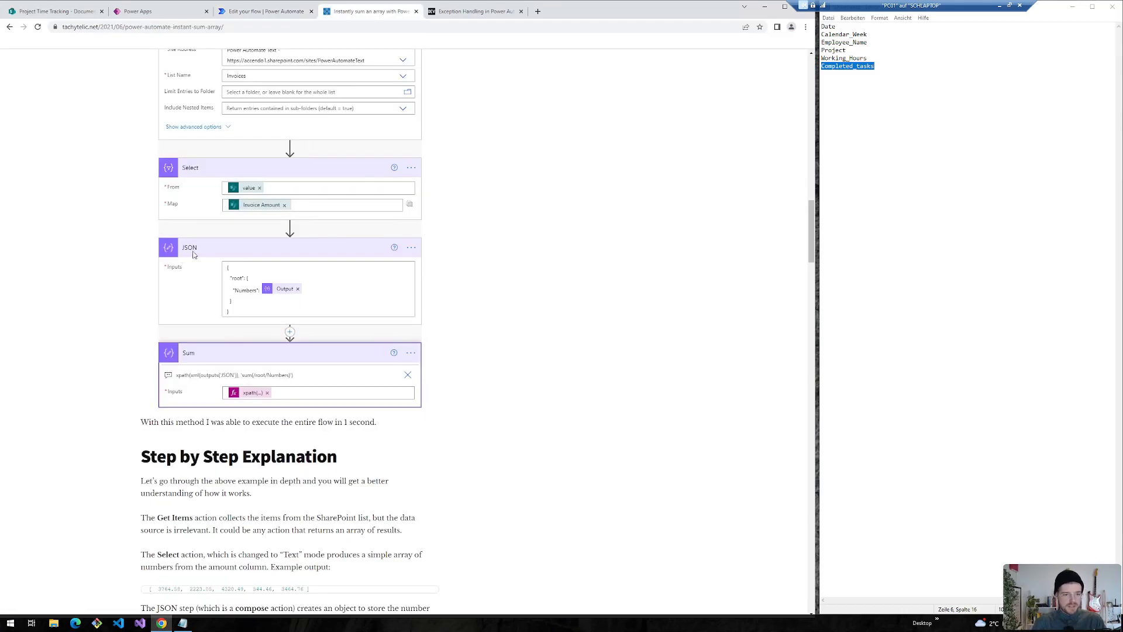
pyautogui.moveTo(232, 304)
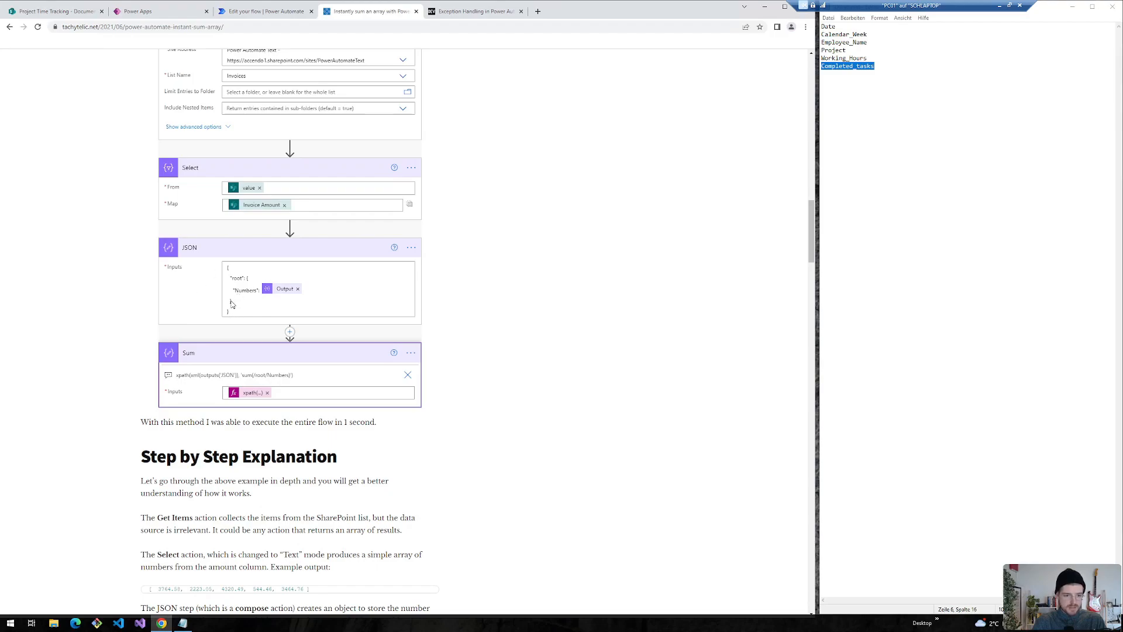
pyautogui.moveTo(281, 296)
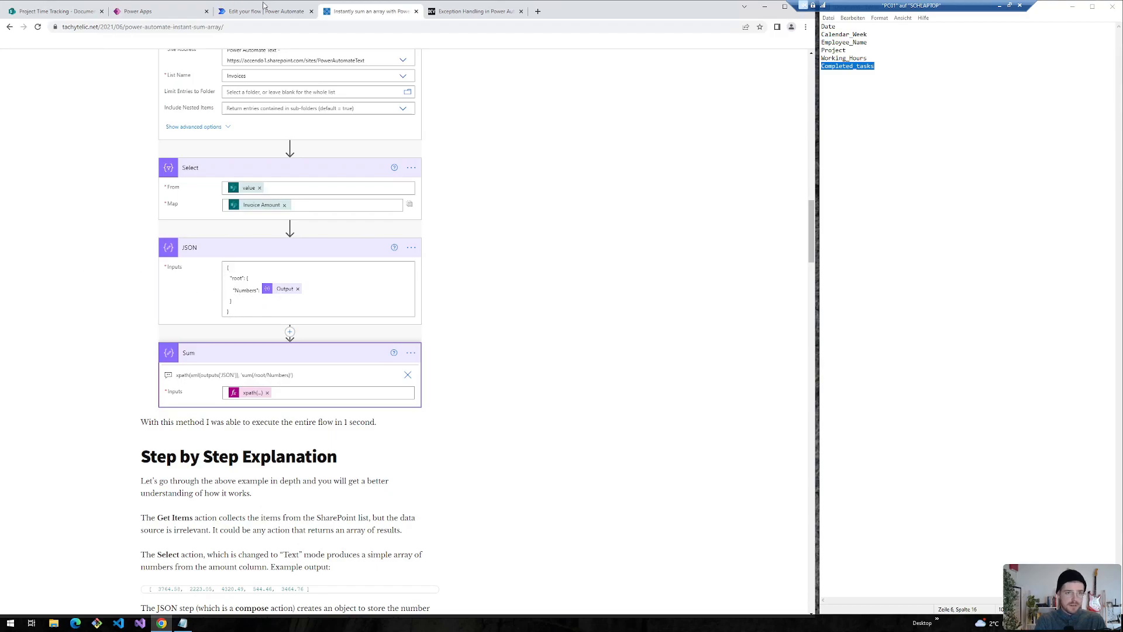
# - Insert a Compose action after Select | Working hours and copy the article's xpath summing formula
pyautogui.click(265, 11)
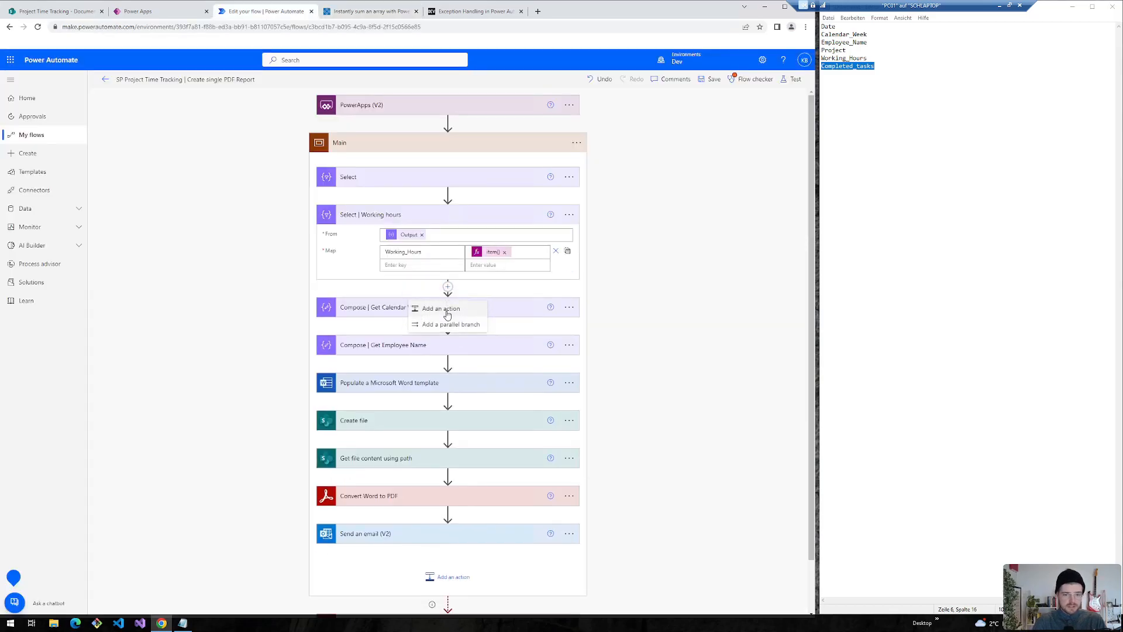
pyautogui.click(441, 308)
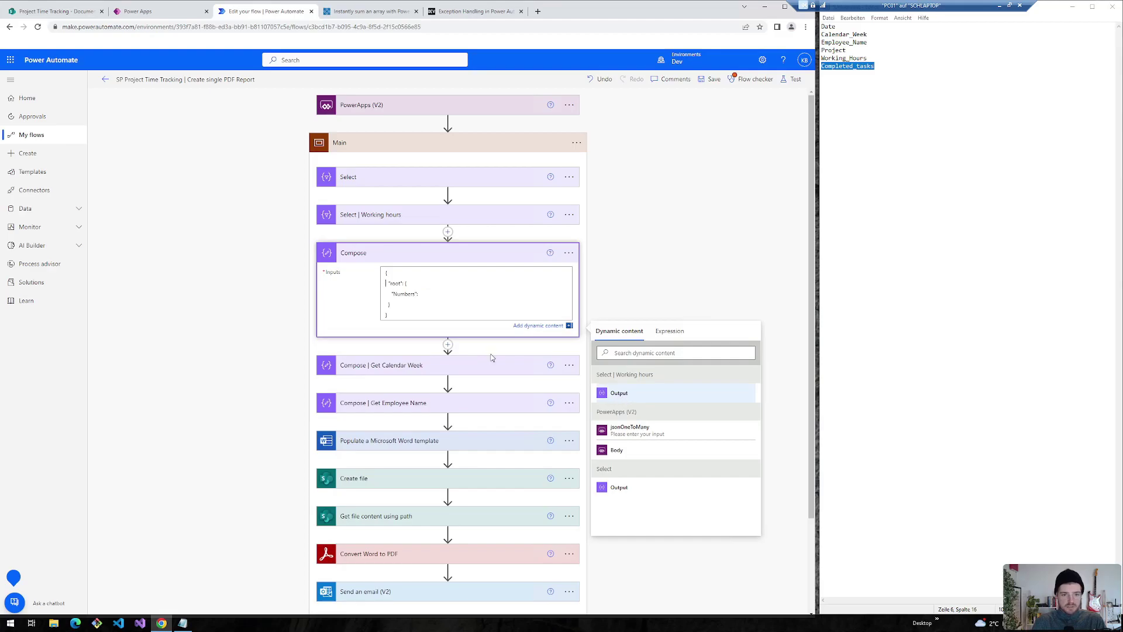
pyautogui.click(370, 10)
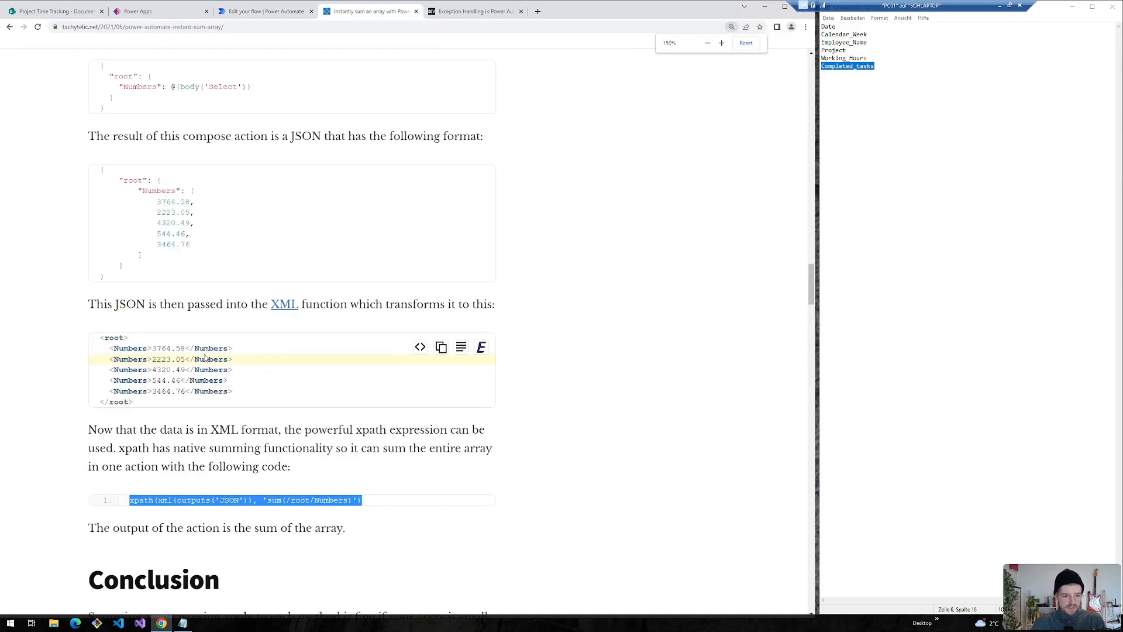
pyautogui.scroll(-3)
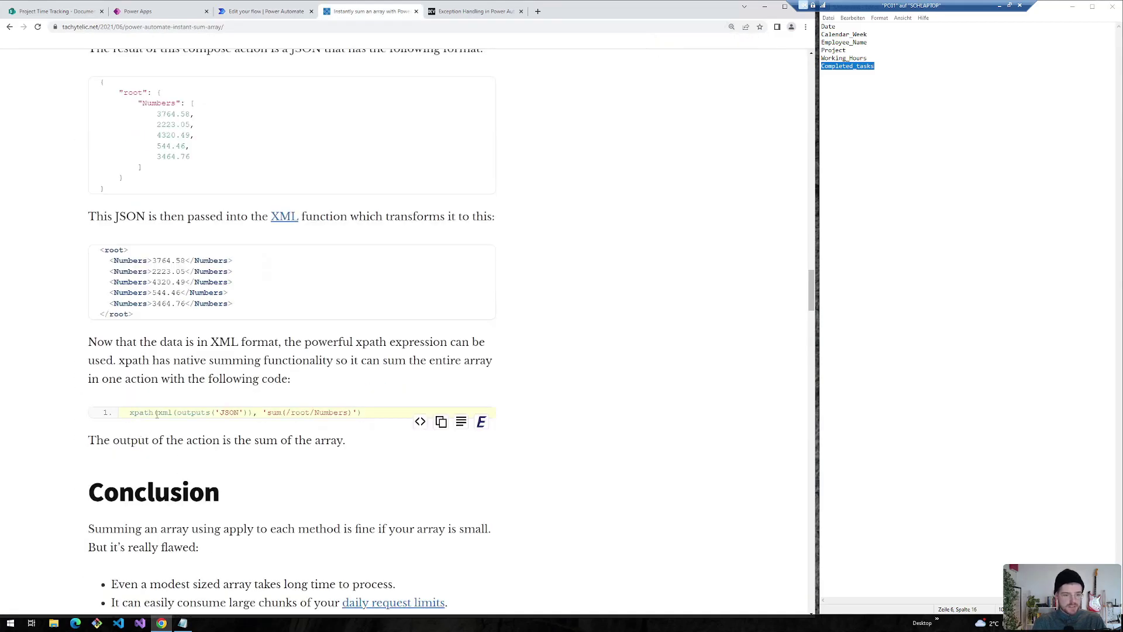
pyautogui.tripleClick(244, 412)
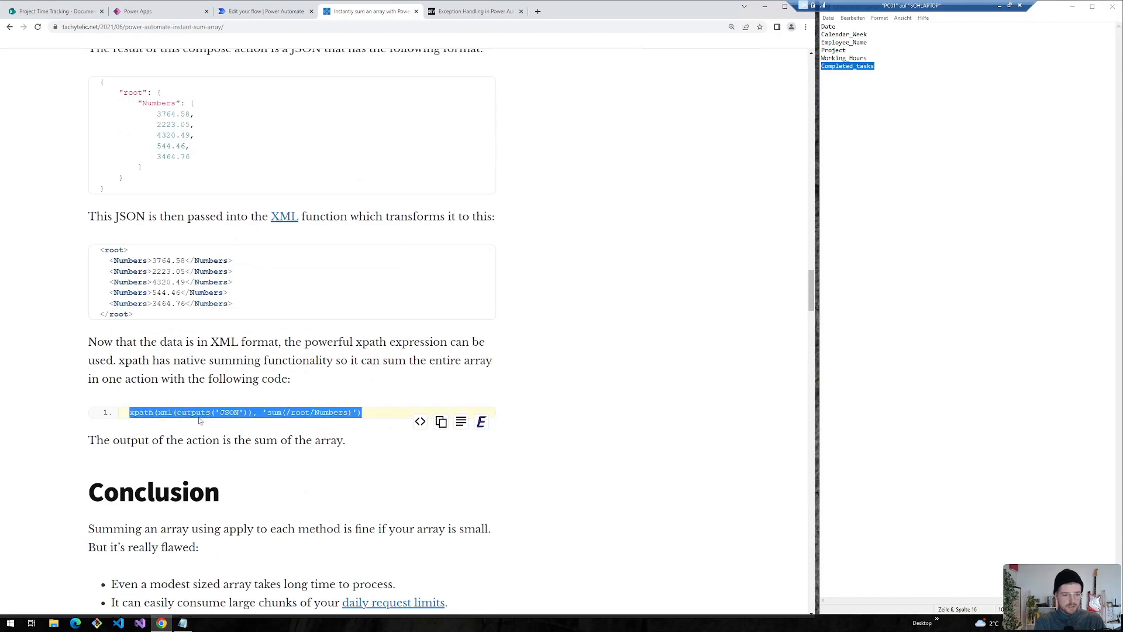
pyautogui.moveTo(210, 192)
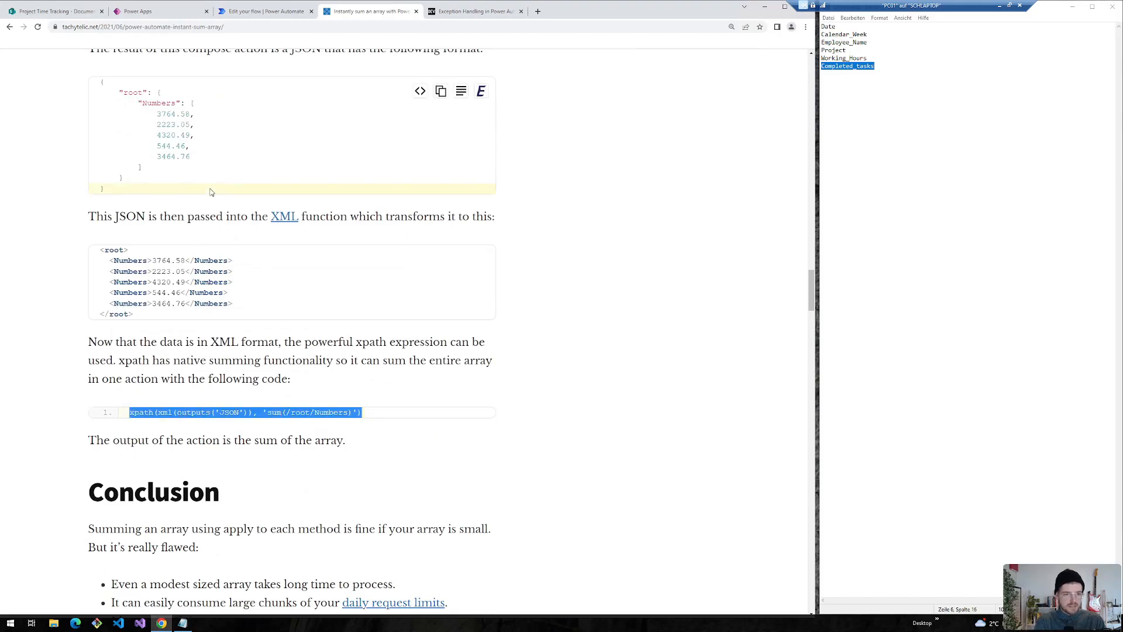
pyautogui.click(265, 11)
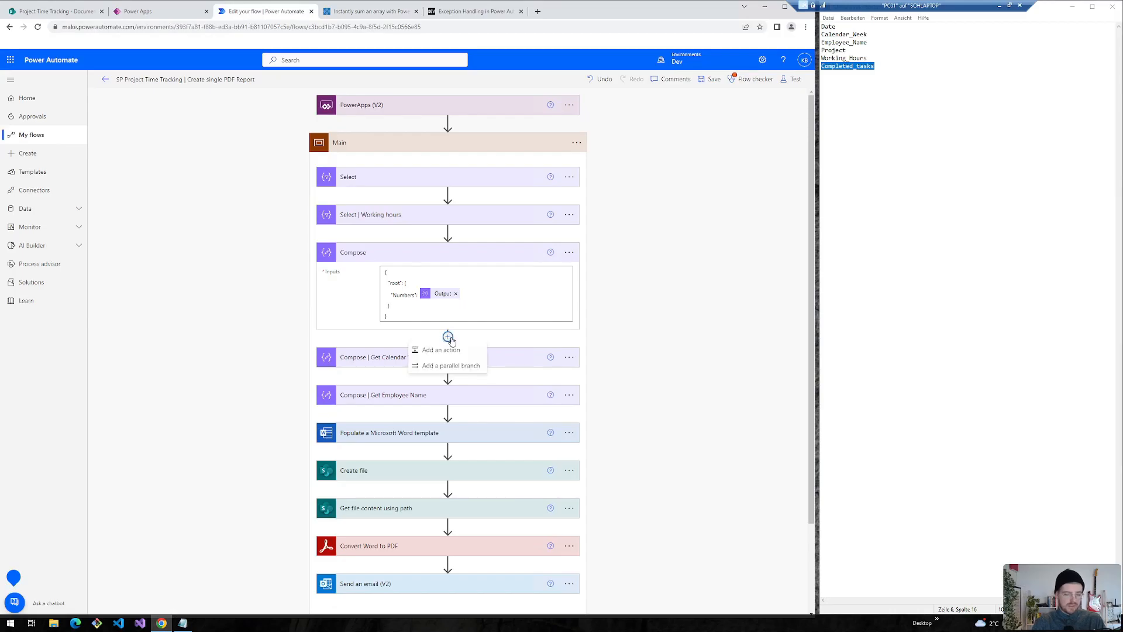
# - Add 'Compose | Sum Working Hours' with xpath(xml(outputs('Compose')), 'sum(...)') as input
pyautogui.click(440, 350)
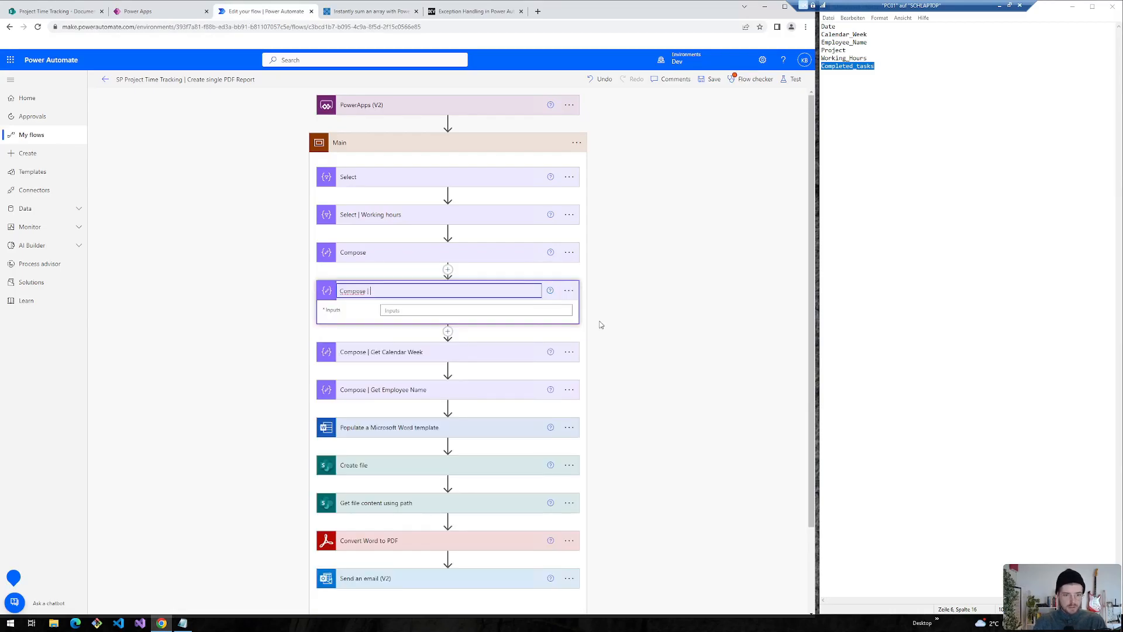
pyautogui.write('Sum Workinh Hours')
pyautogui.write('xpath(xml())')
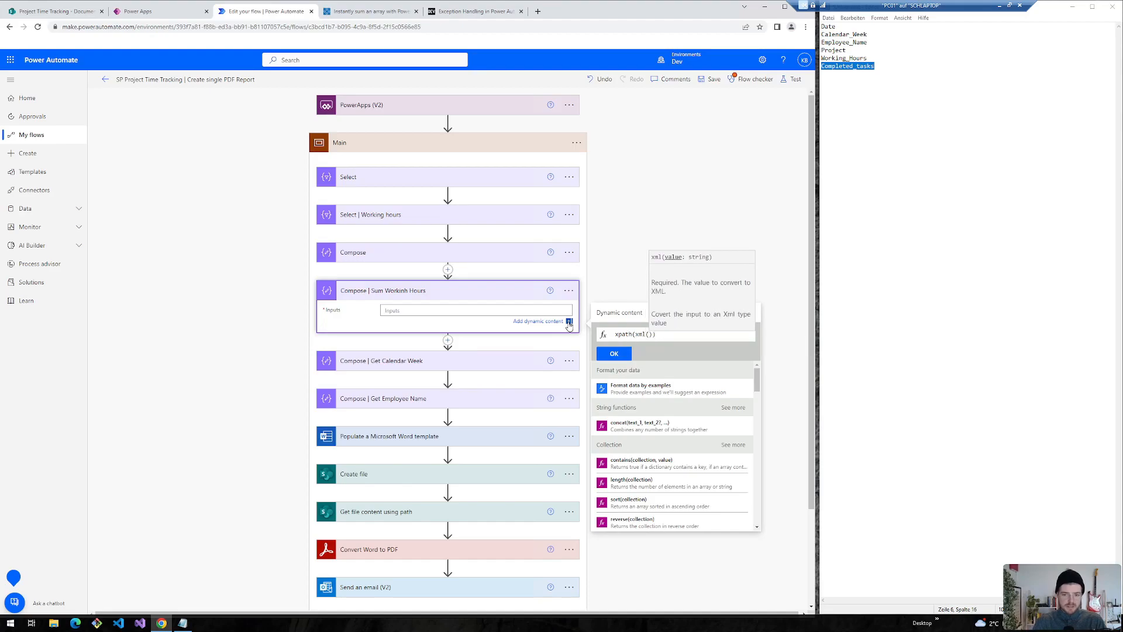
pyautogui.click(619, 313)
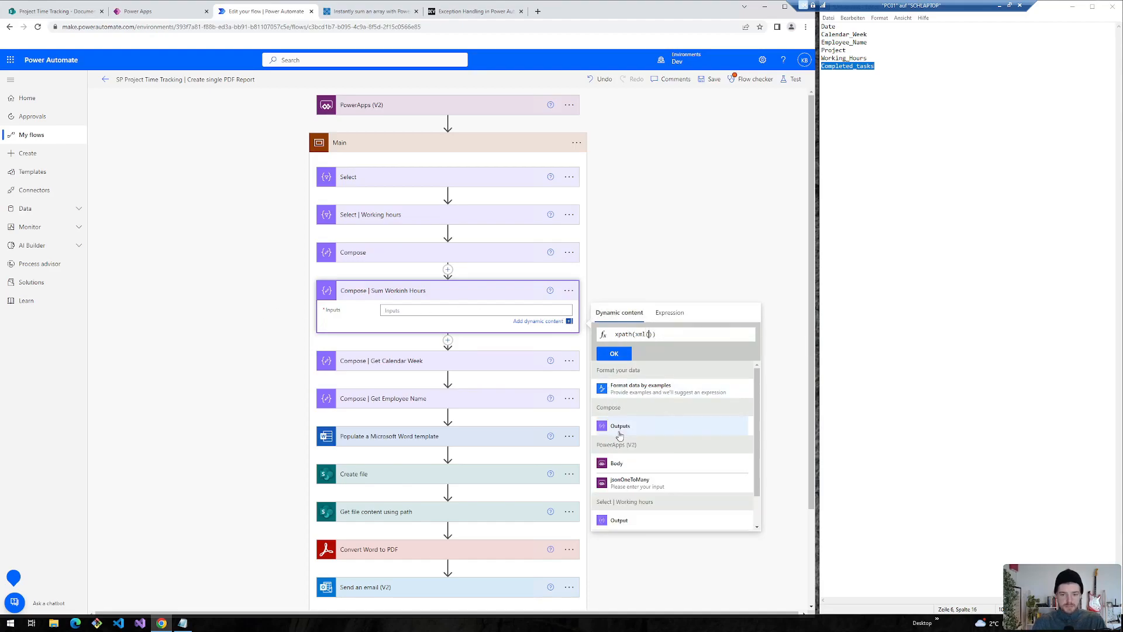
pyautogui.click(620, 425)
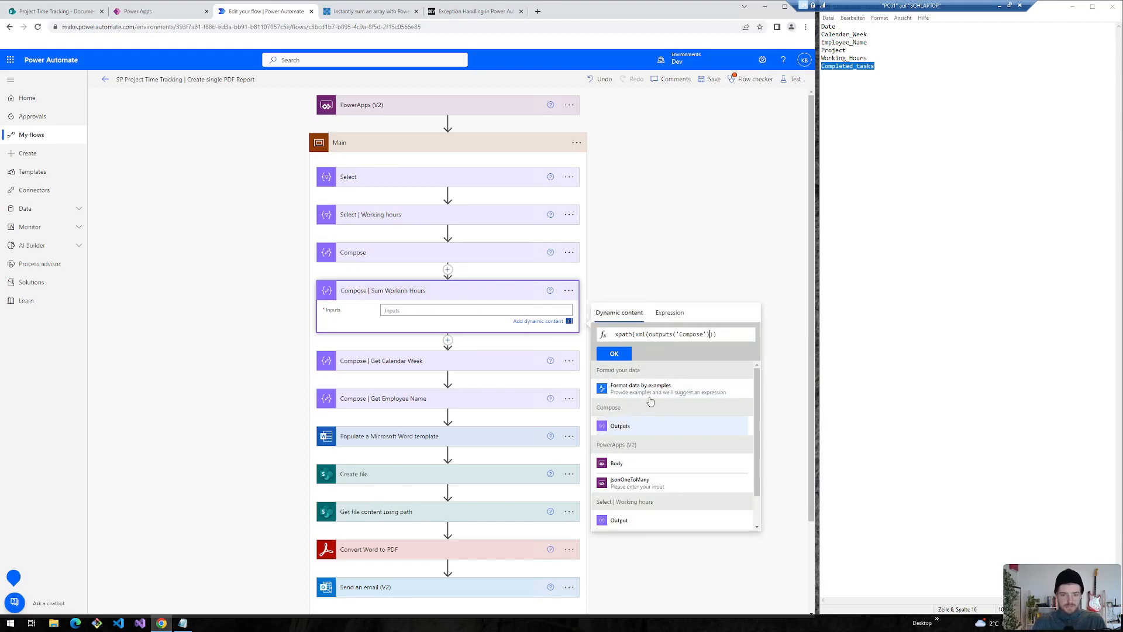
pyautogui.write(',')
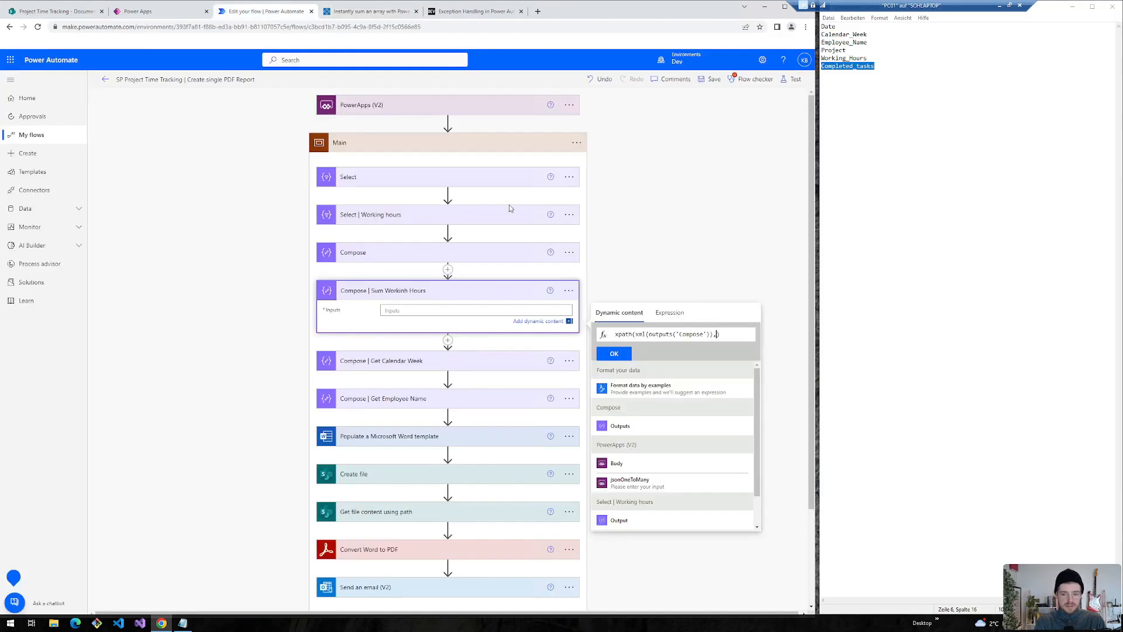
pyautogui.click(613, 353)
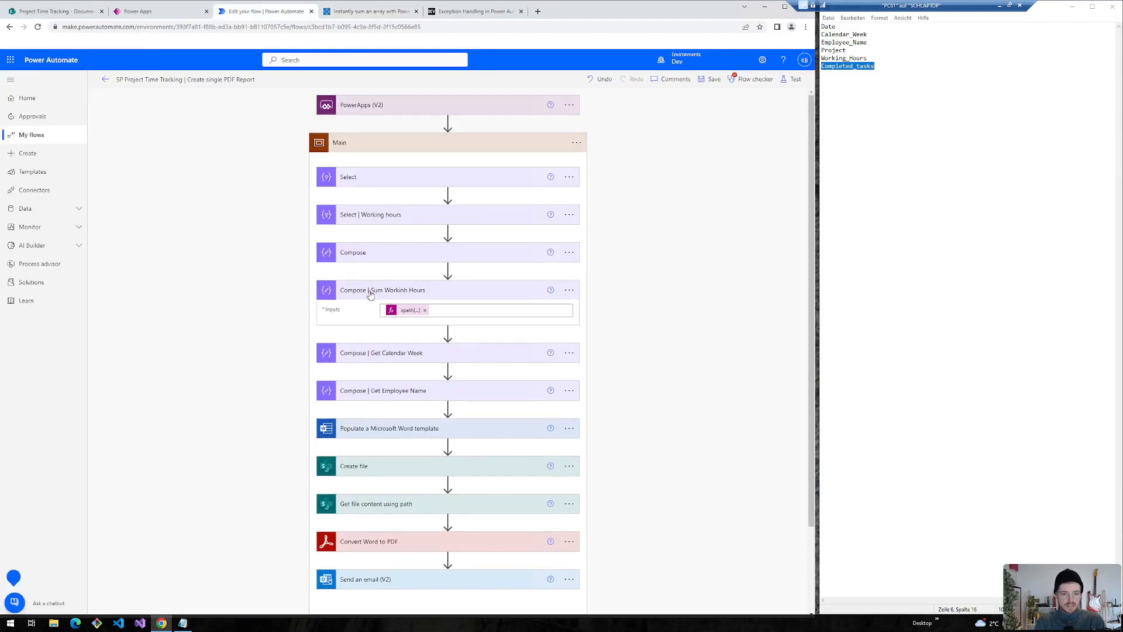
pyautogui.click(383, 290)
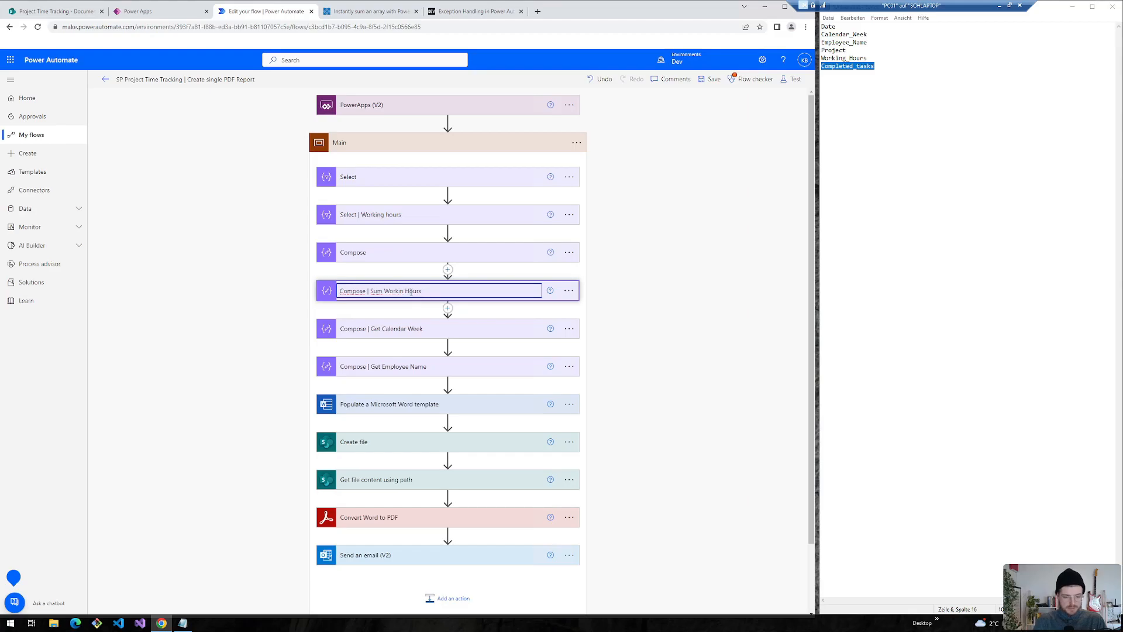
pyautogui.click(387, 403)
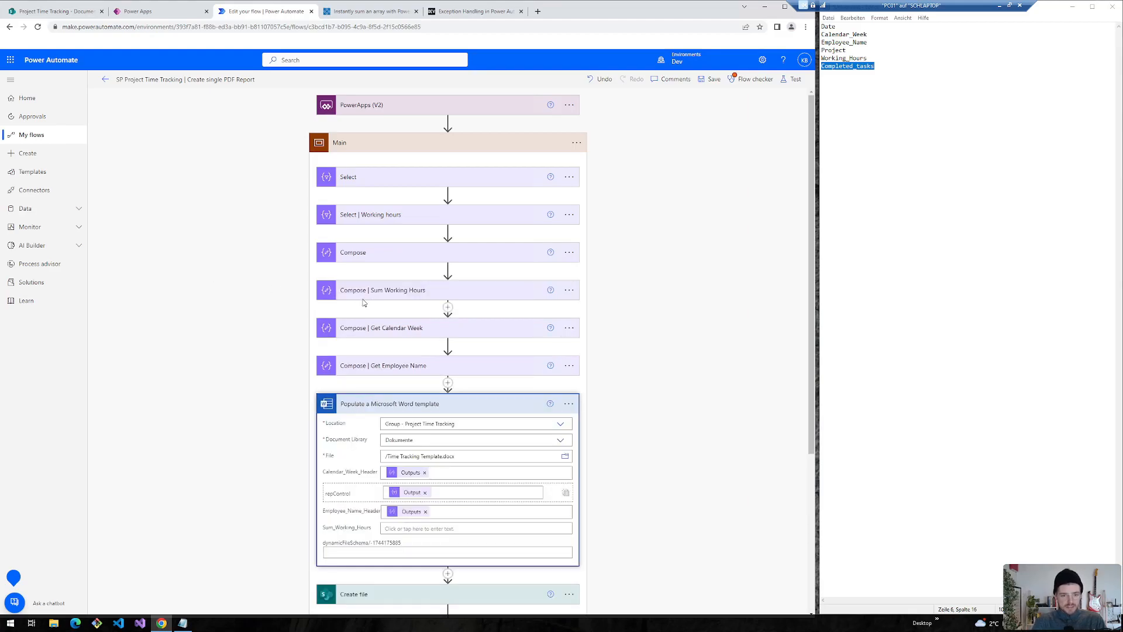
pyautogui.moveTo(419, 294)
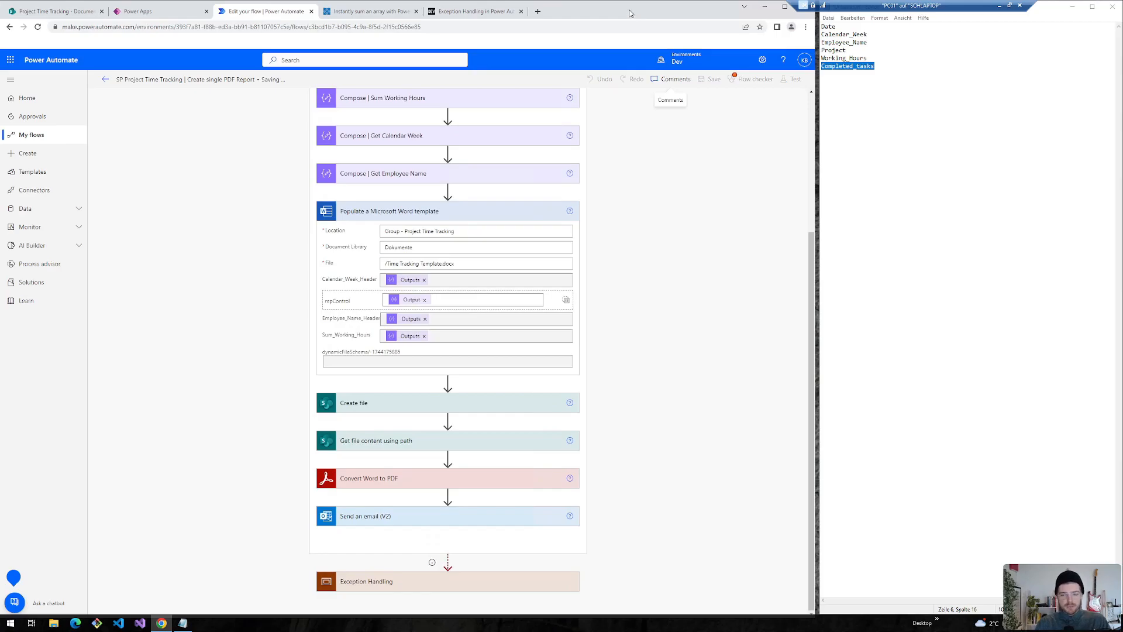
# - Switch to Power Apps to connect the saved flow to the button
pyautogui.click(157, 11)
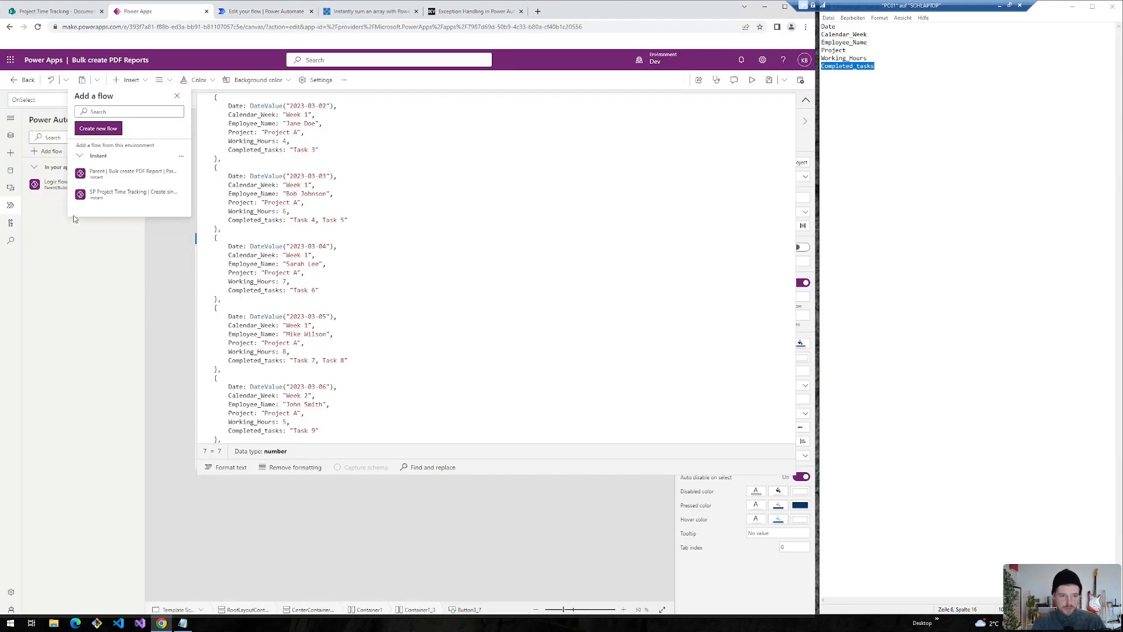
pyautogui.moveTo(133, 194)
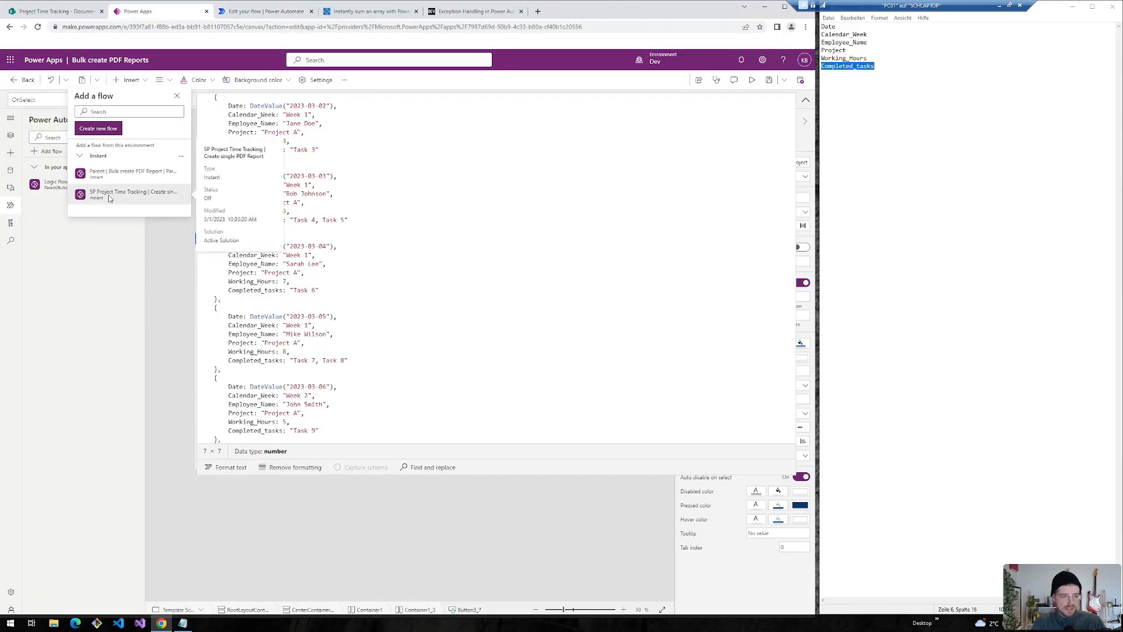
# - Add the 'SP Project Time Tracking | Create single PDF Report' flow and call it with JSON(col…)
pyautogui.click(131, 194)
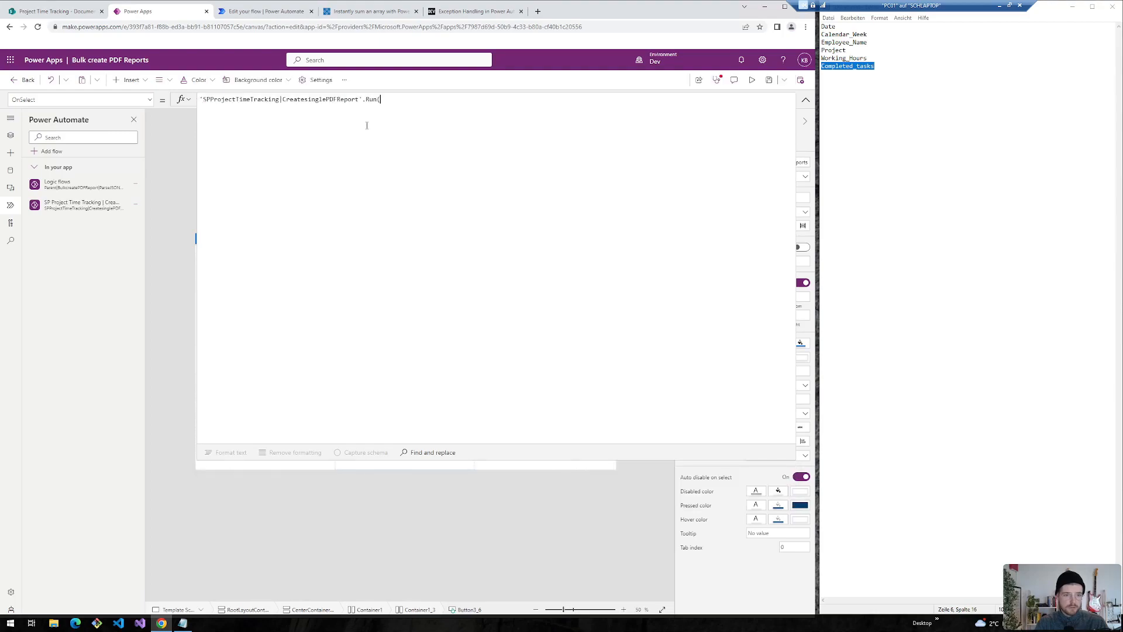
pyautogui.write('JSON')
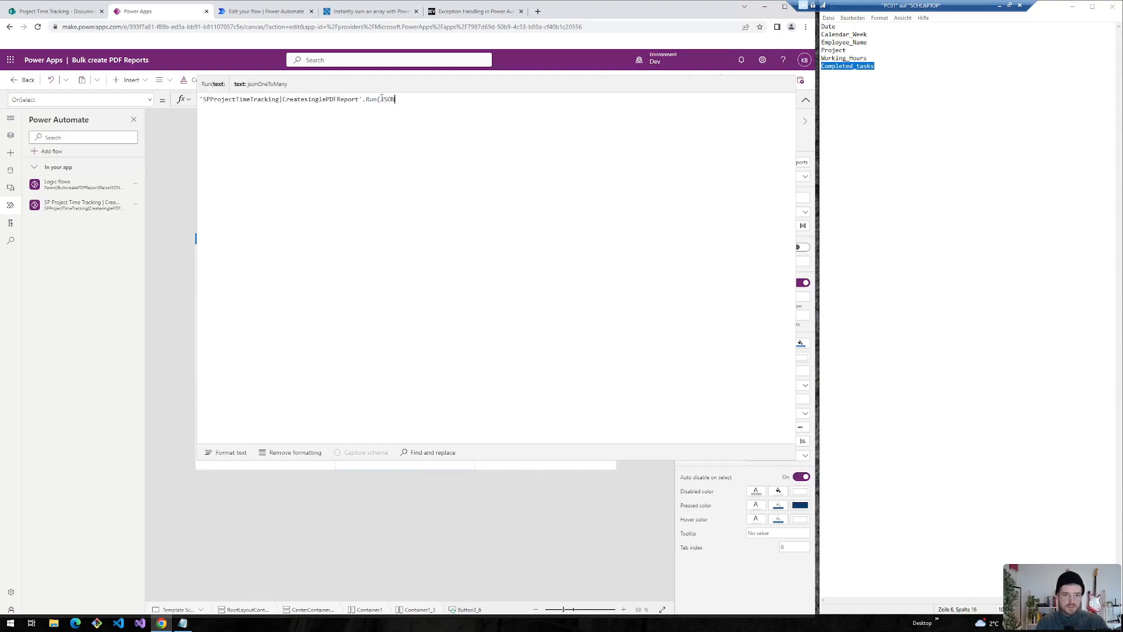
pyautogui.write('(col')
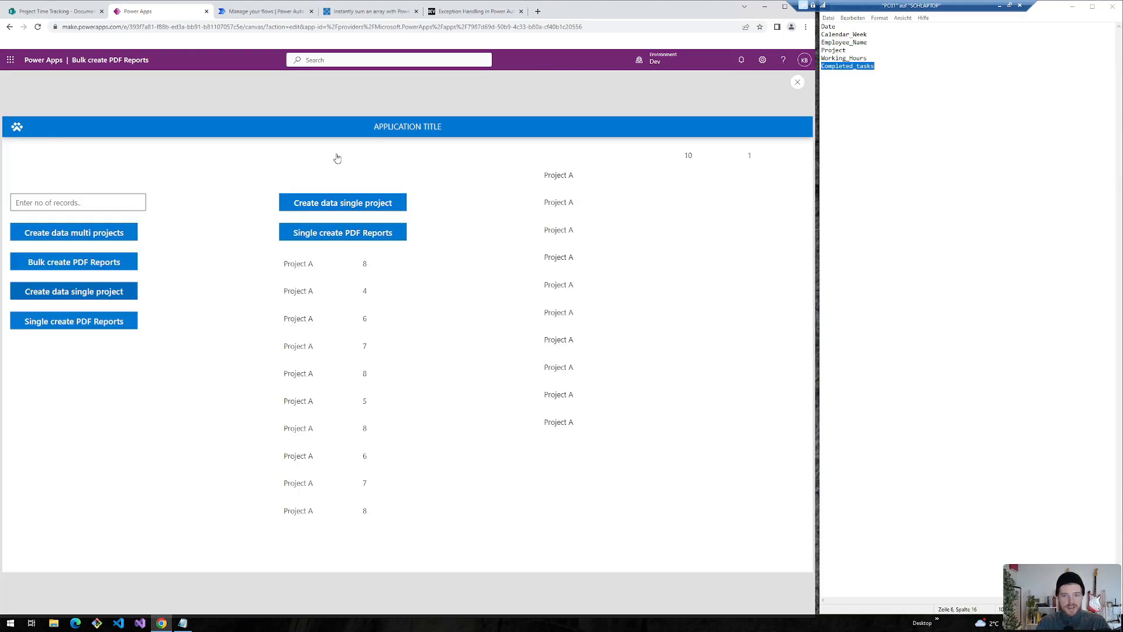
pyautogui.moveTo(282, 138)
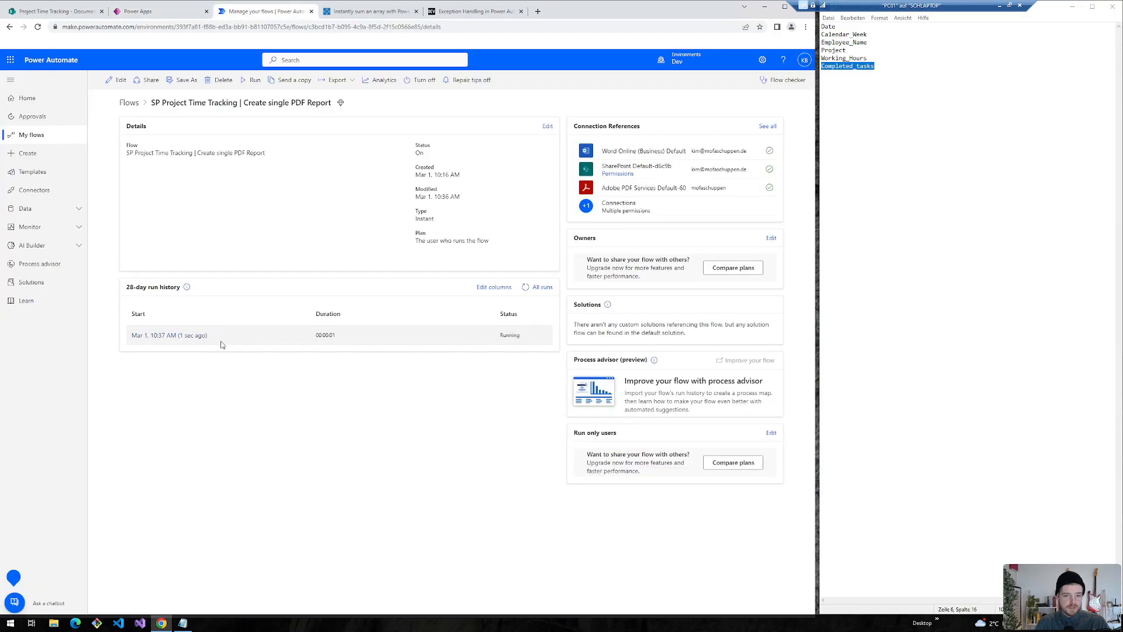
# - Open the latest flow run and review the Select and Sum Working Hours results
pyautogui.click(169, 335)
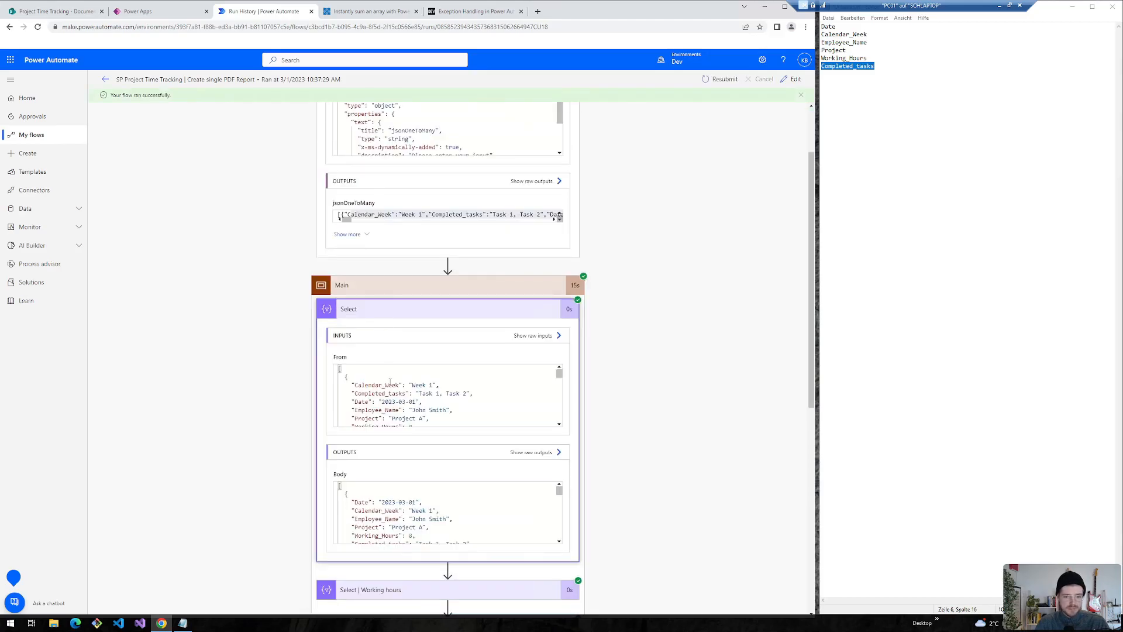
pyautogui.scroll(-3)
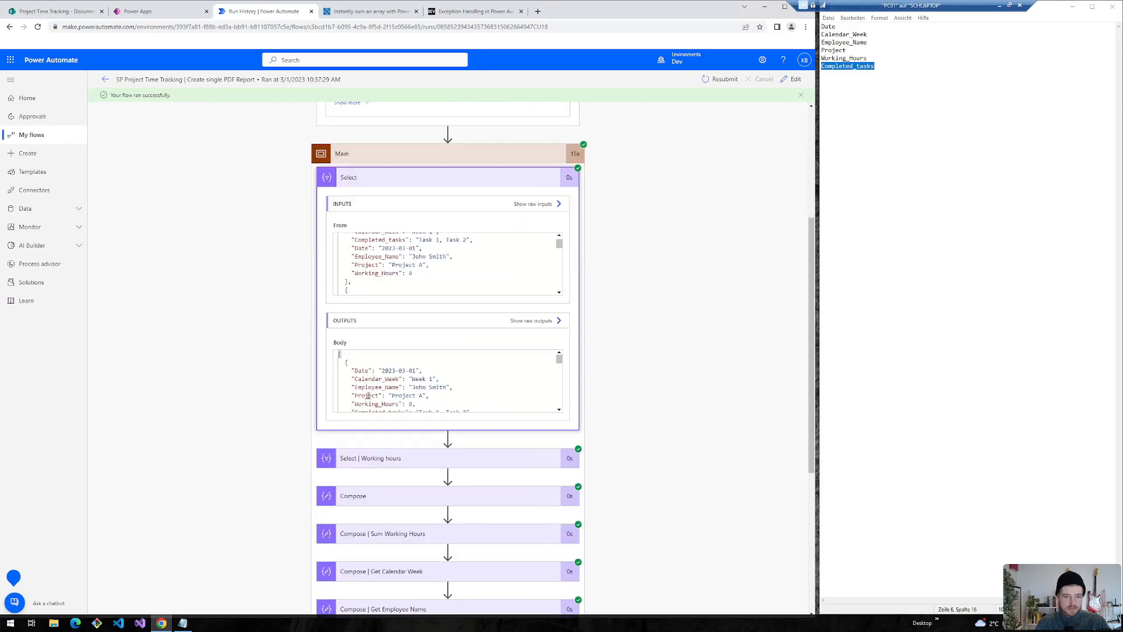
pyautogui.scroll(-3)
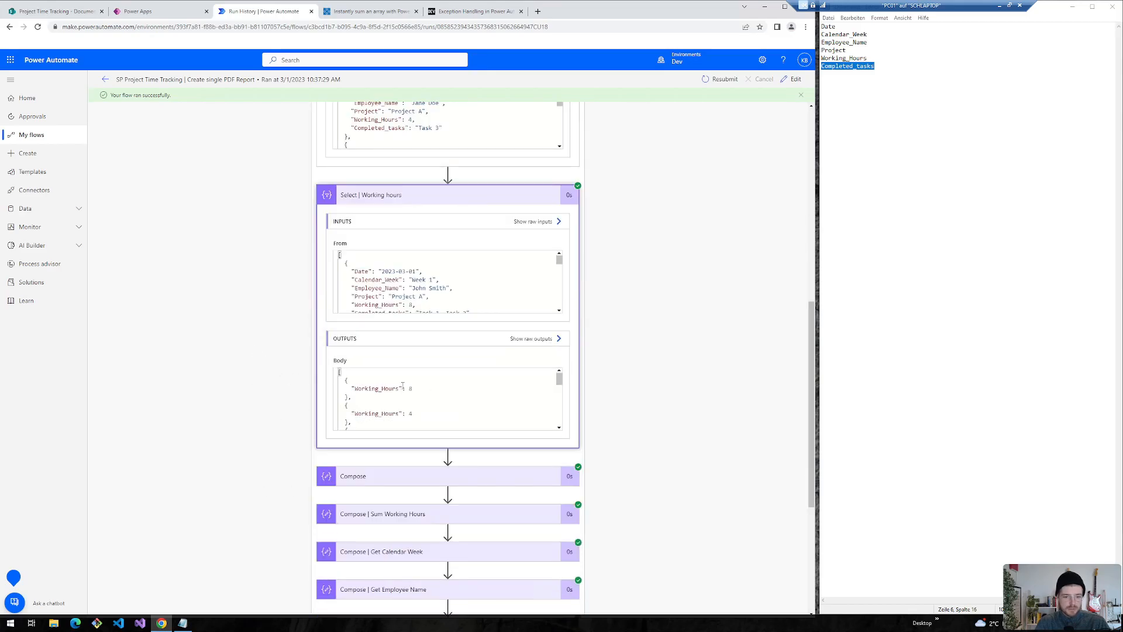
pyautogui.scroll(-3)
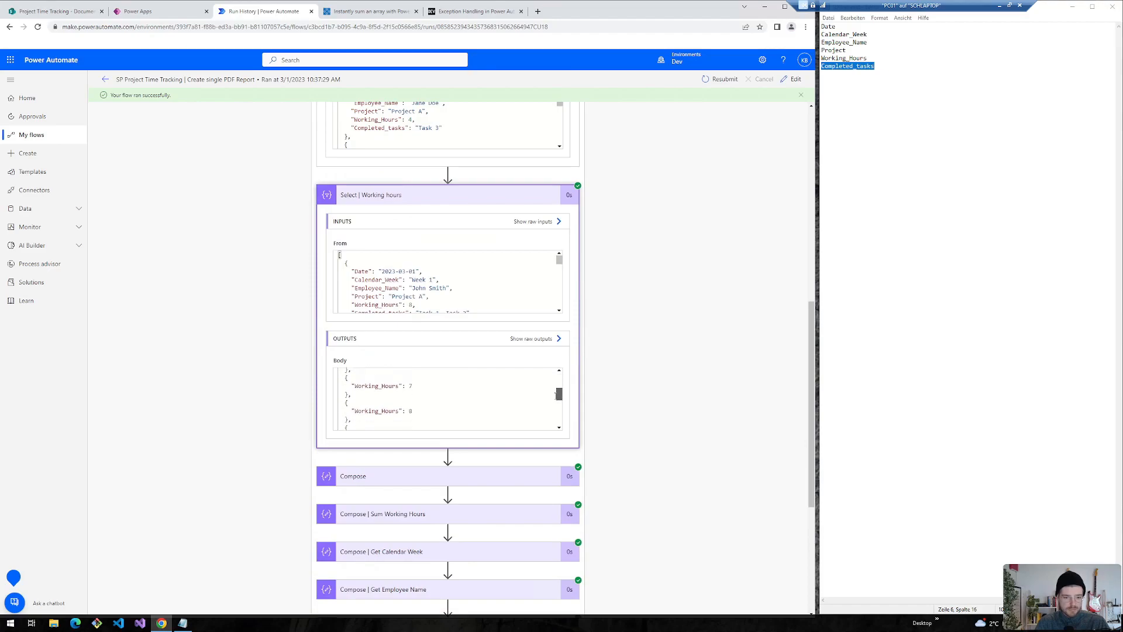
pyautogui.scroll(-3)
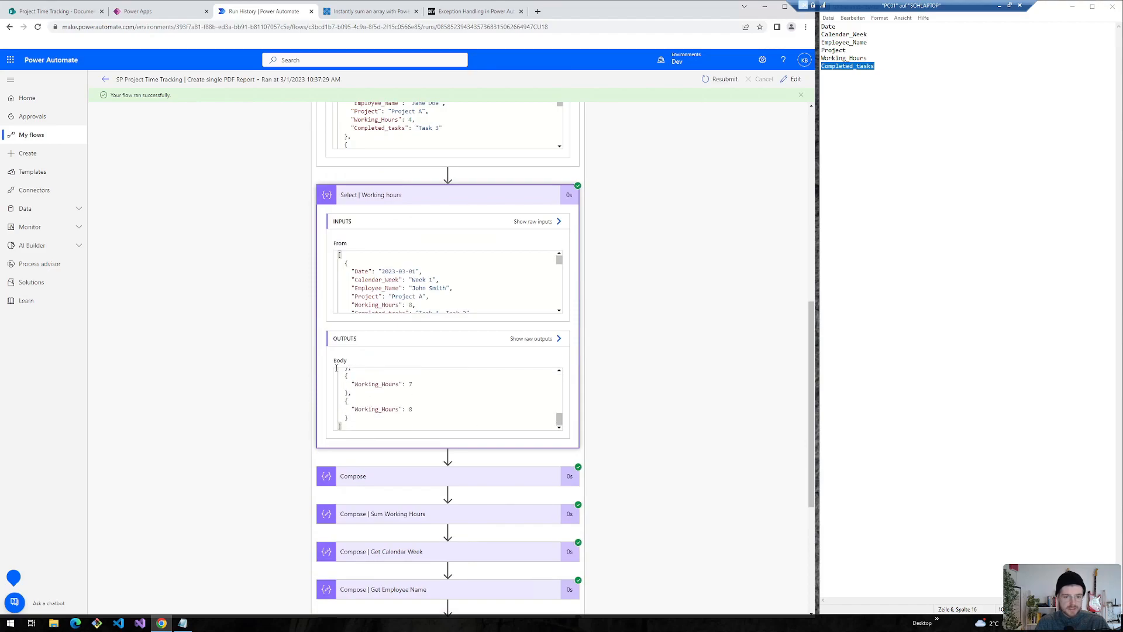
pyautogui.scroll(-3)
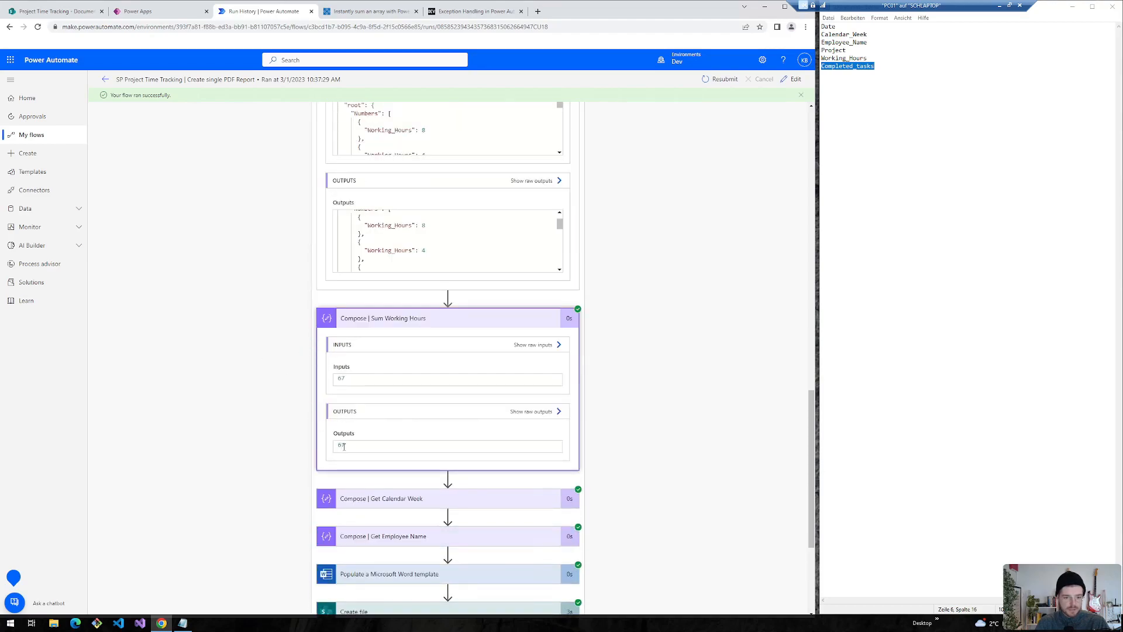
pyautogui.scroll(-3)
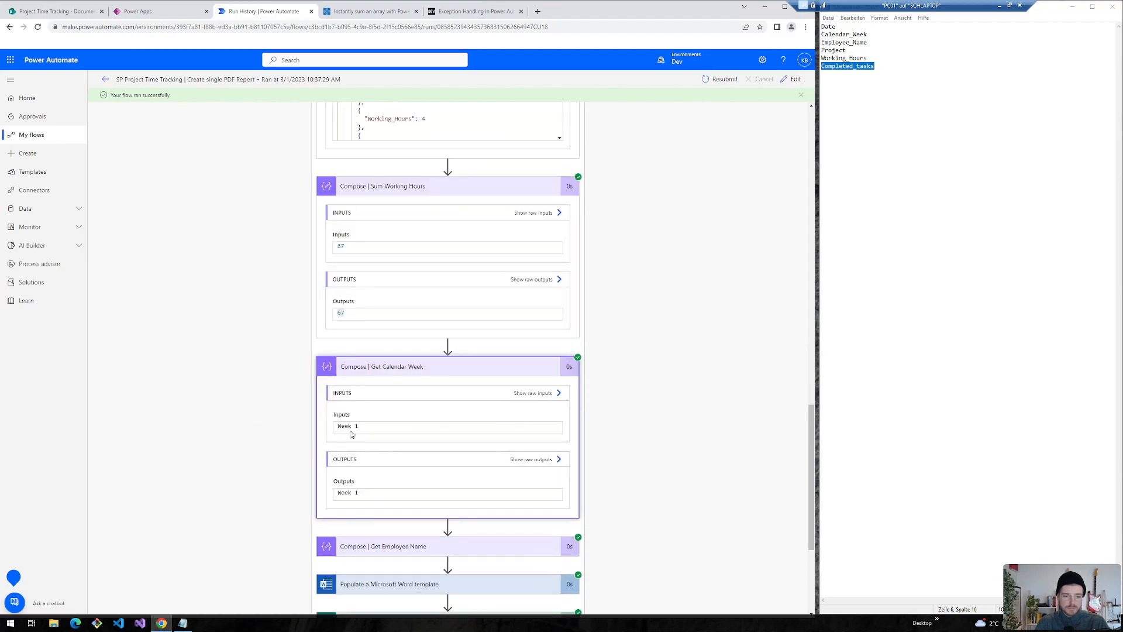
# - Check the Week 1 calendar week and expand the Populate template step's details
pyautogui.doubleClick(348, 425)
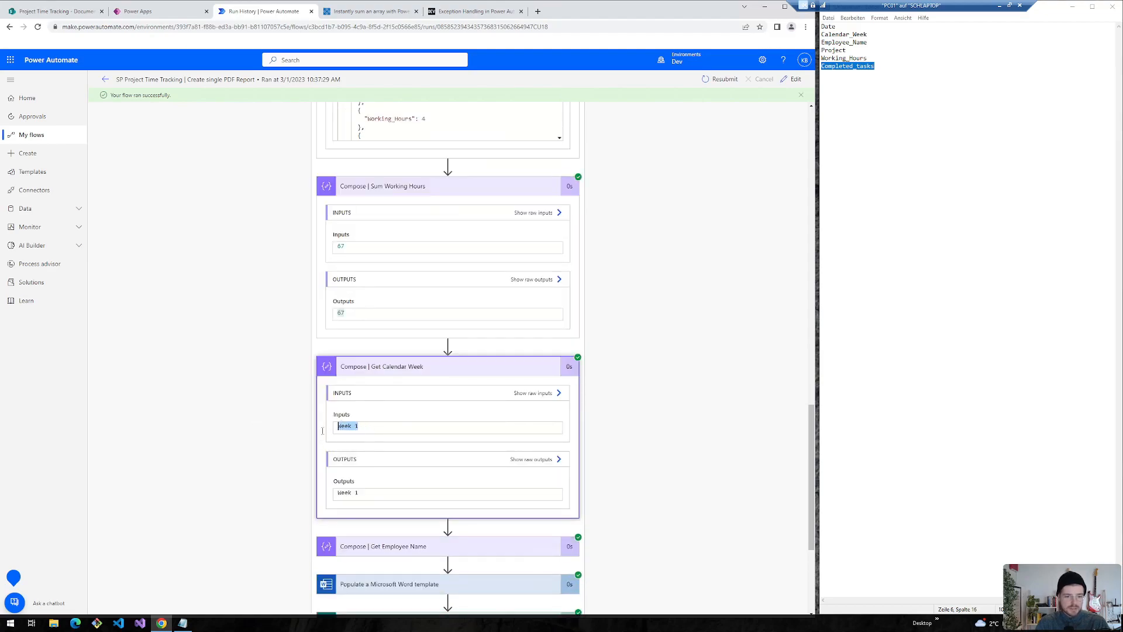
pyautogui.scroll(-3)
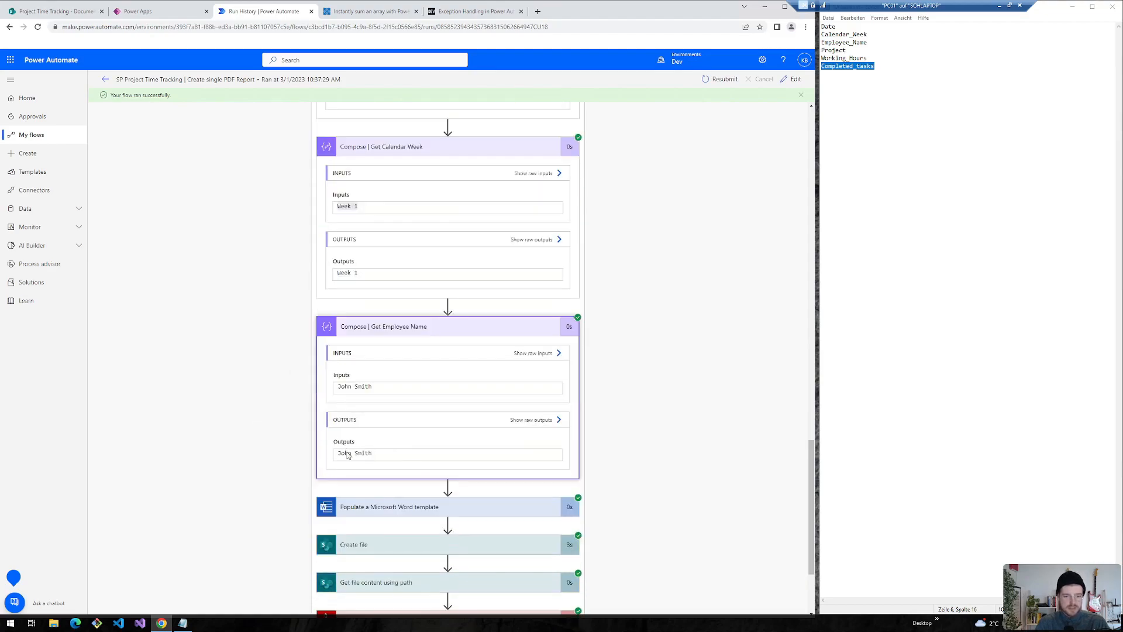
pyautogui.scroll(-3)
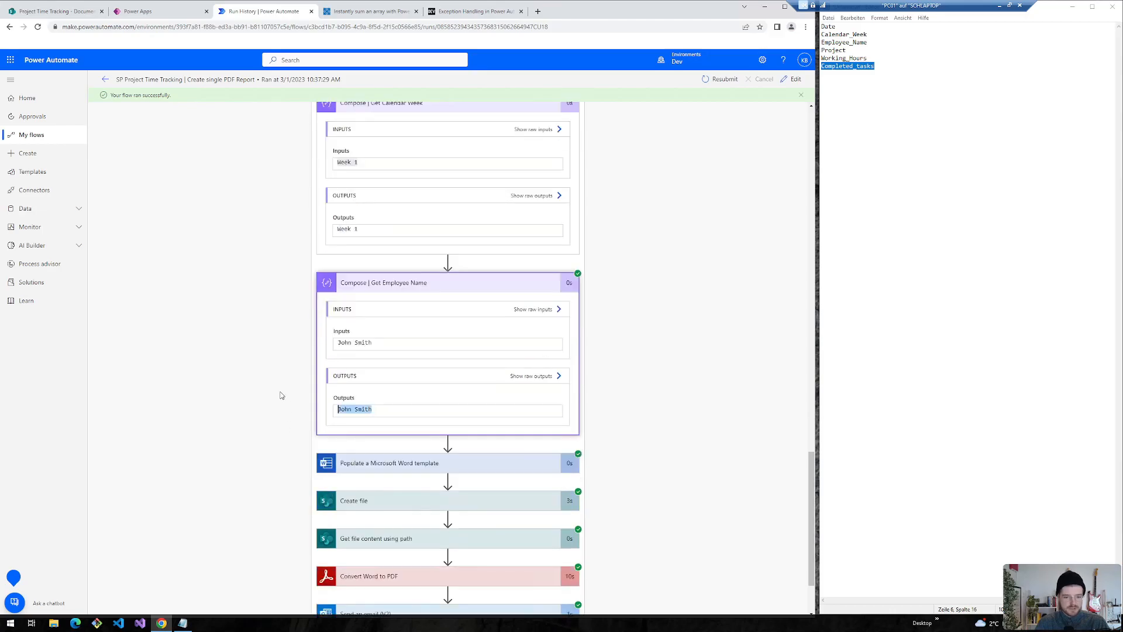
pyautogui.scroll(-3)
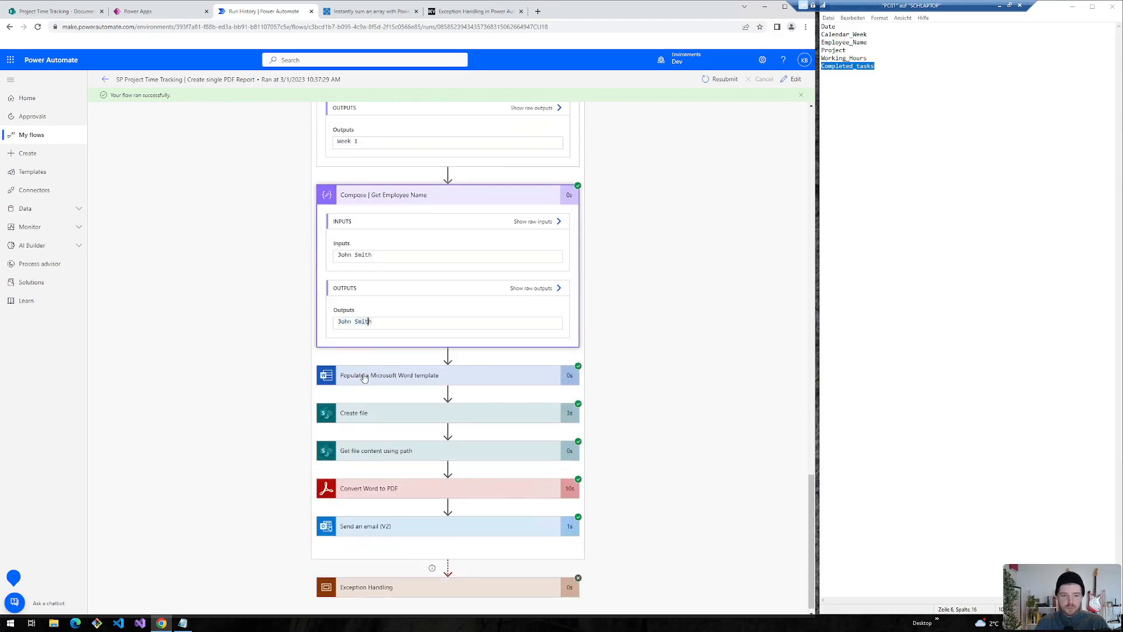
pyautogui.click(388, 374)
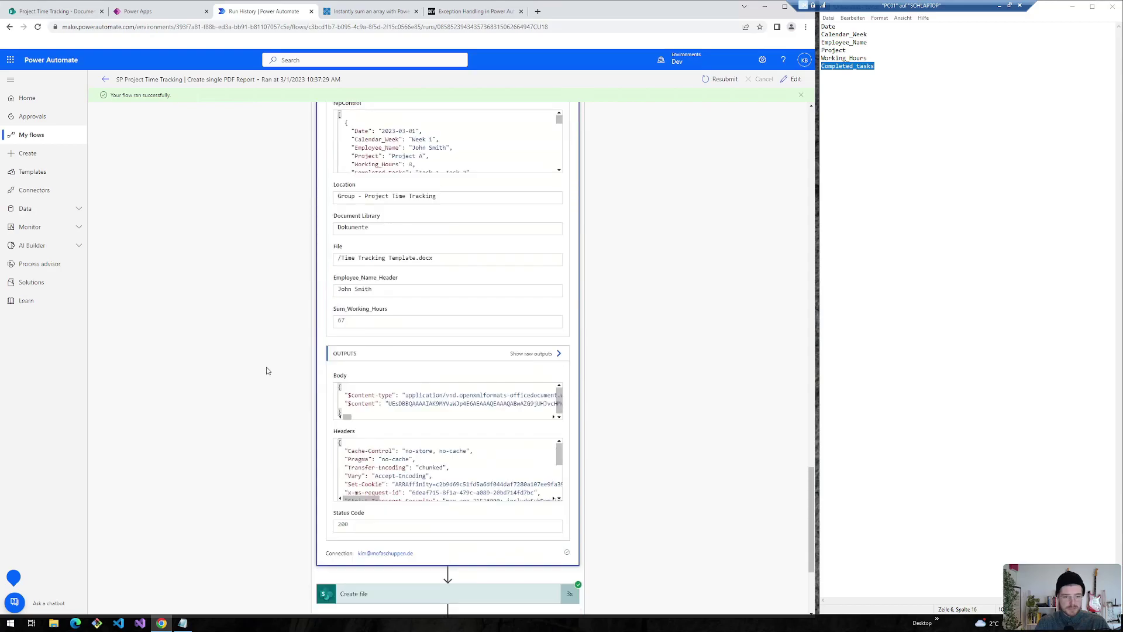
pyautogui.scroll(-3)
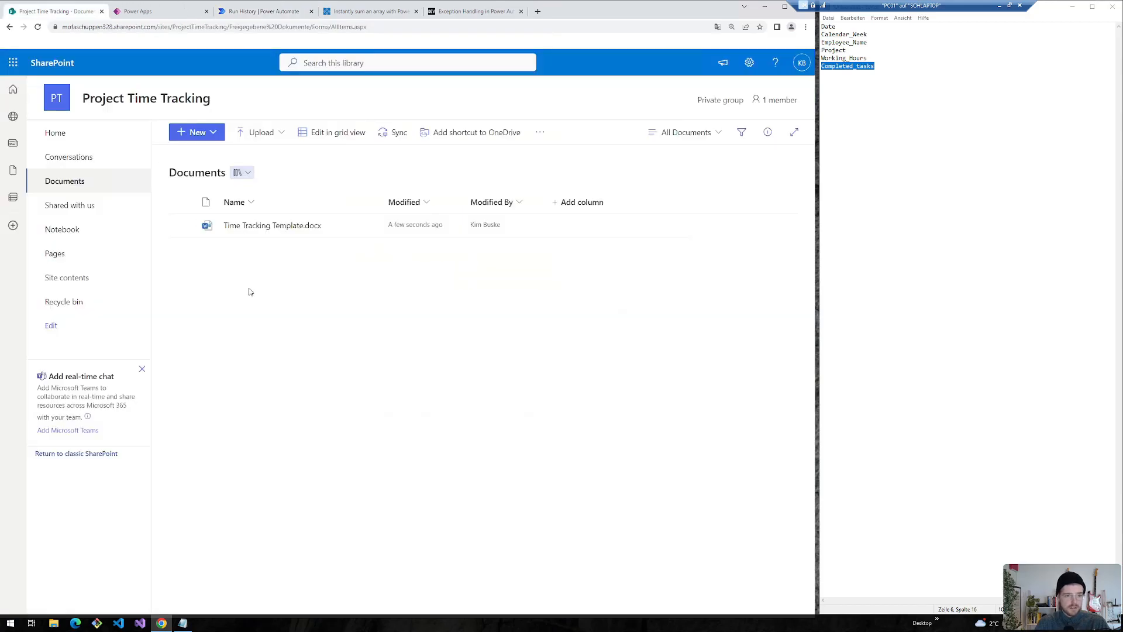
# - Switch to Outlook to find the New Report email
pyautogui.click(642, 10)
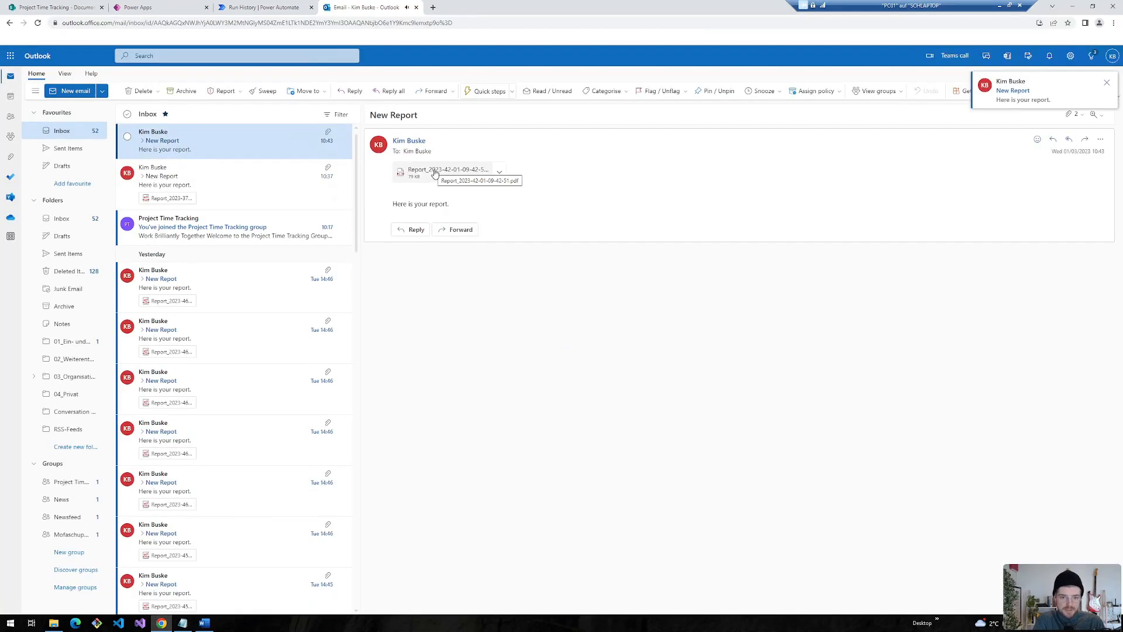
# - Preview the emailed PDF report showing John Smith, Week 1 and 67 hours
pyautogui.click(418, 172)
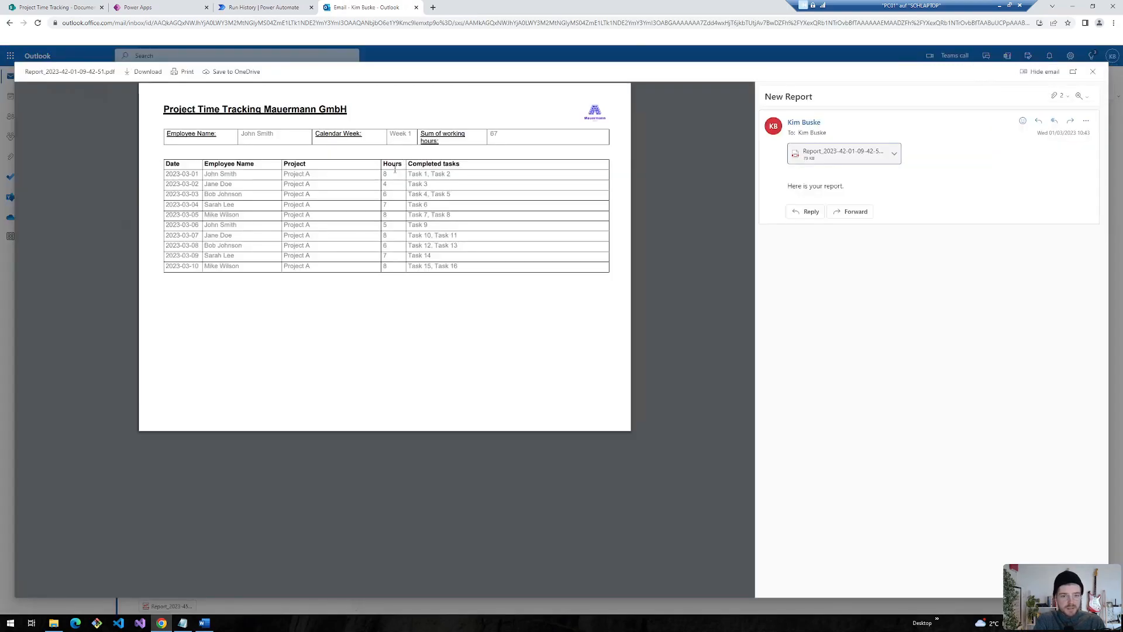
pyautogui.moveTo(367, 205)
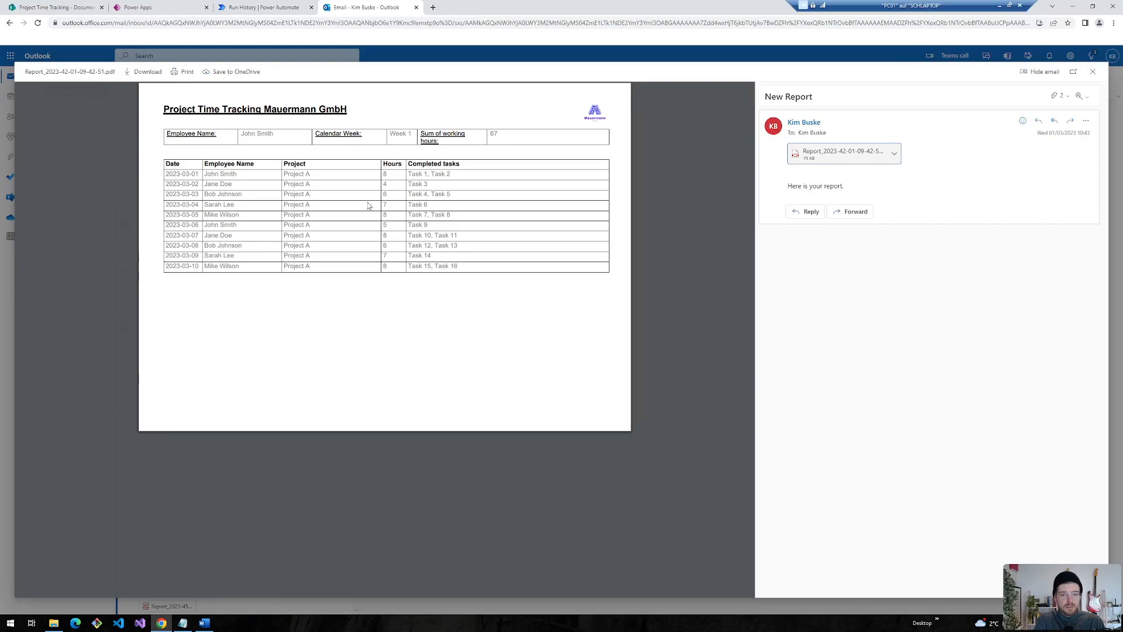
pyautogui.click(264, 7)
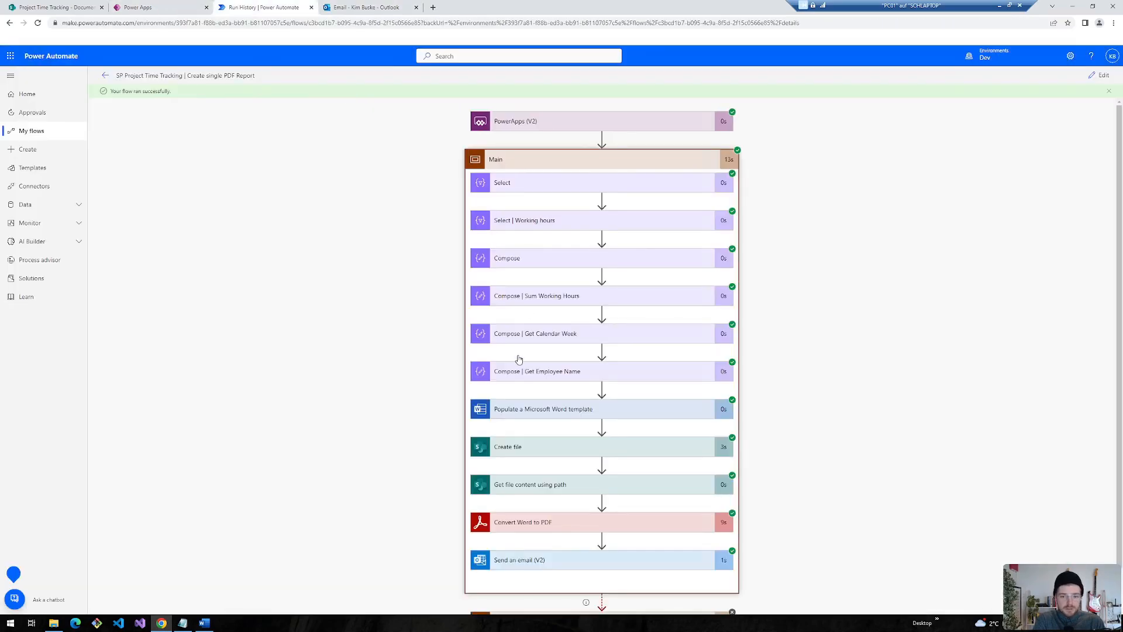
pyautogui.moveTo(484, 133)
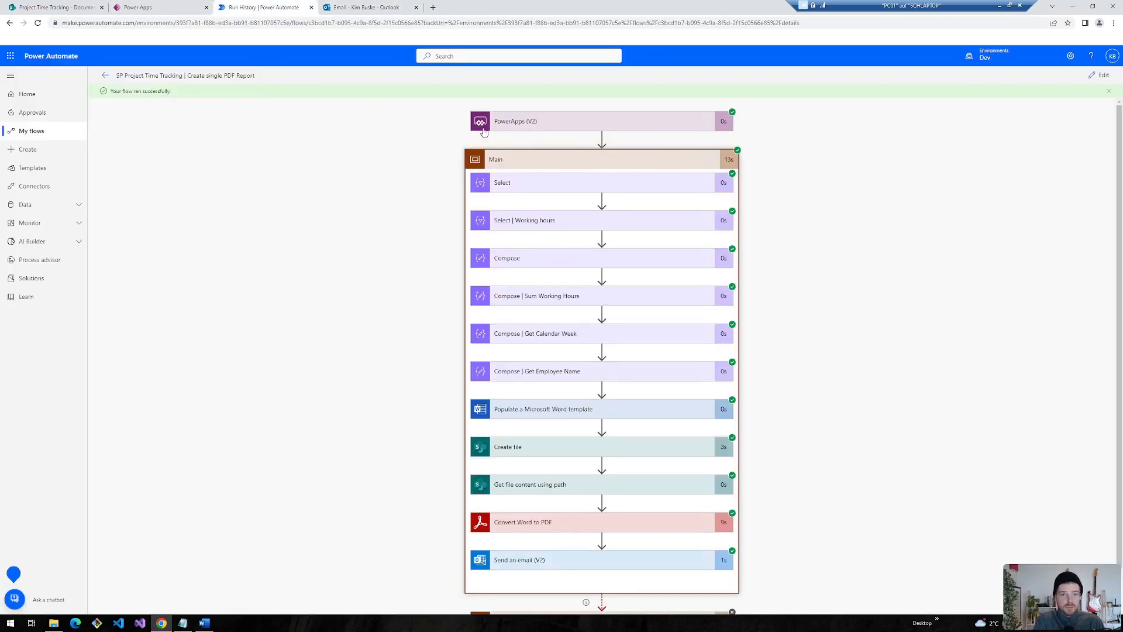
pyautogui.moveTo(471, 460)
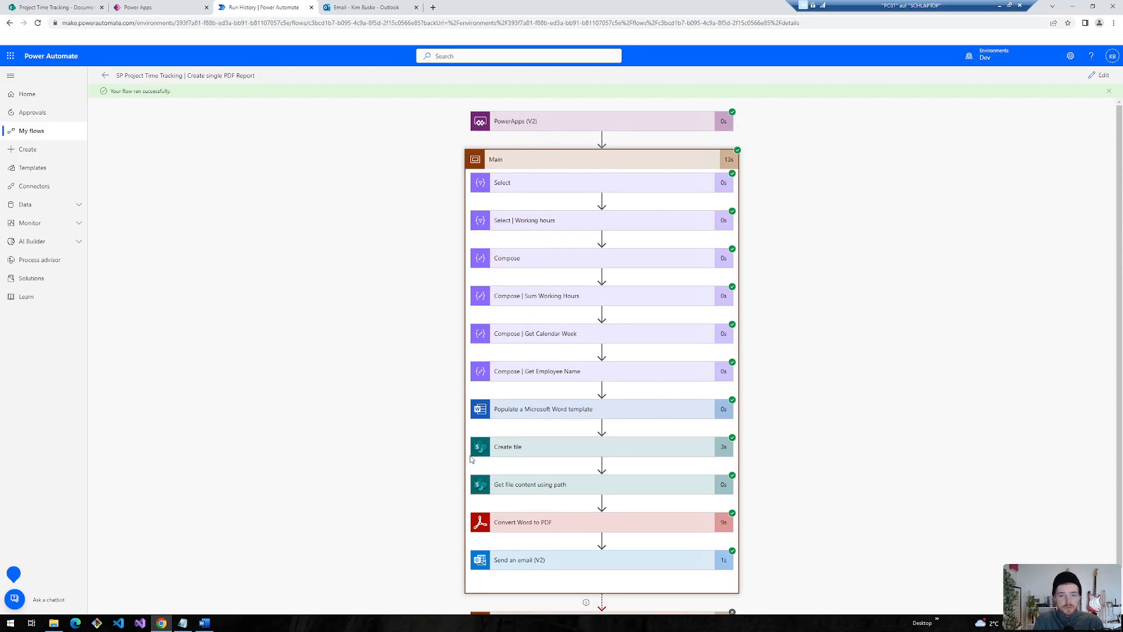
pyautogui.moveTo(516, 459)
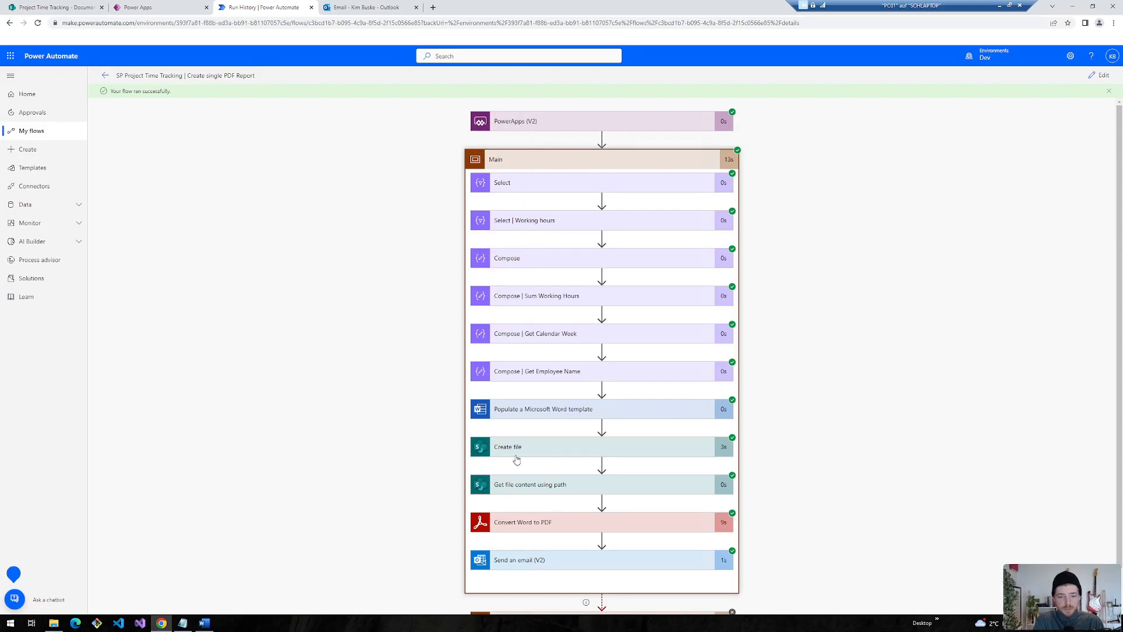
# - Scroll the run details to view the skipped Exception Handling scope
pyautogui.scroll(-3)
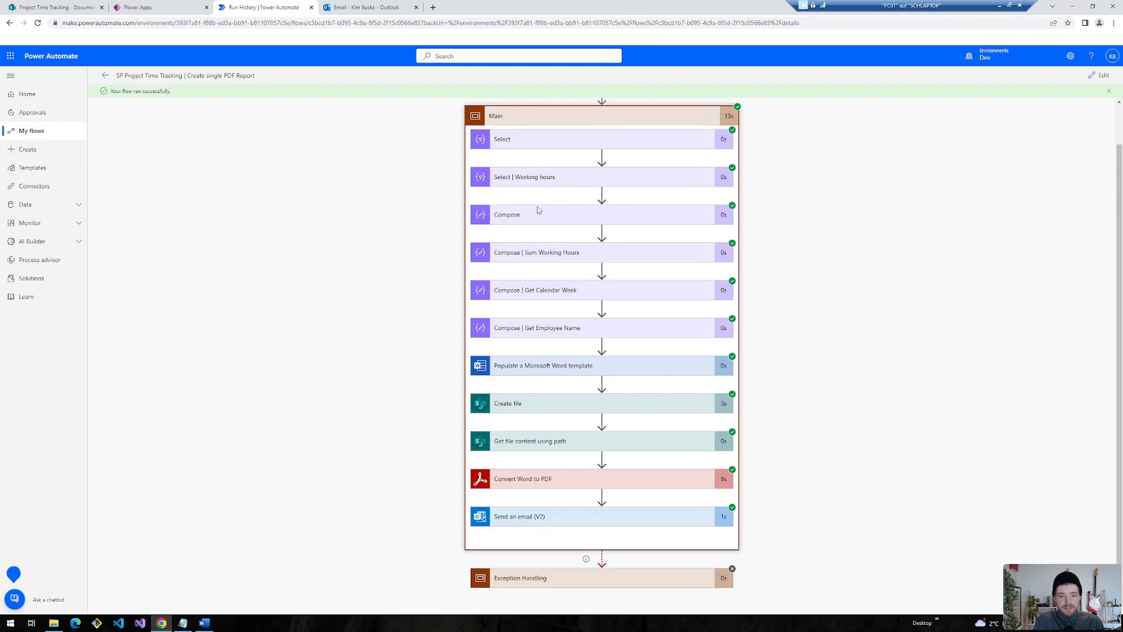
pyautogui.scroll(-3)
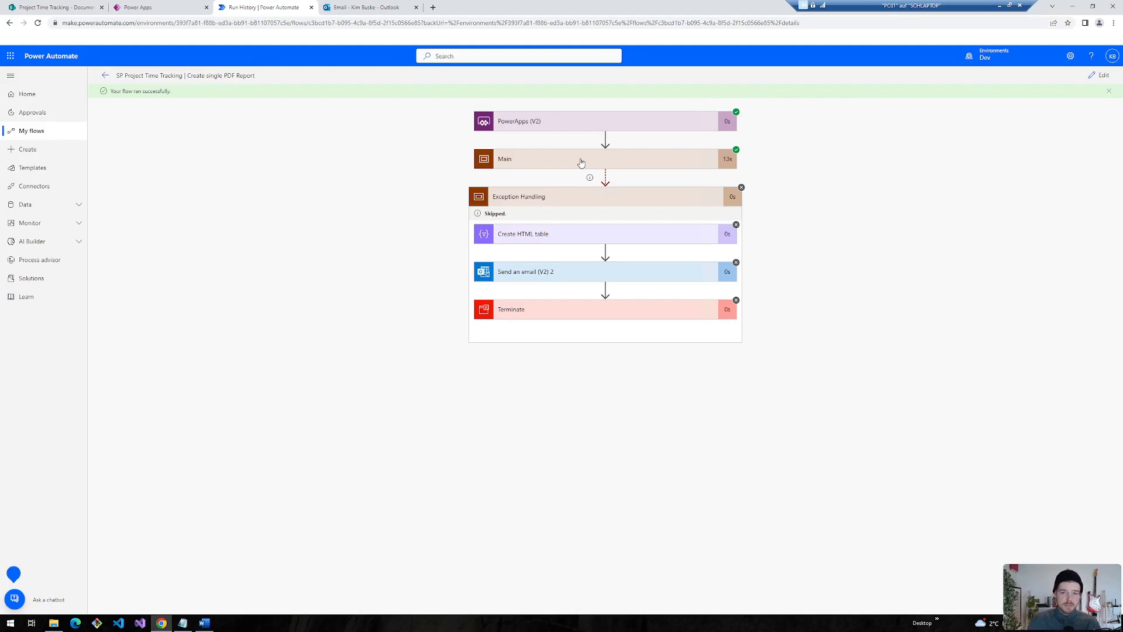
pyautogui.moveTo(533, 159)
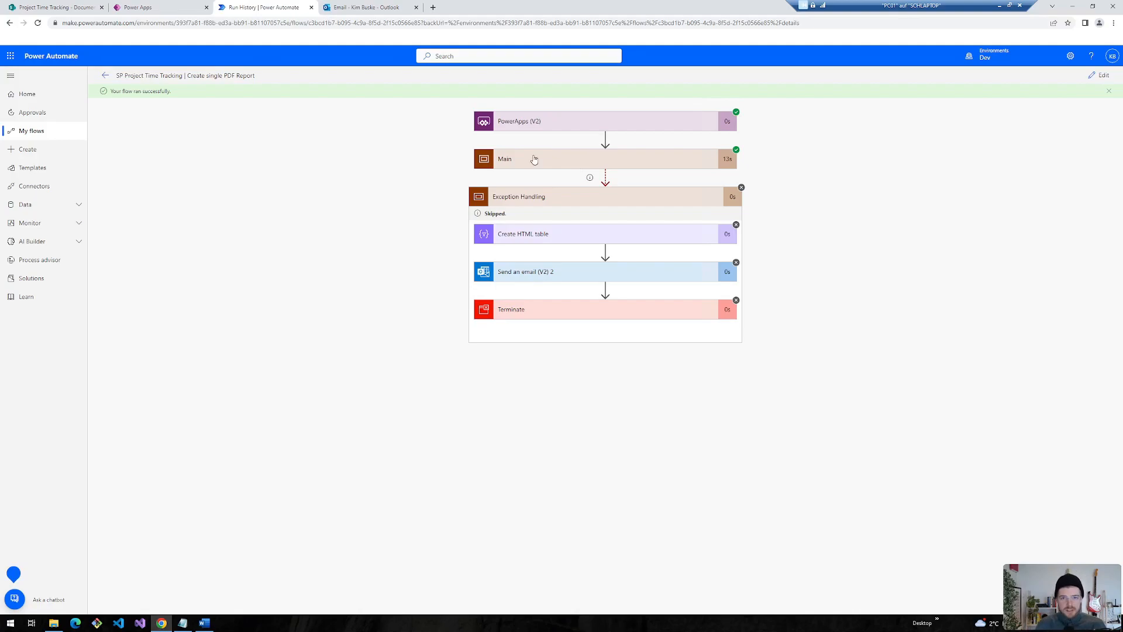